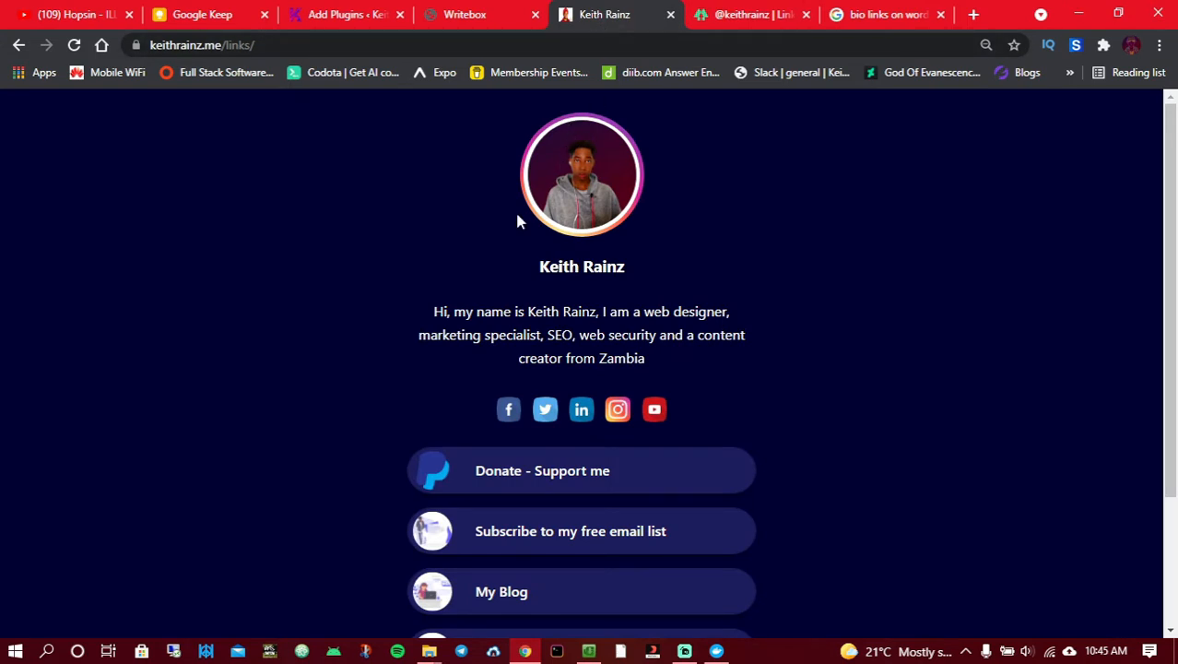
mouse_move(461, 254)
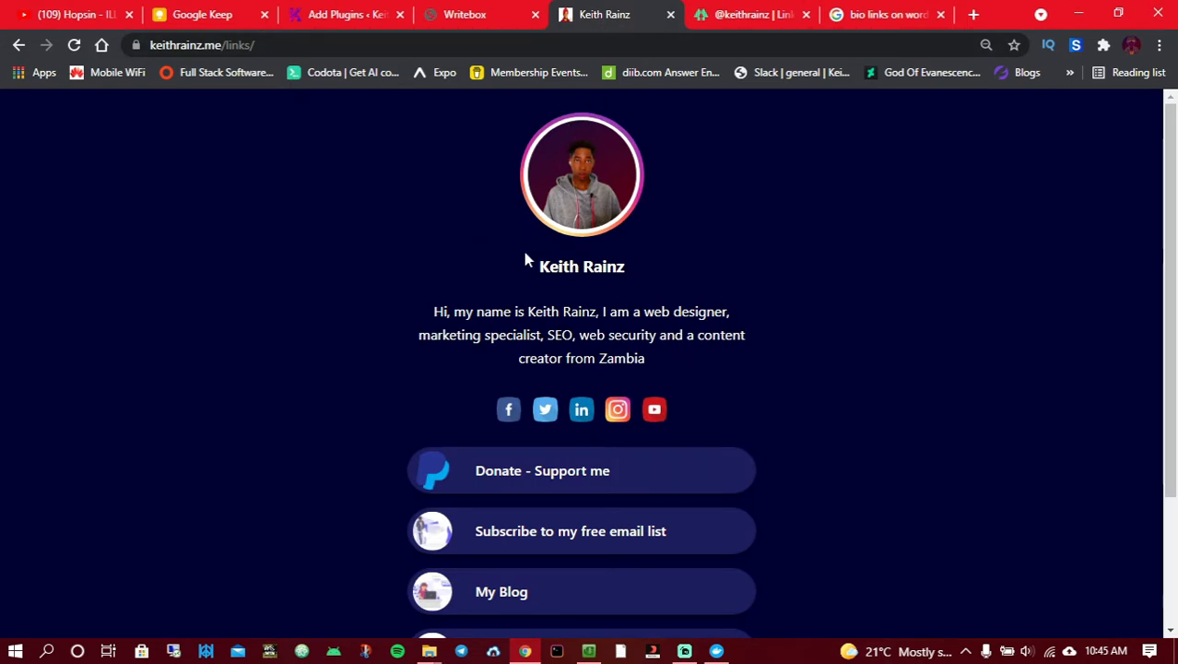
mouse_move(612, 208)
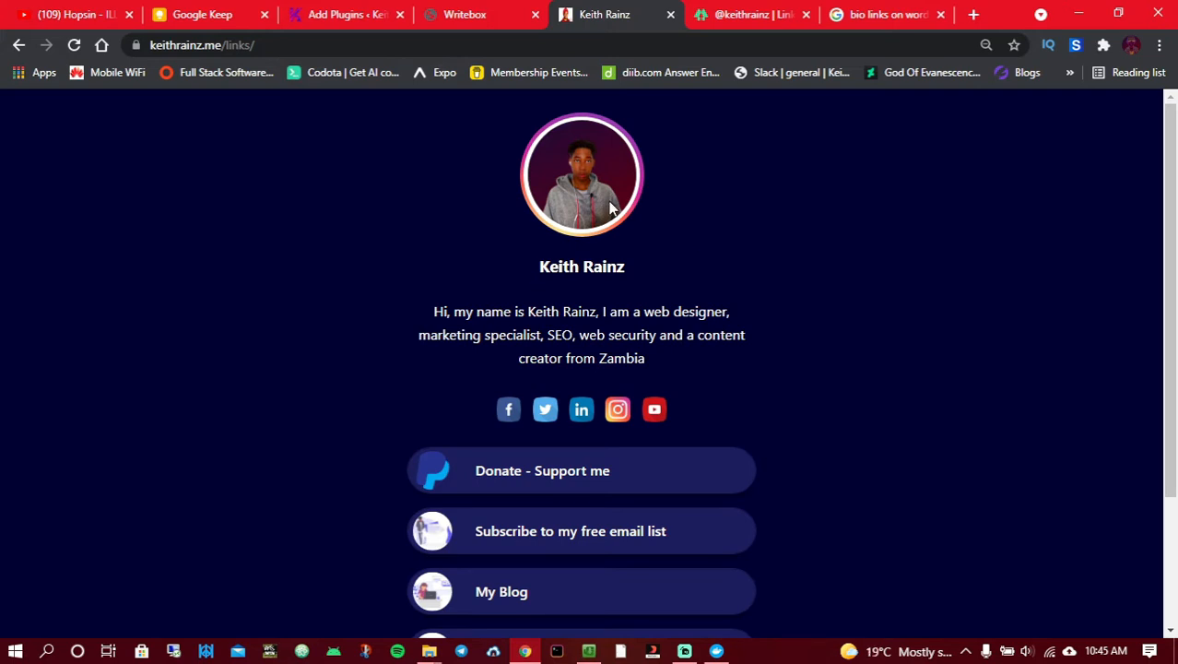
Step: Switch between the keithrainz.me links page and Linktree to compare them, ending on Linktree
click(747, 14)
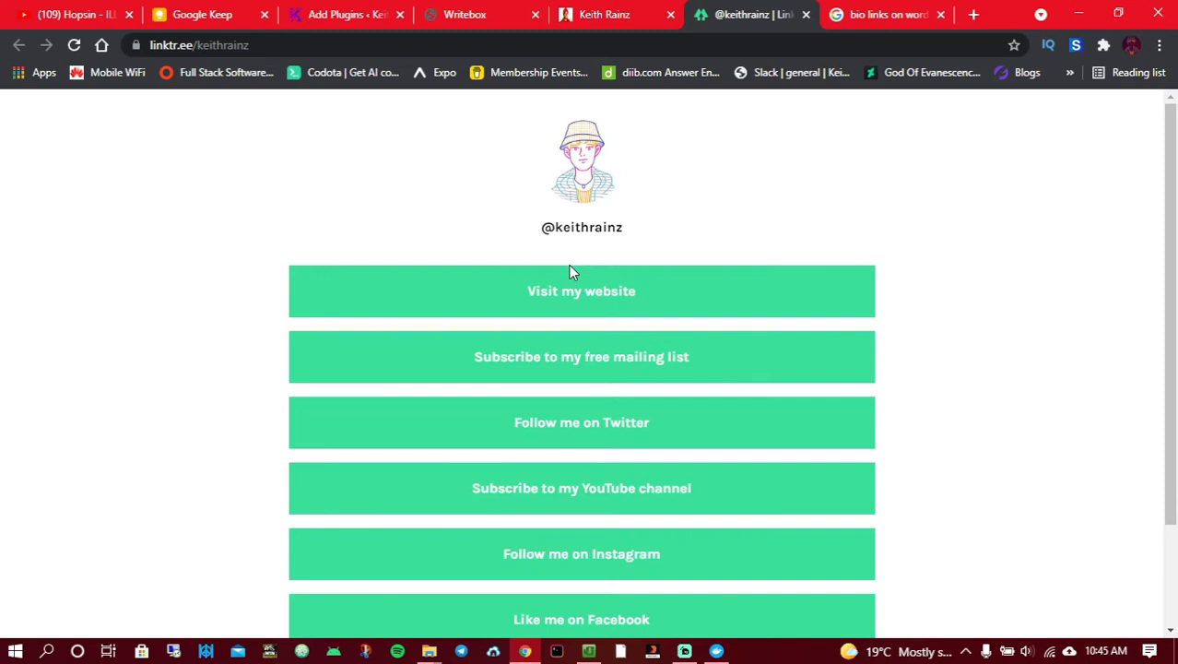
scroll(down, 3)
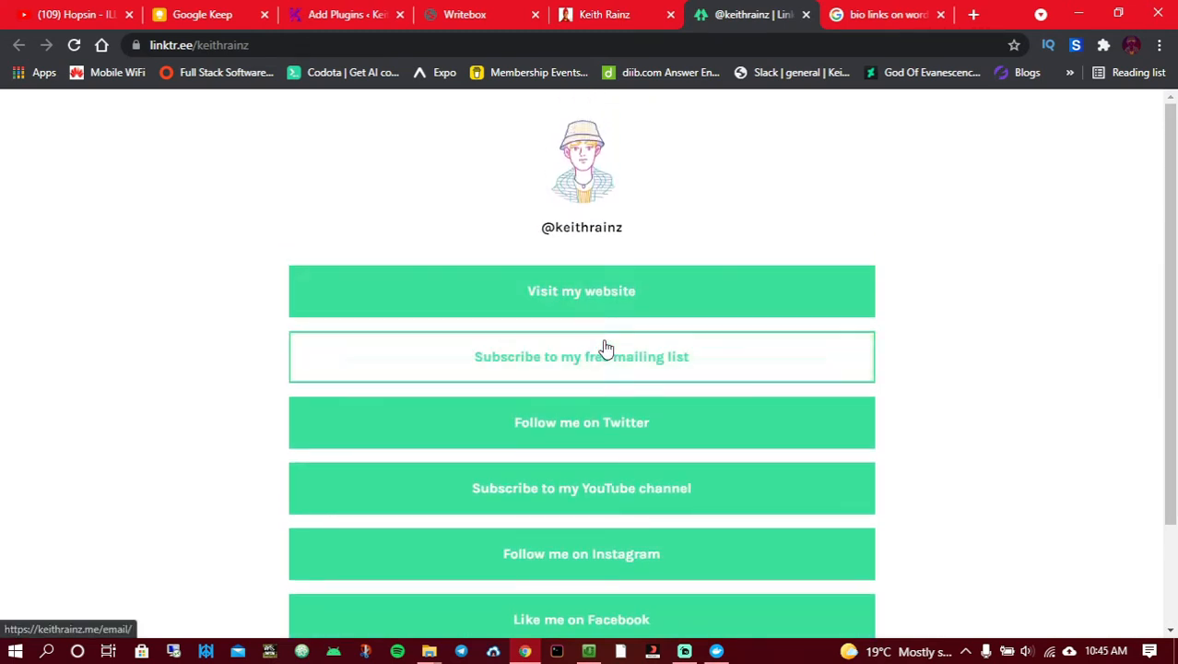
click(604, 14)
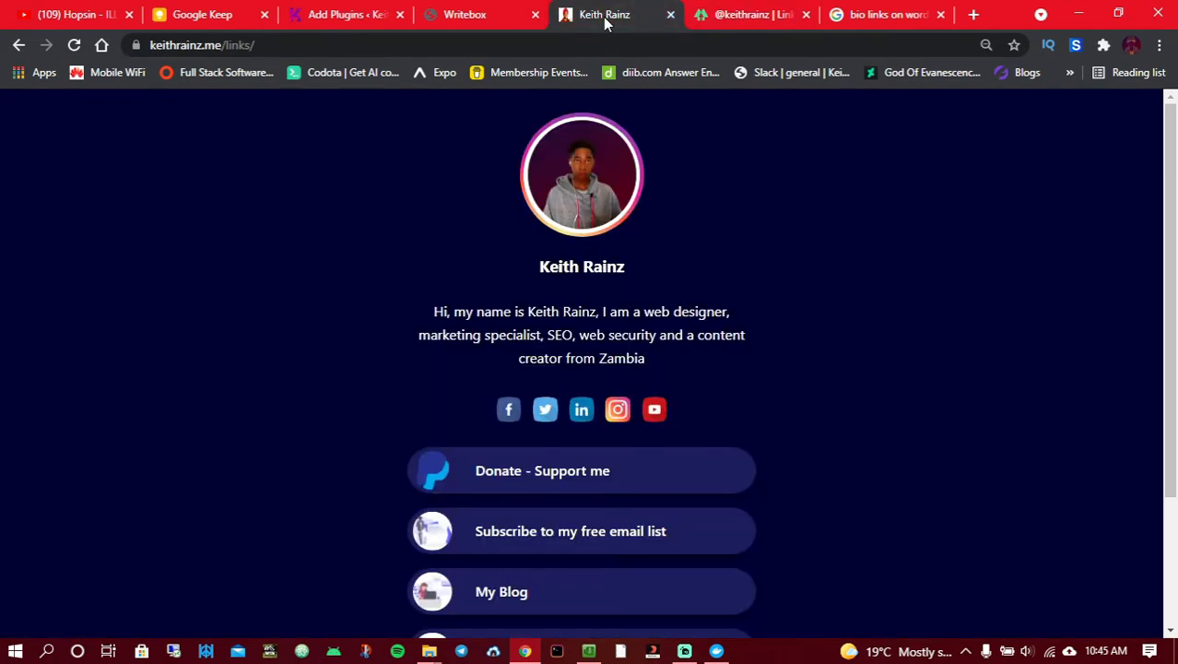
mouse_move(783, 250)
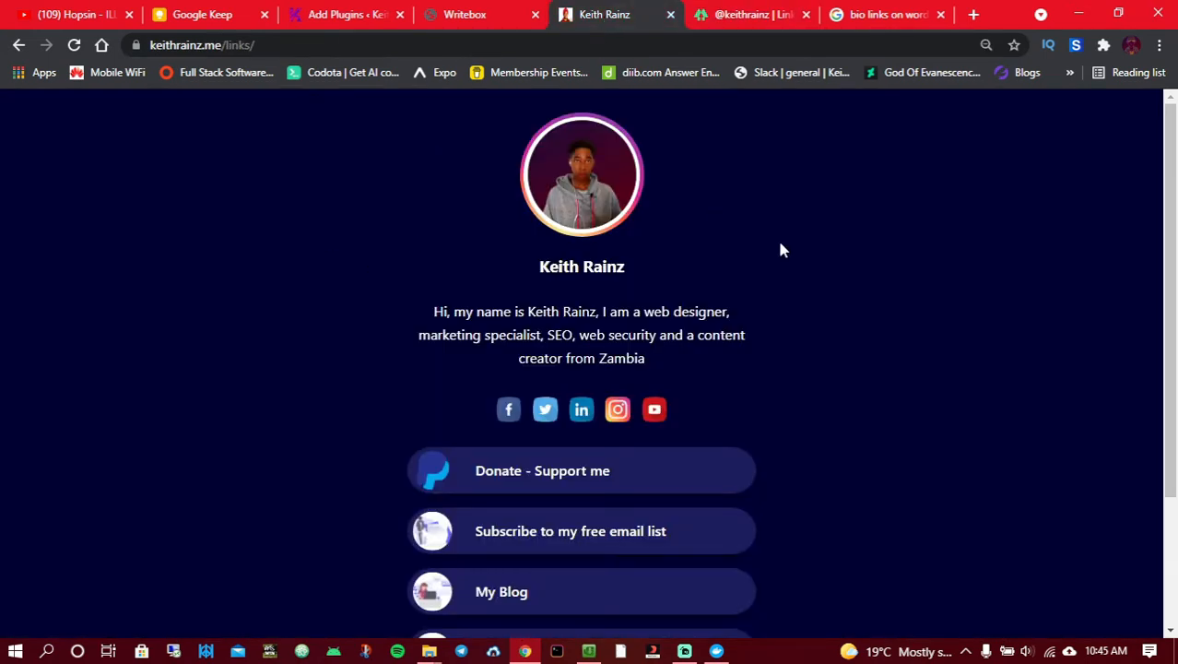
click(747, 14)
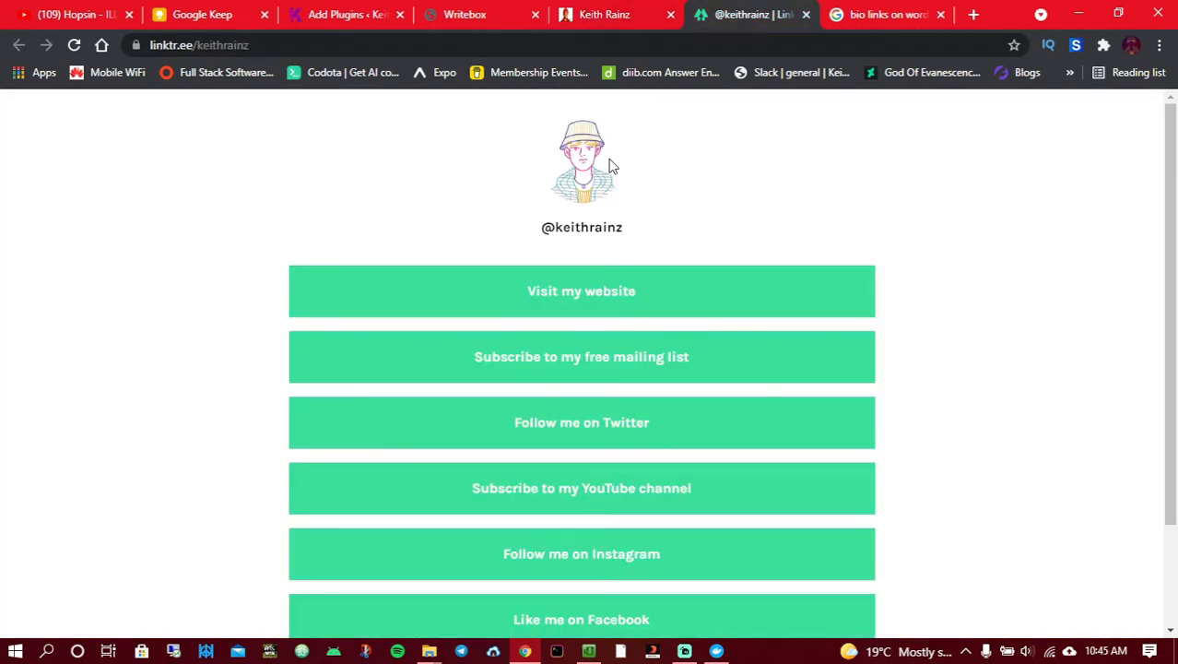
mouse_move(553, 168)
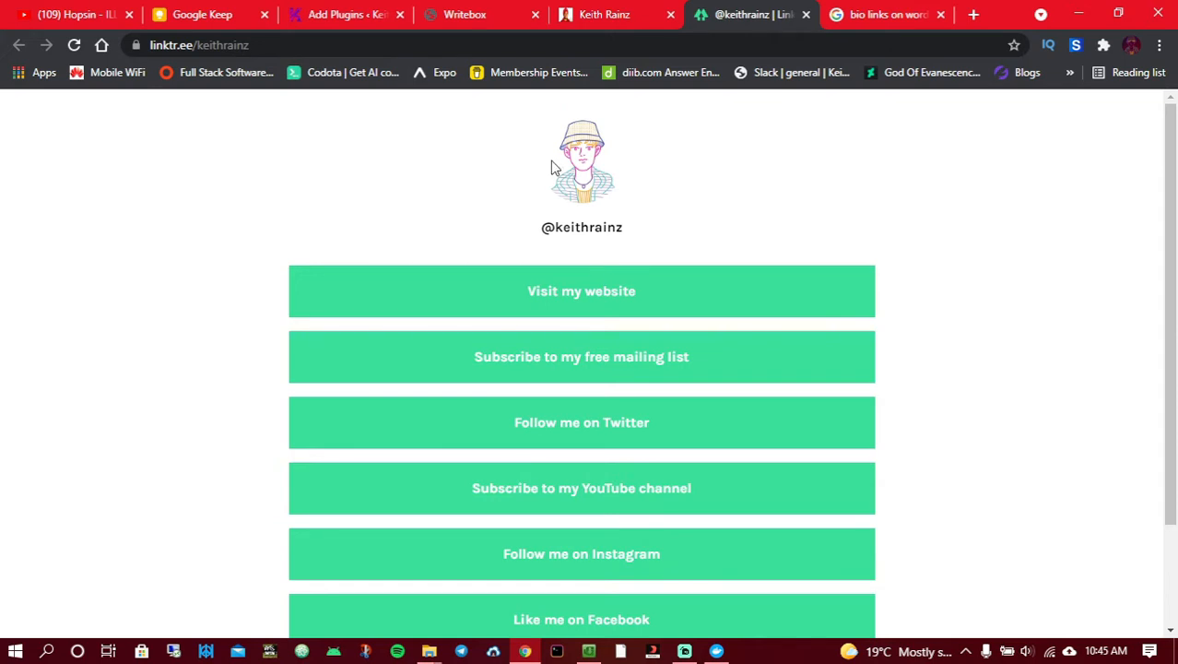
Step: Switch to the Writebox tab showing the video title
click(465, 14)
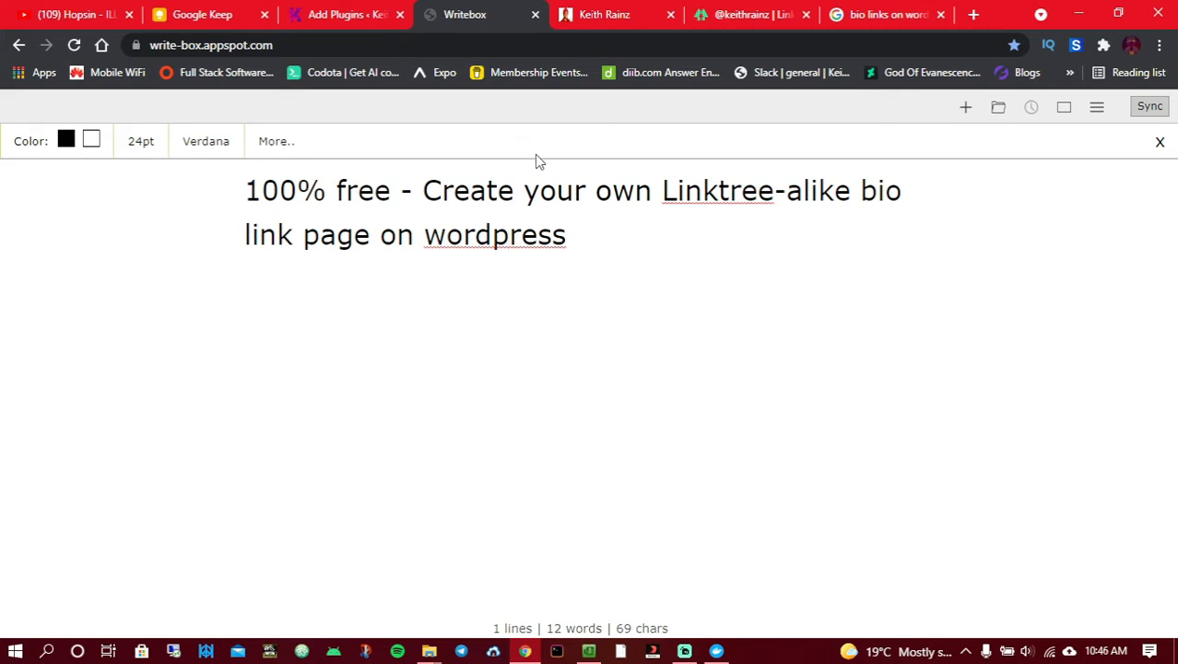
mouse_move(752, 167)
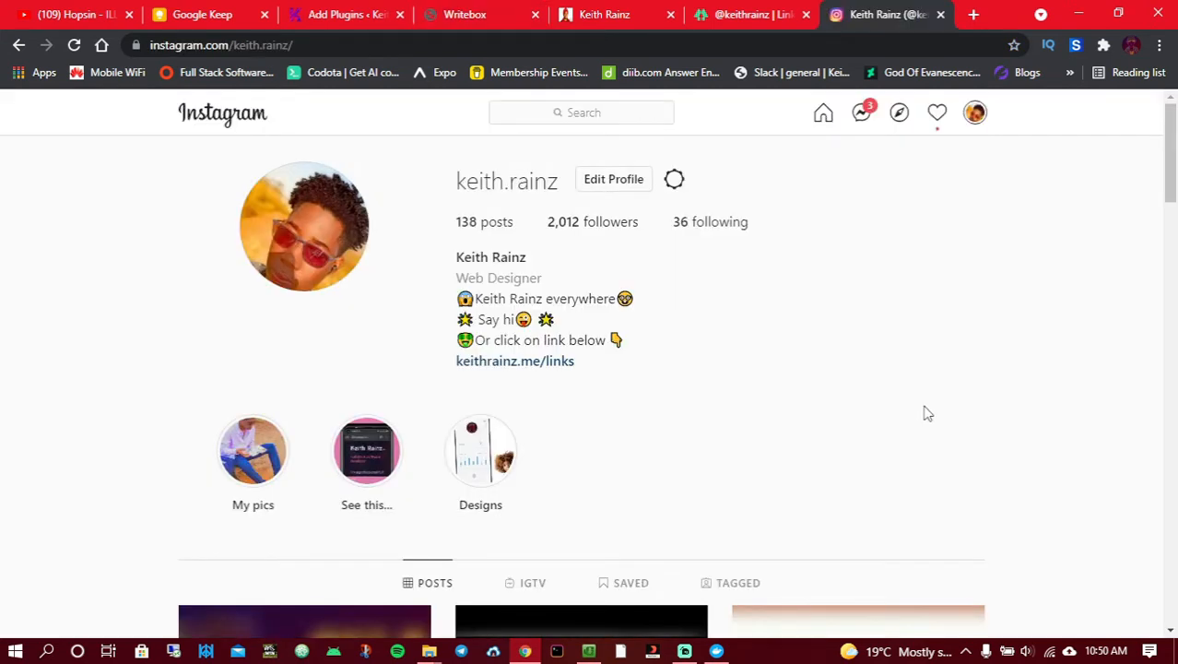
mouse_move(426, 194)
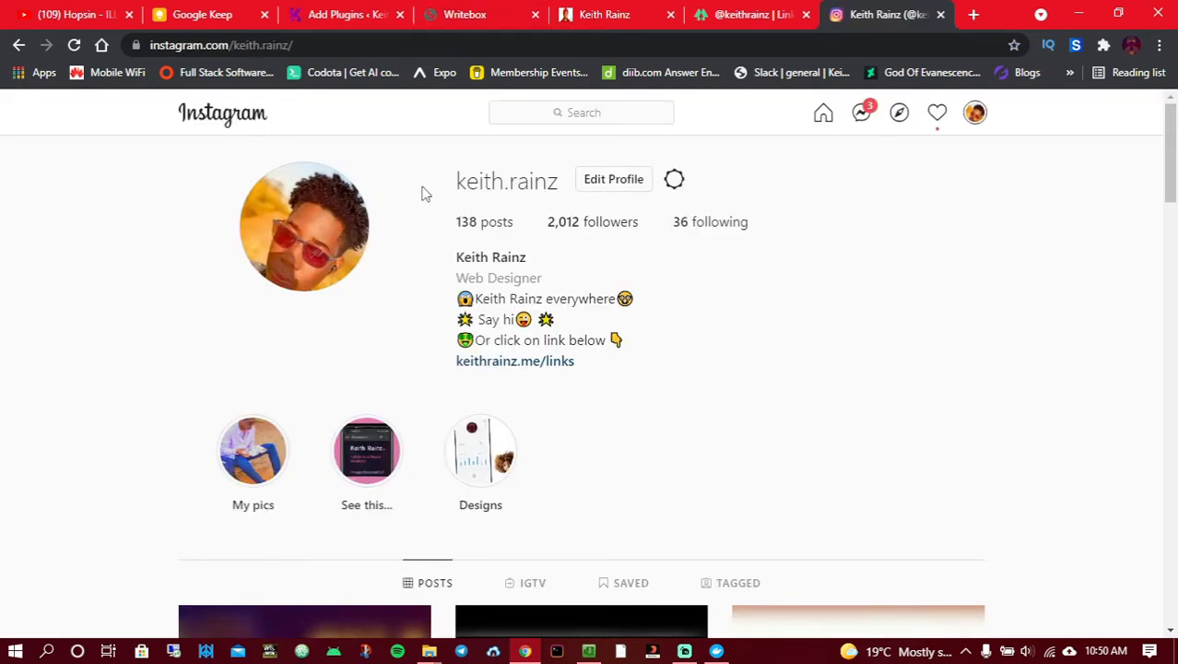
mouse_move(515, 361)
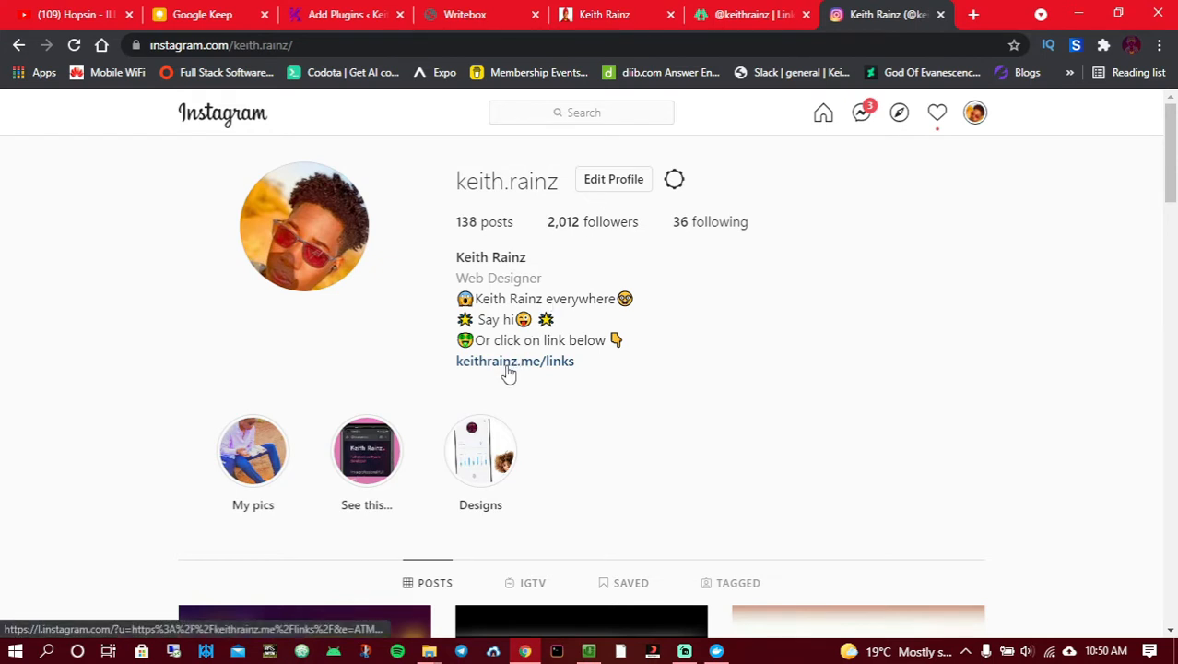
Step: Open keithrainz.me from the Instagram bio link and scroll to the five link buttons
click(515, 361)
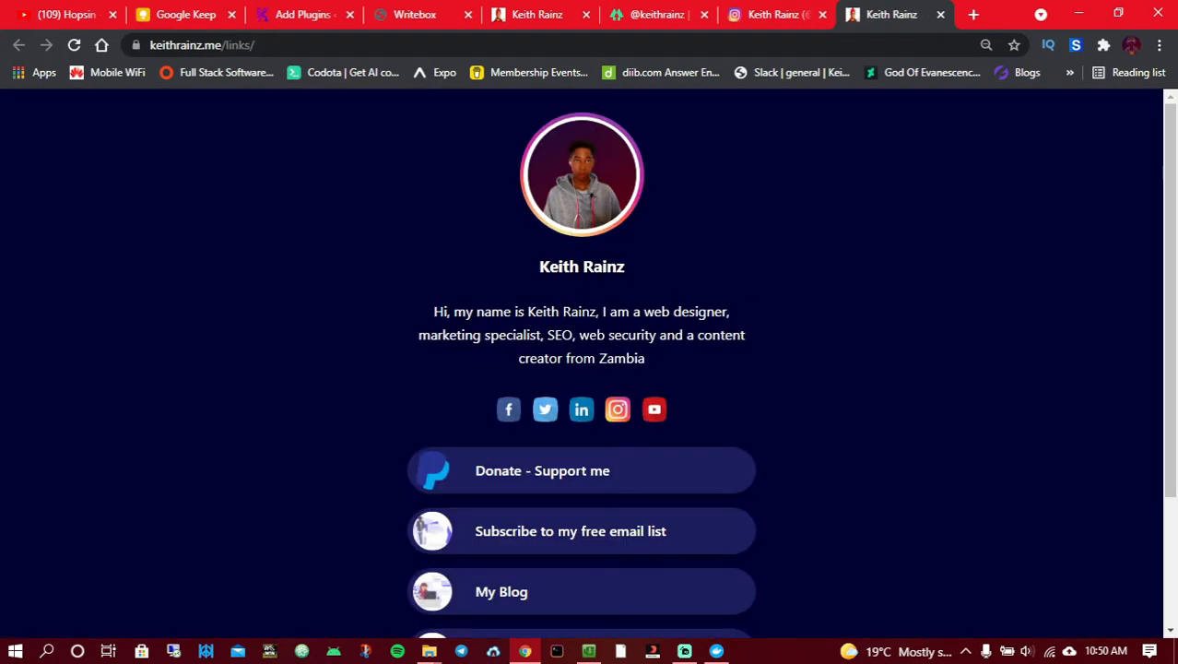
scroll(down, 3)
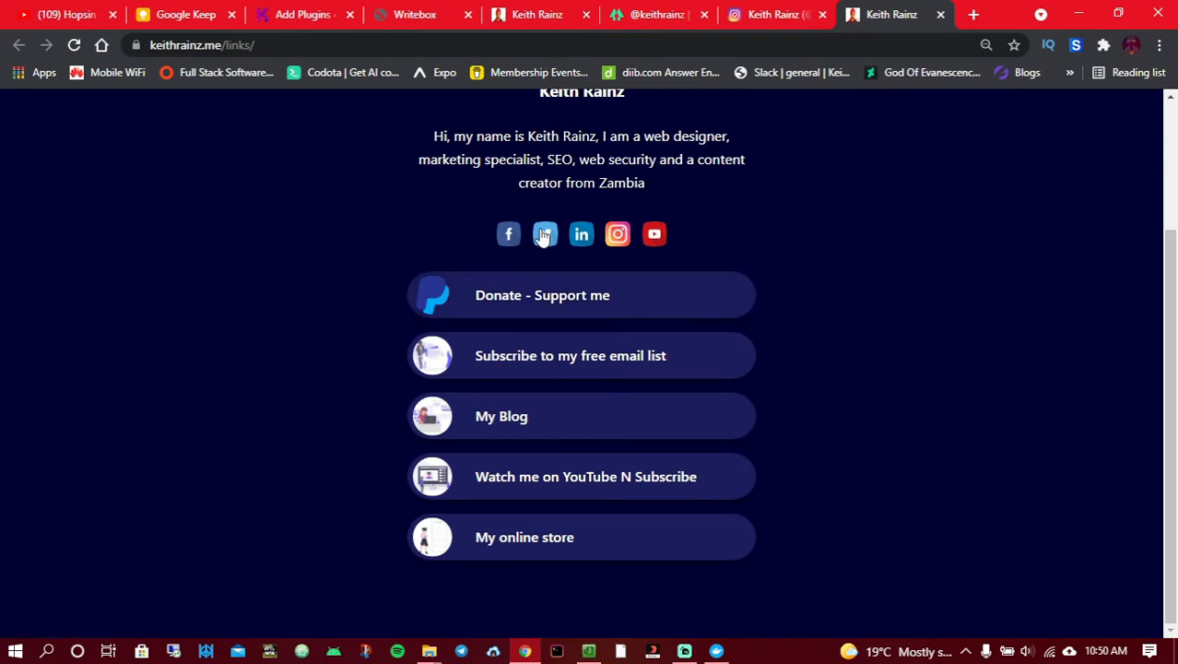
mouse_move(618, 233)
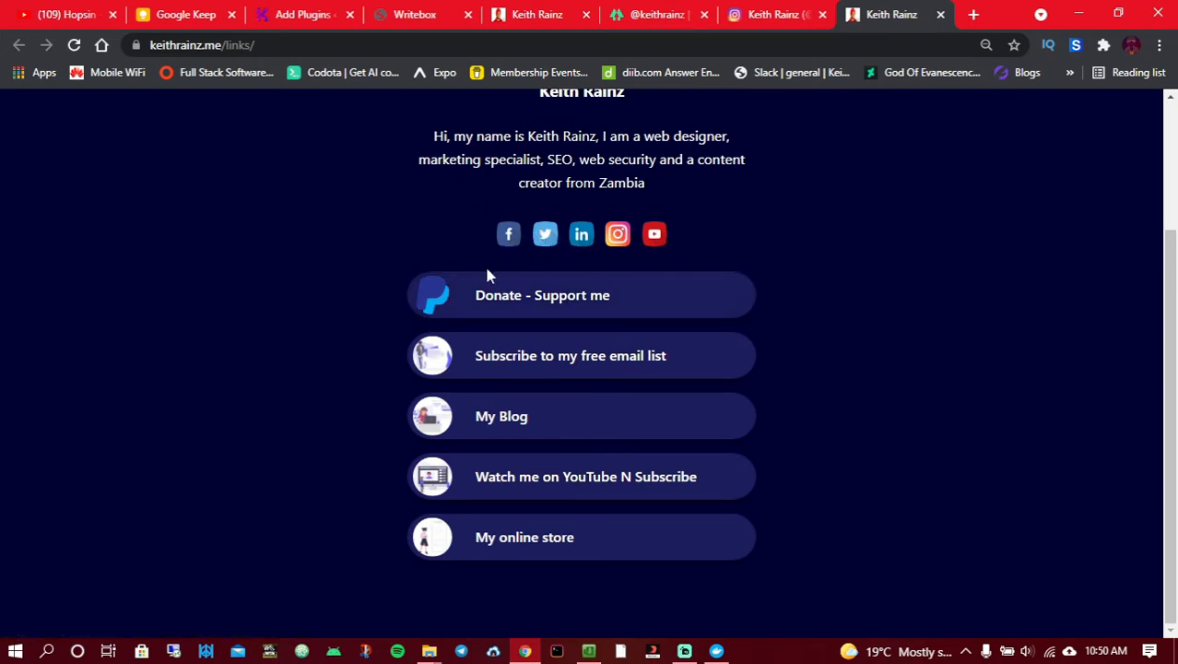
mouse_move(374, 499)
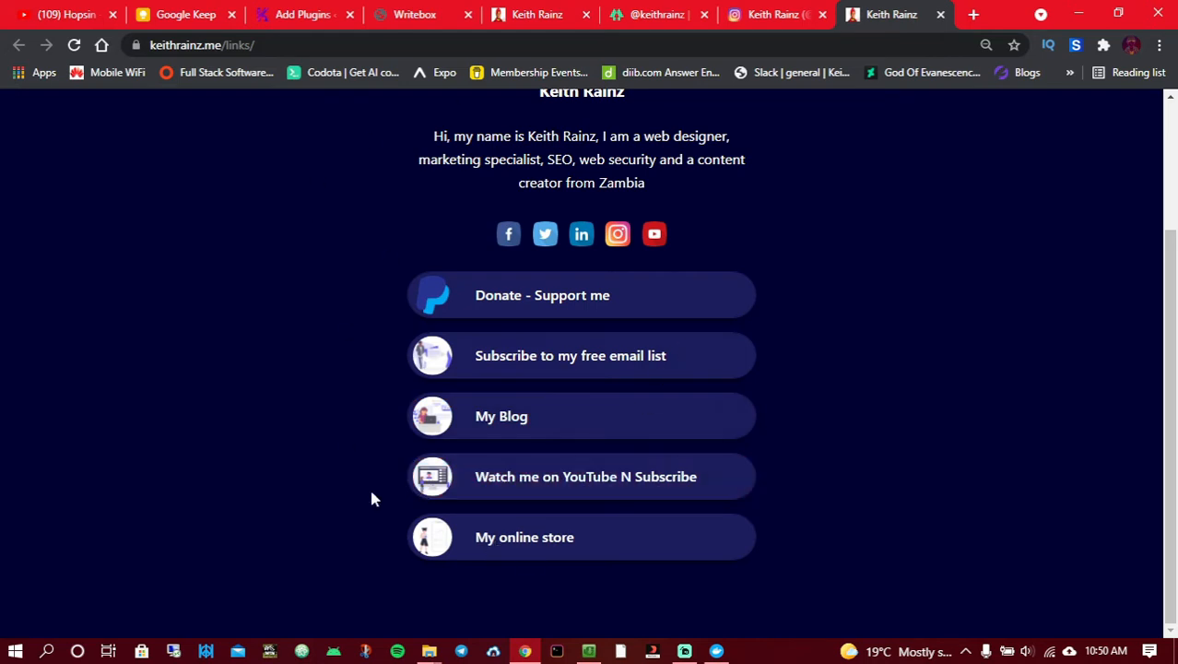
mouse_move(748, 170)
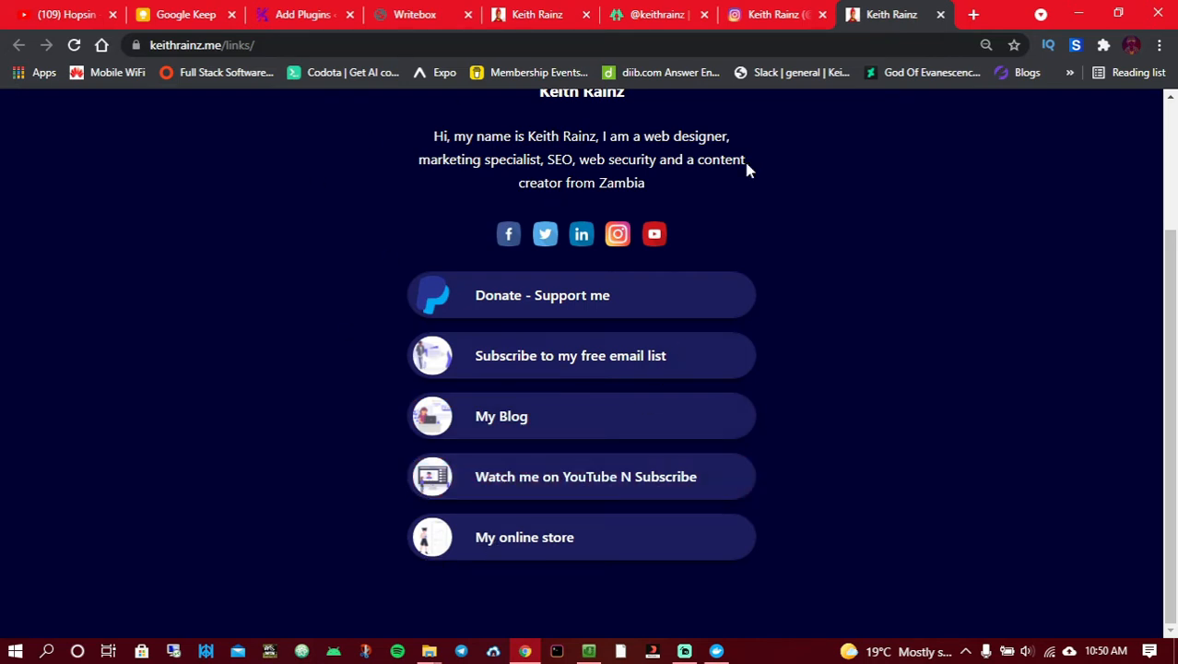
mouse_move(770, 181)
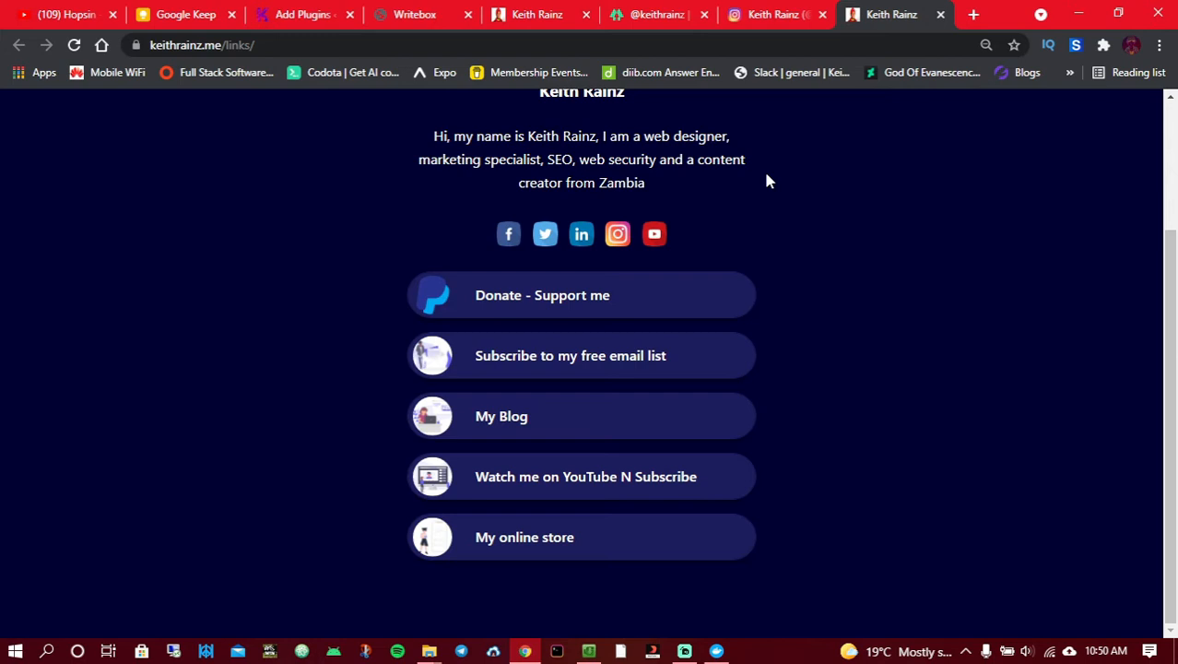
mouse_move(387, 239)
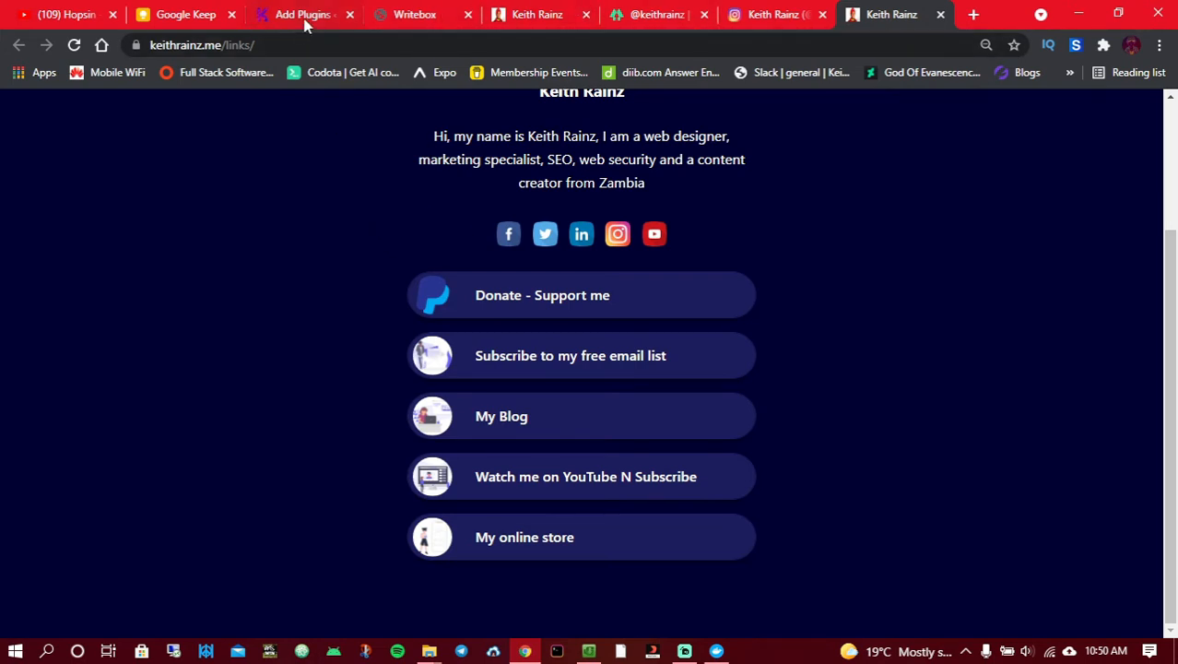
Step: Switch to the Add Plugins tab showing WP MyLinks marked Active
click(305, 14)
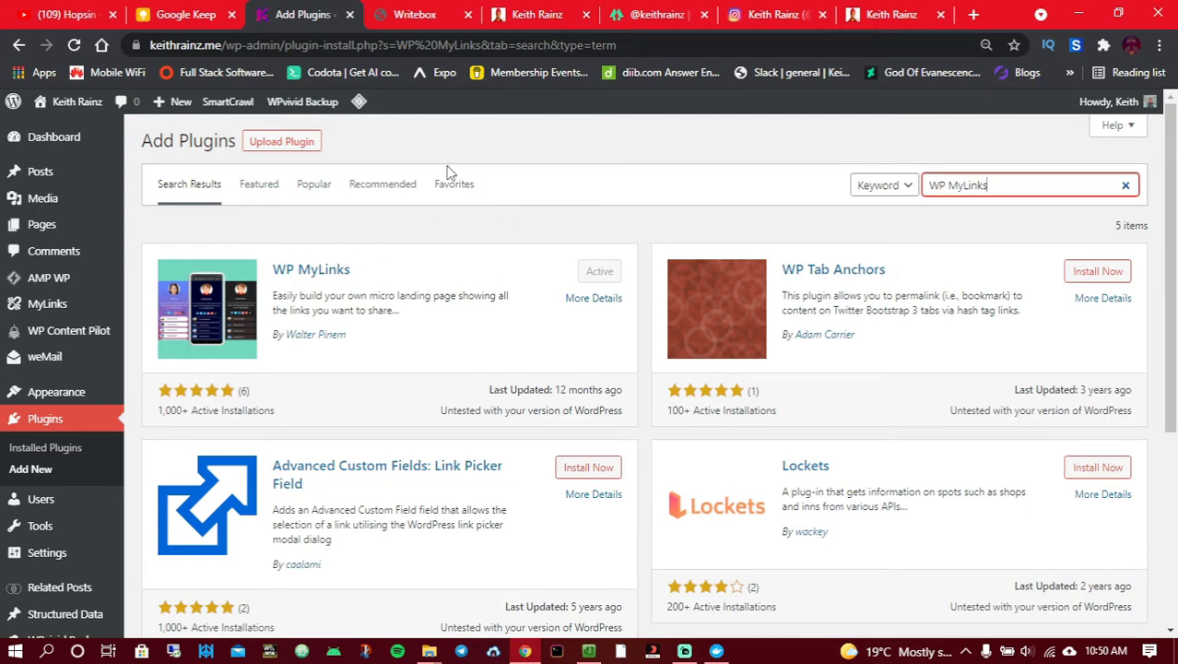
mouse_move(581, 221)
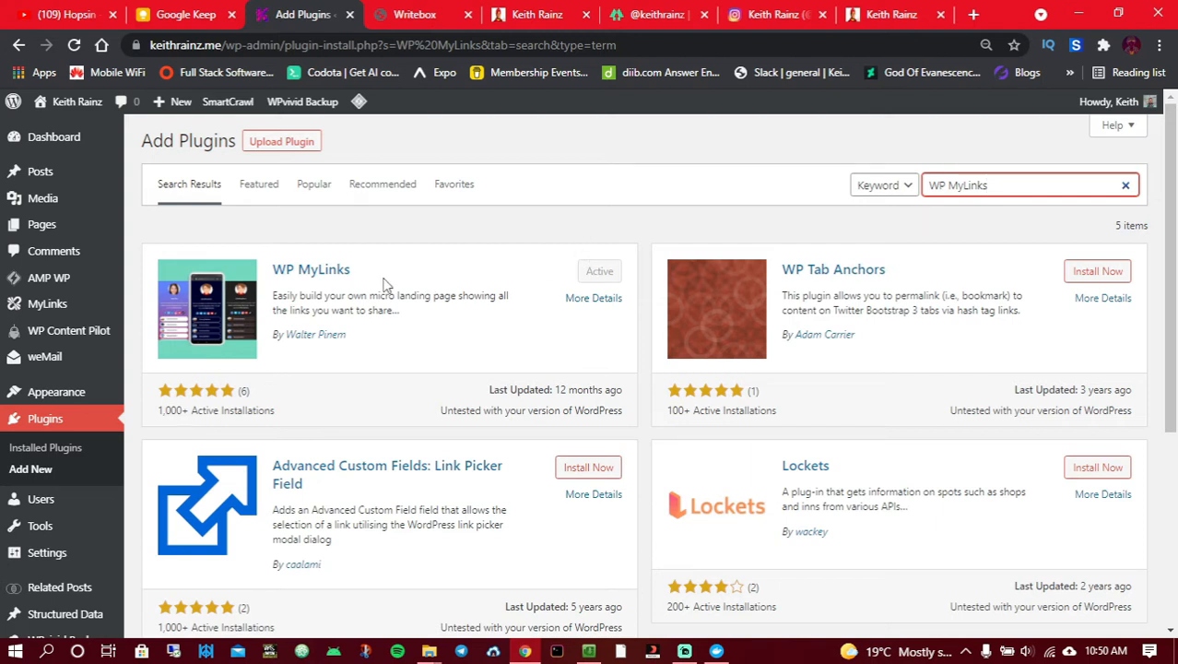
mouse_move(47, 303)
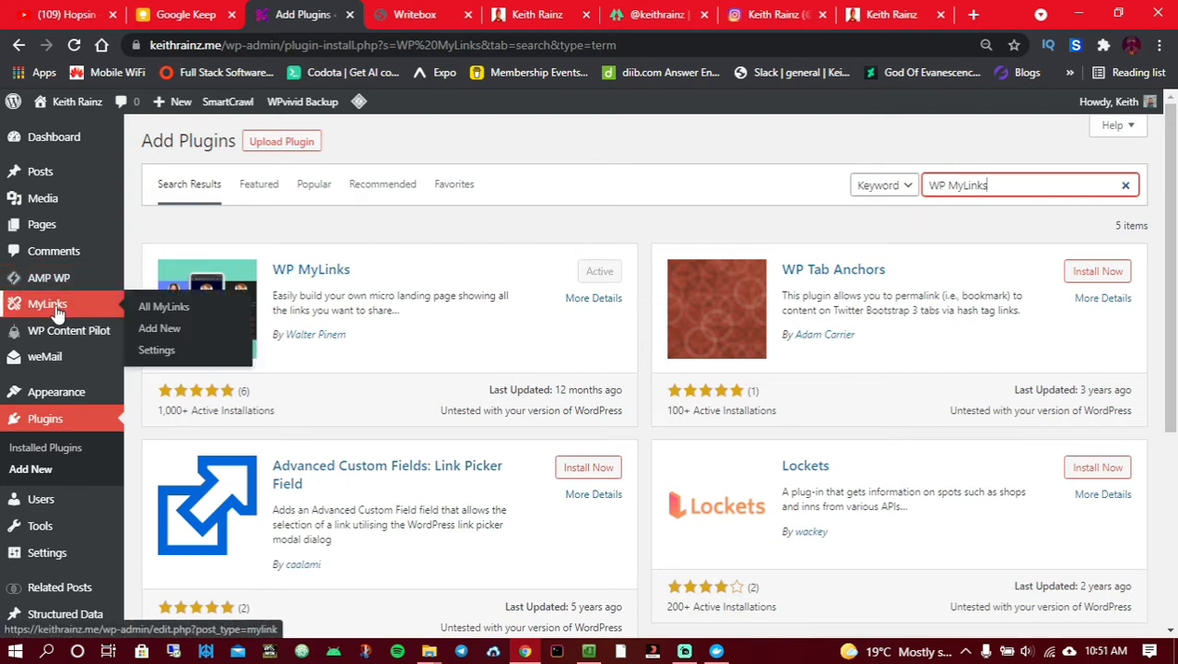
click(156, 350)
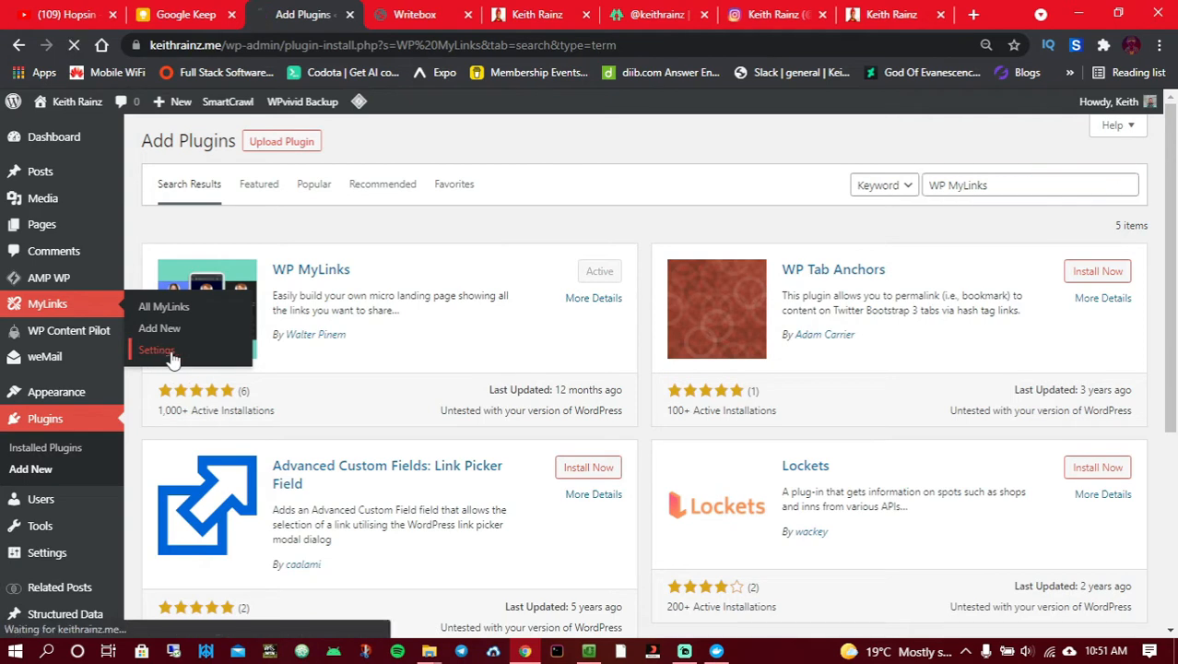
click(156, 349)
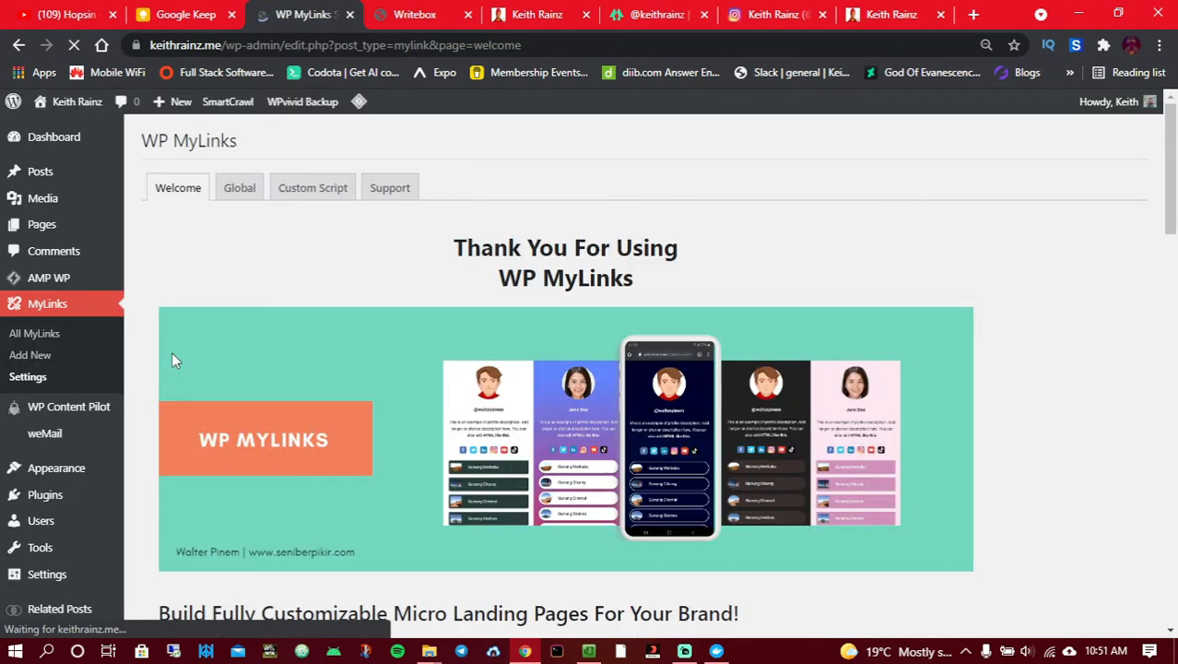
scroll(down, 3)
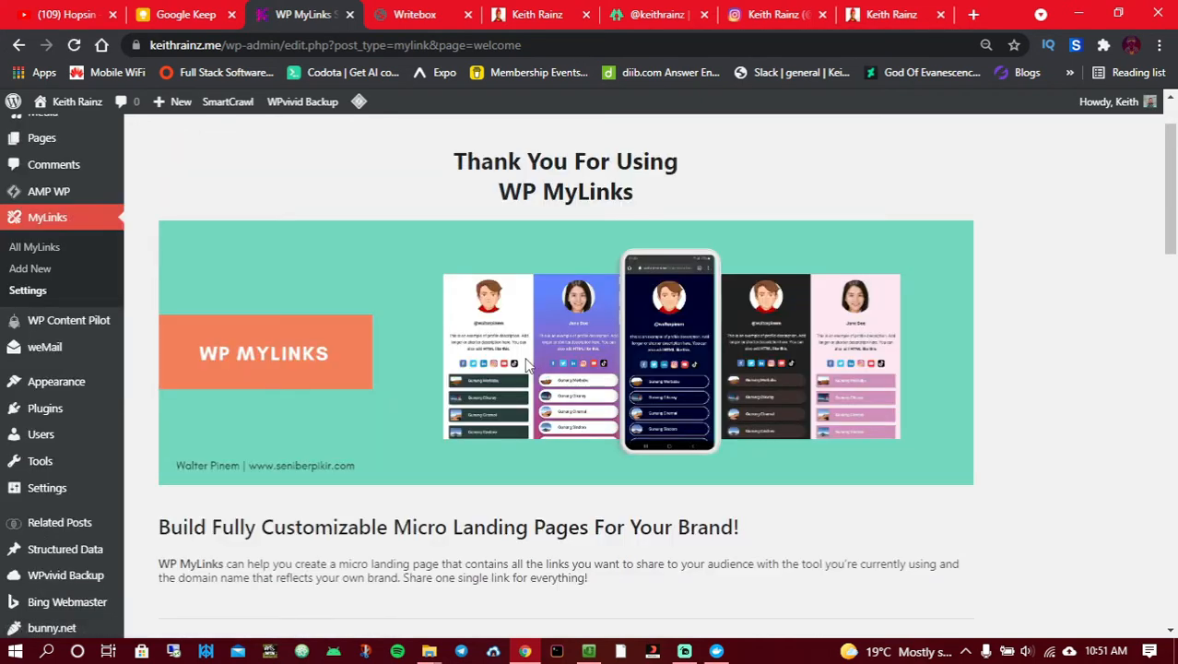
scroll(down, 3)
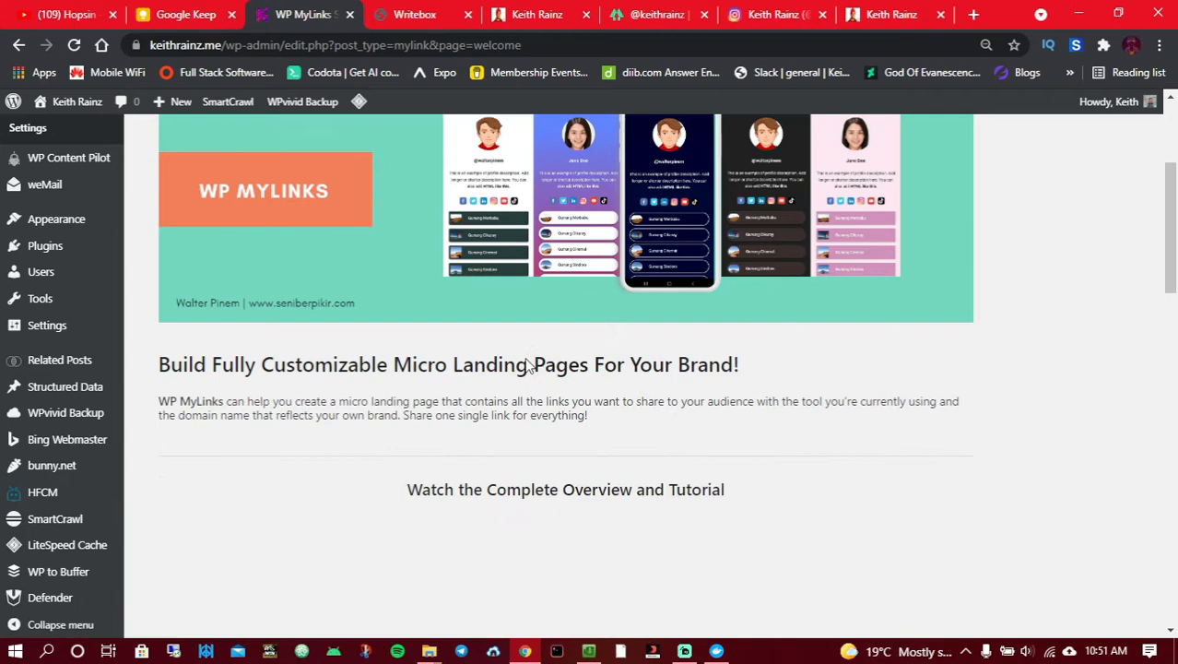
scroll(down, 3)
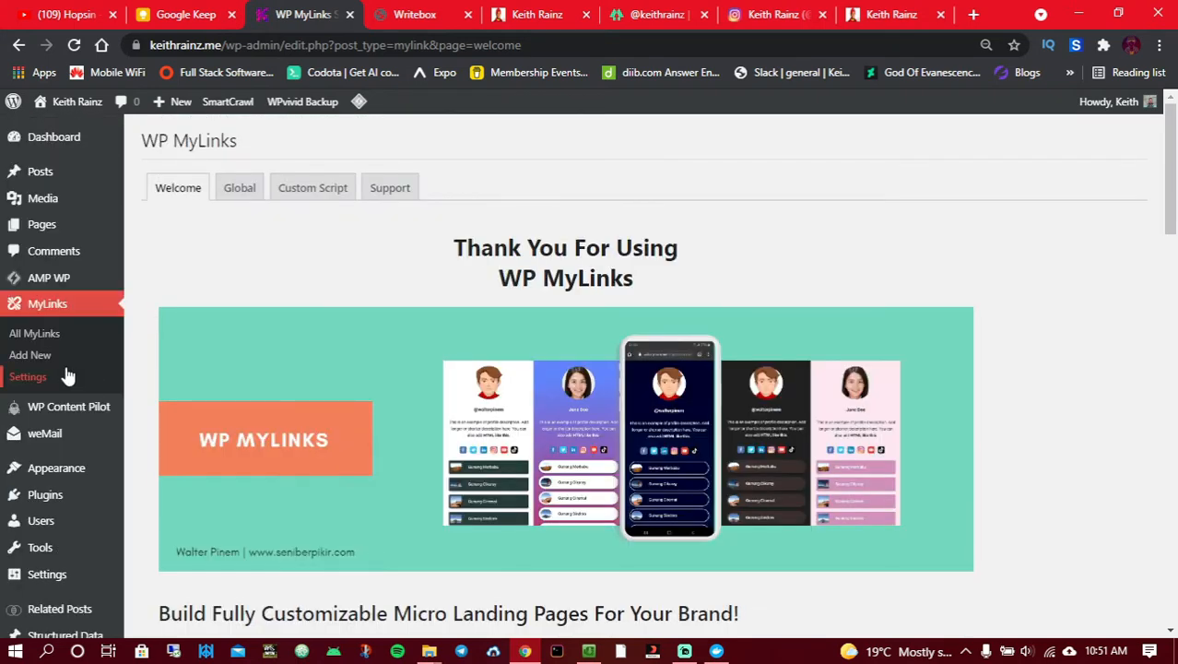
Step: Add a new MyLink with a title and set its Name to Josh Turner
click(29, 355)
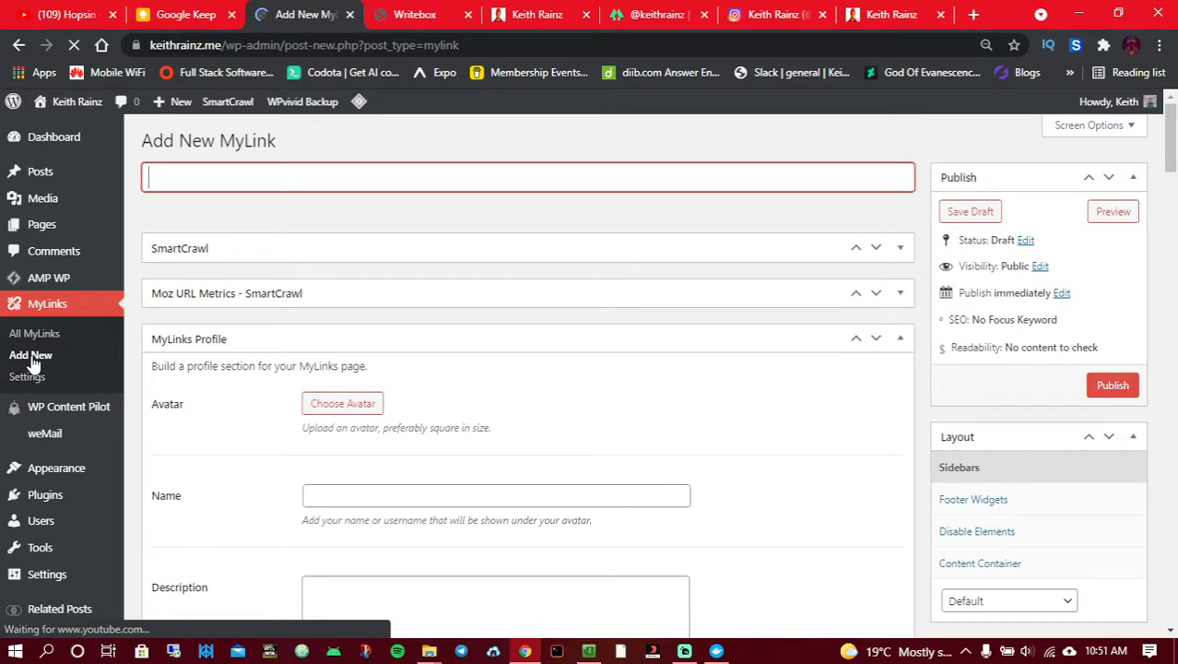
scroll(down, 3)
text(ggg)
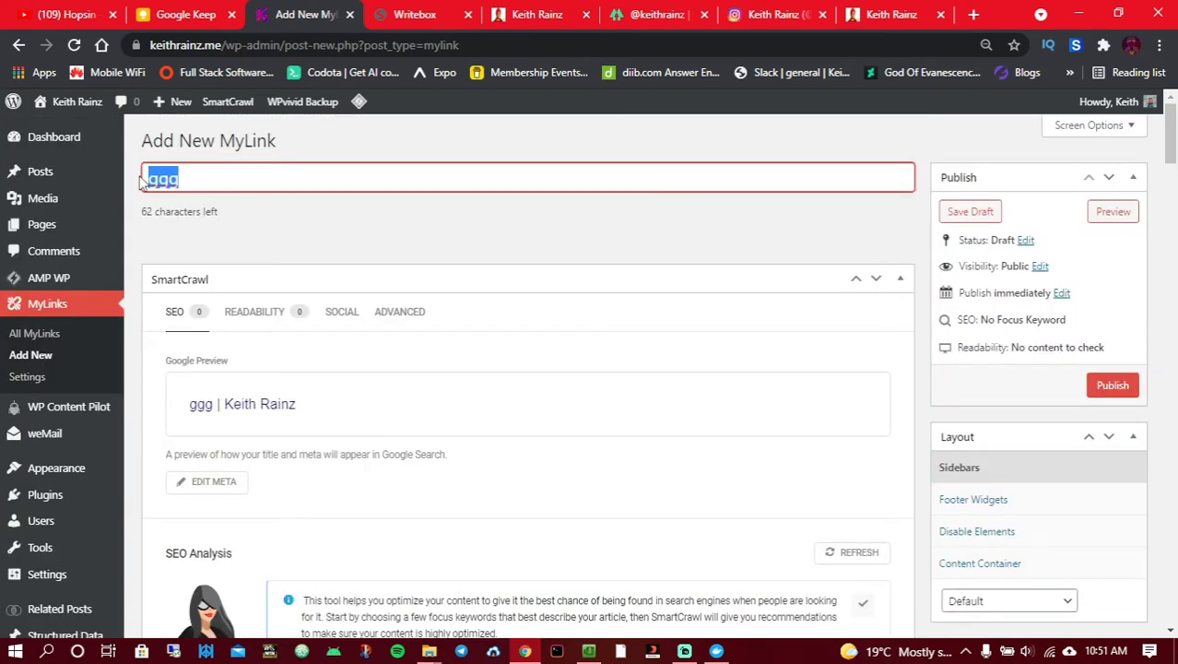
text(jo)
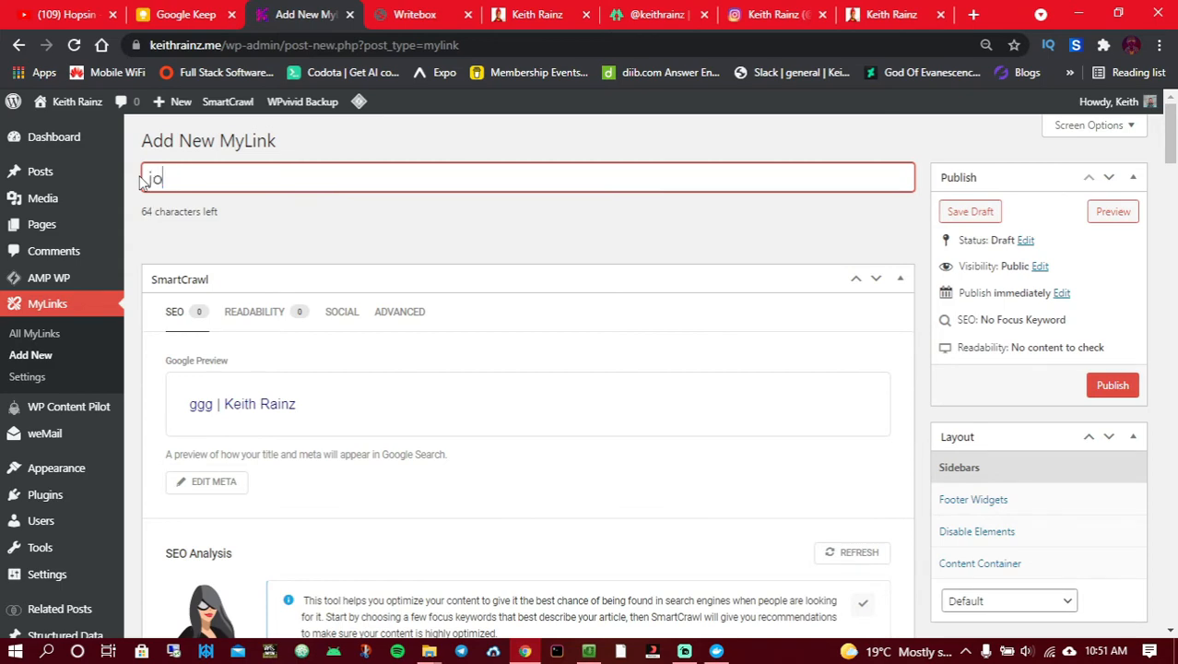
scroll(down, 3)
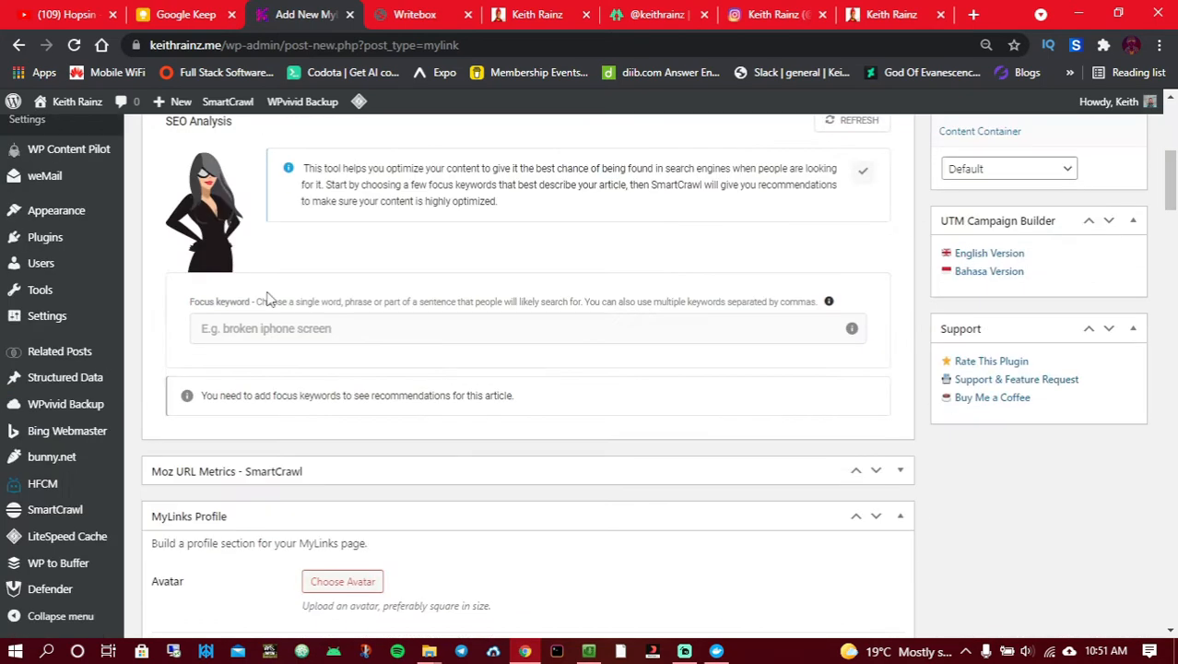
click(496, 327)
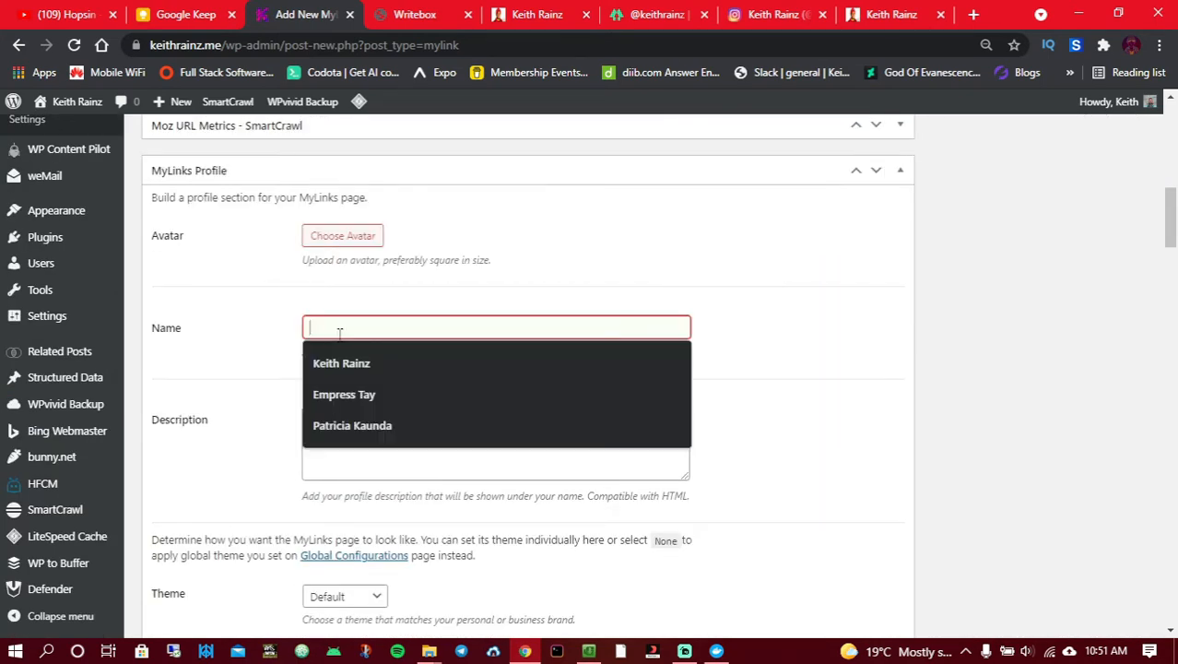
text(Josh)
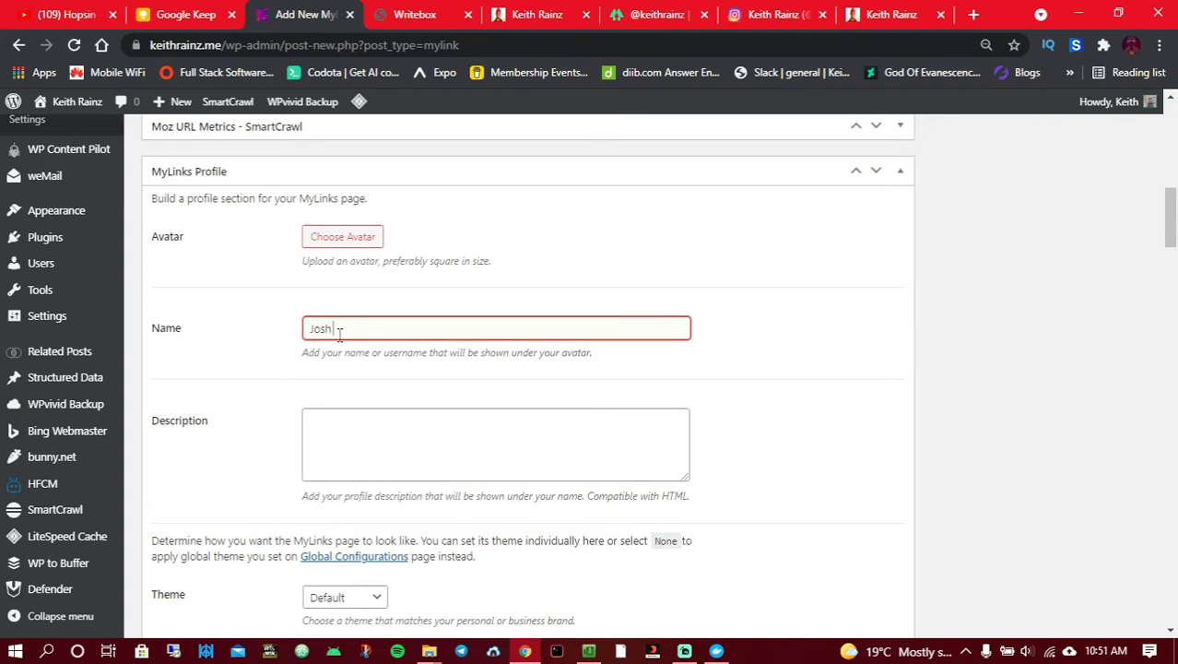
text(Turner)
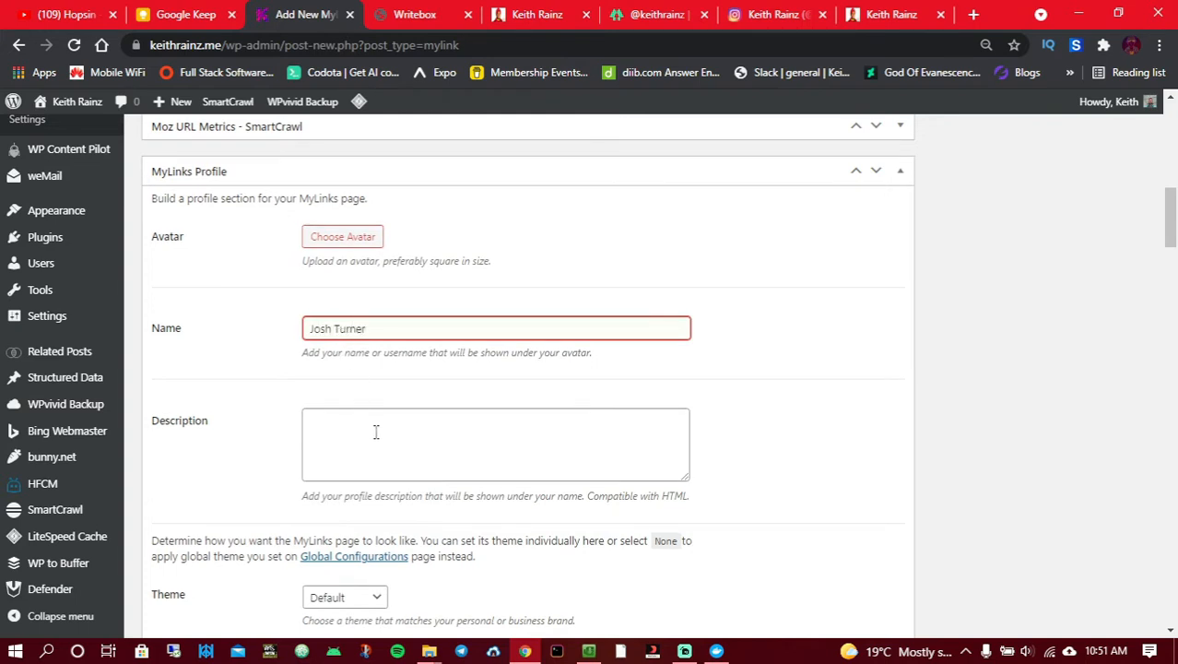
Step: Write the bio: 'hi my name is Josh Turner... follow... click on links below.'
text(hi m)
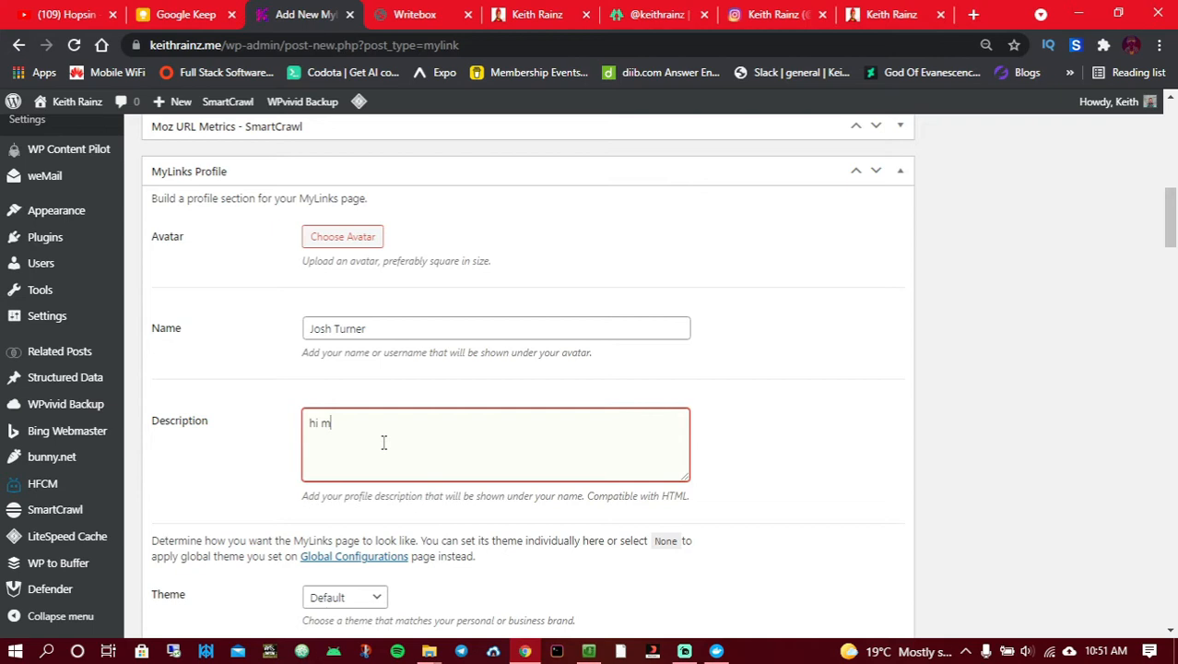
text(y name is H)
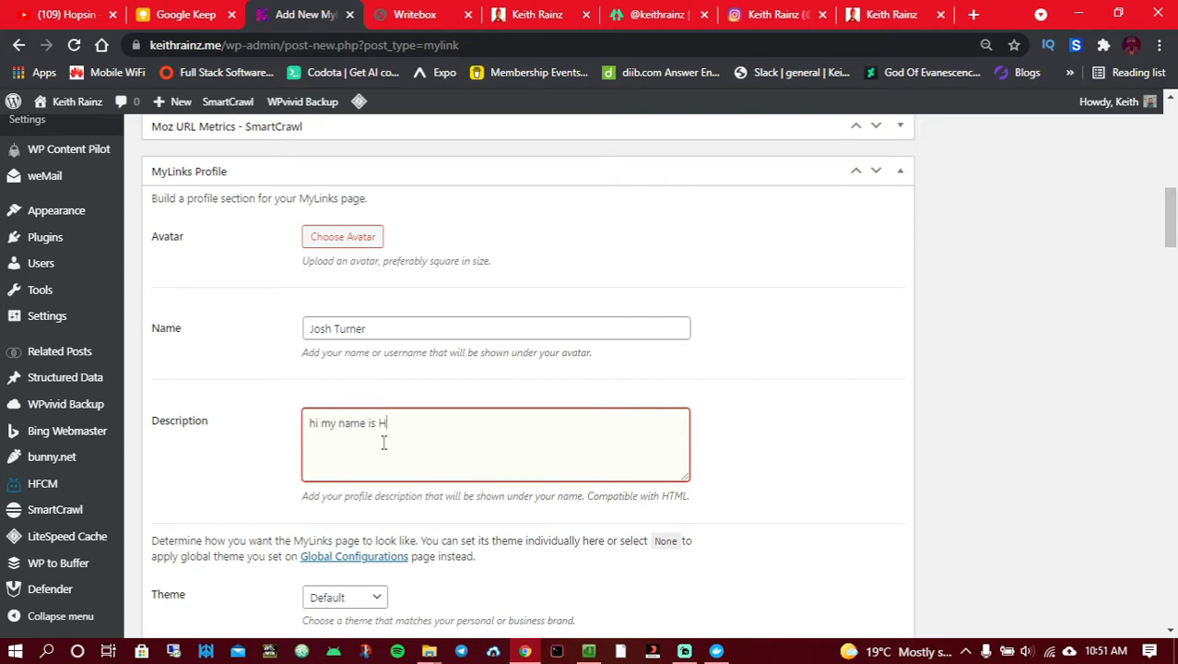
text(osh t)
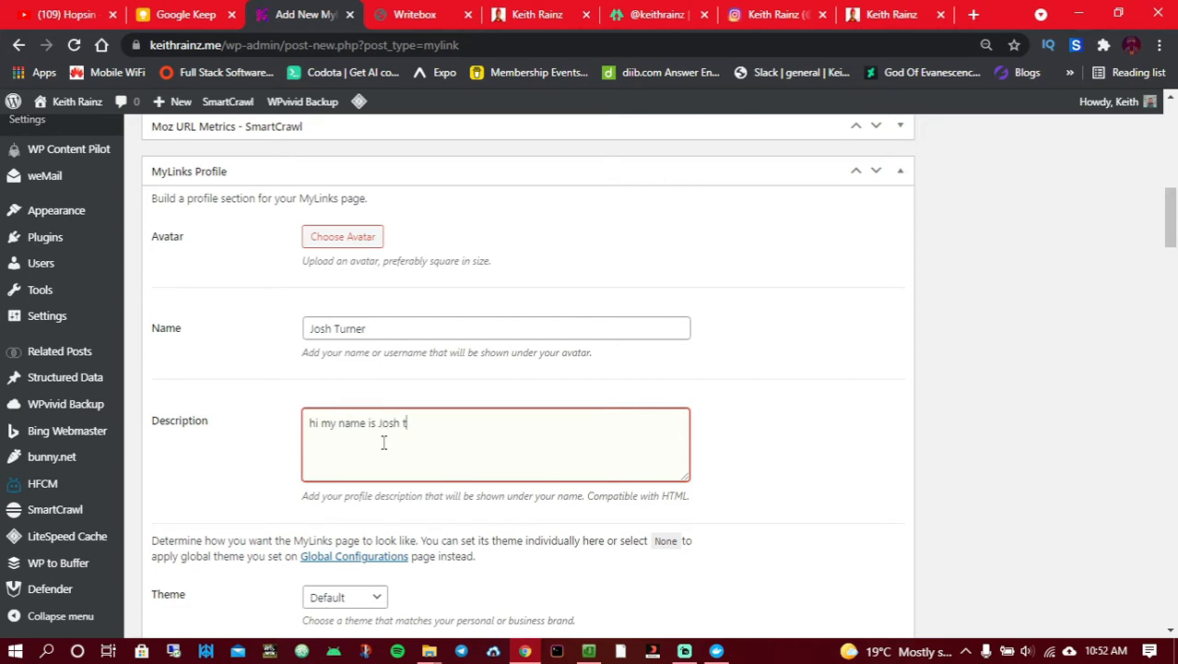
text(urner...)
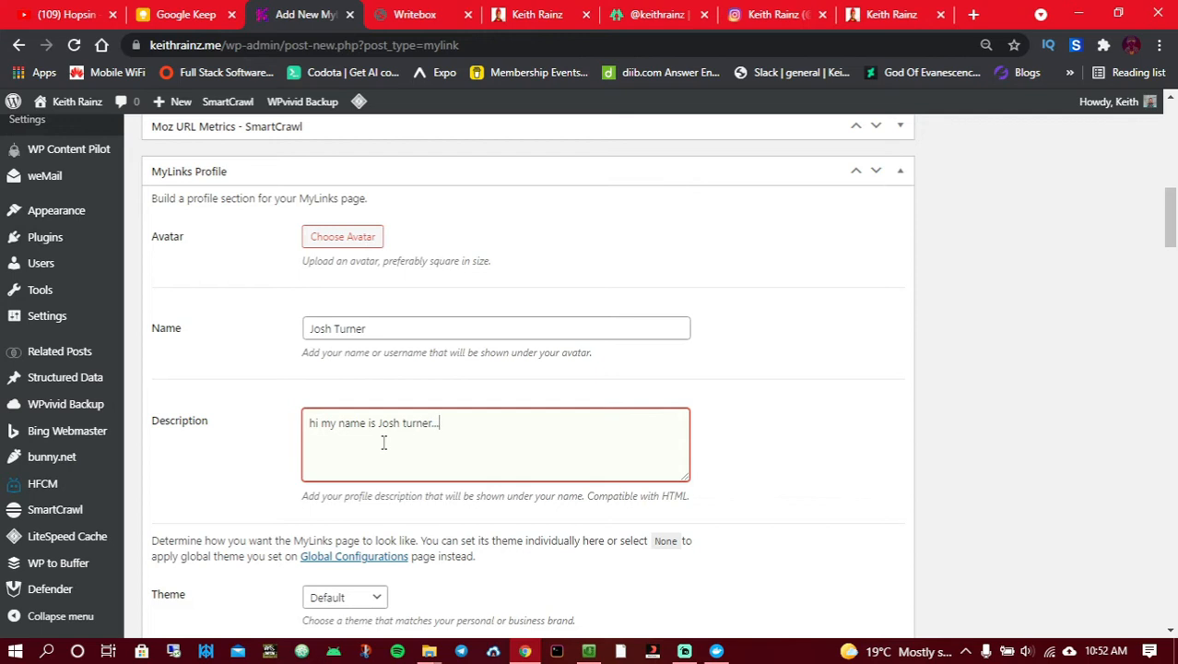
text(follow me,)
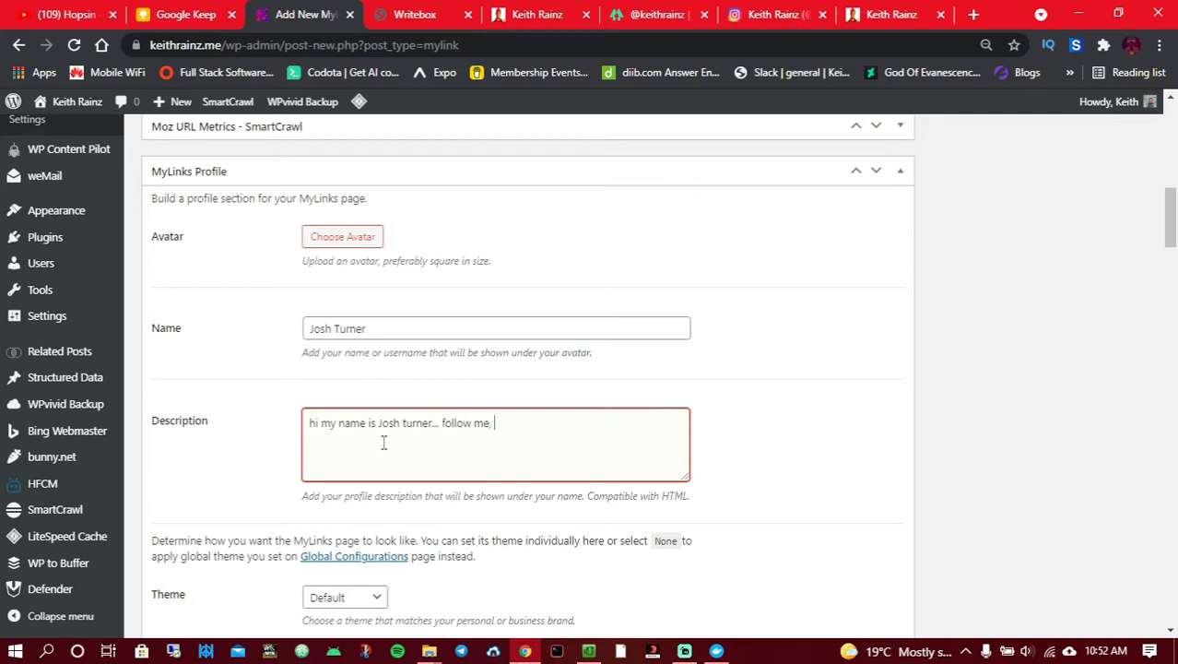
text(click on lin)
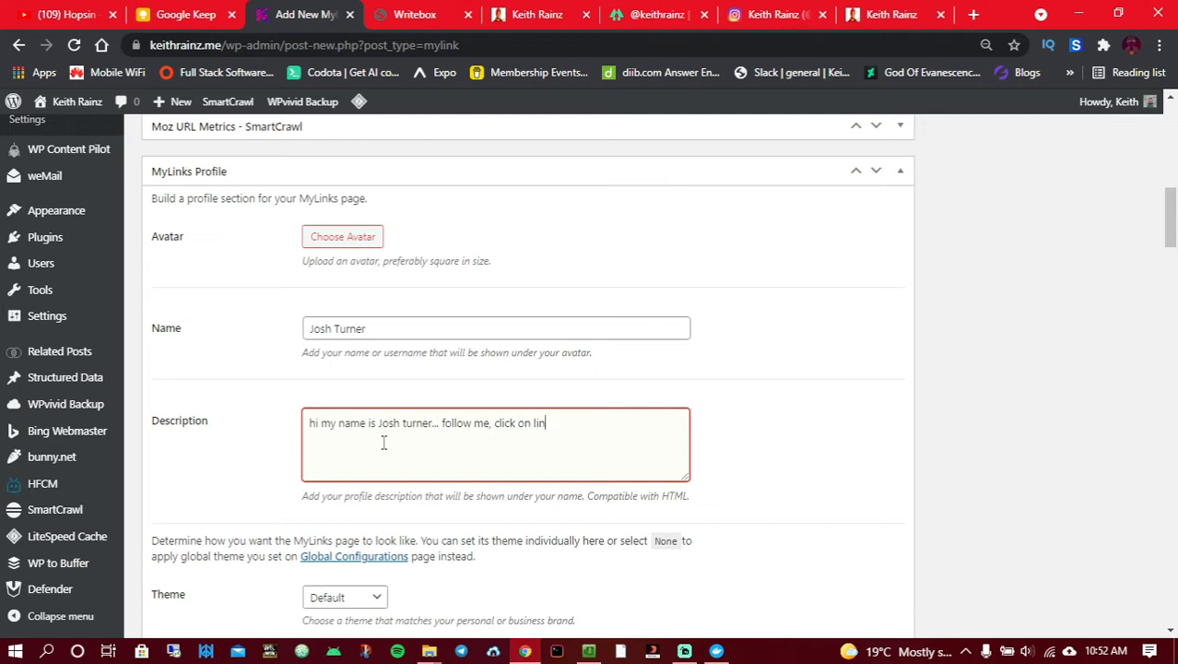
text(ks below.)
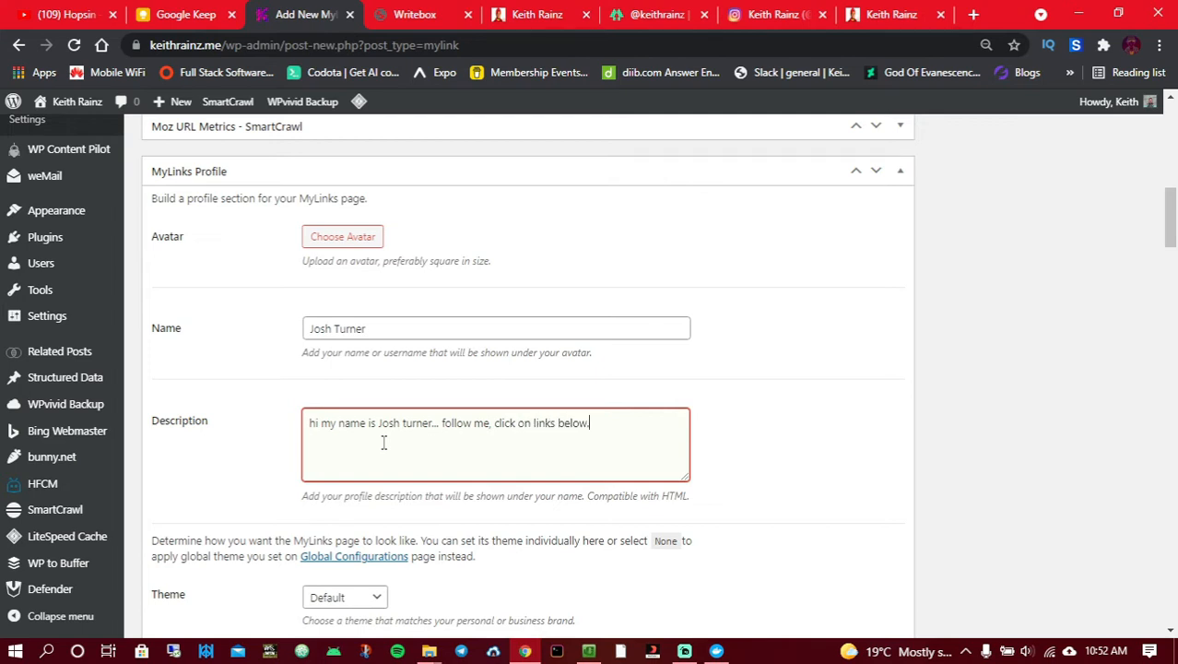
Step: Choose Krakatau from the Theme dropdown for Josh Turner's page
scroll(down, 3)
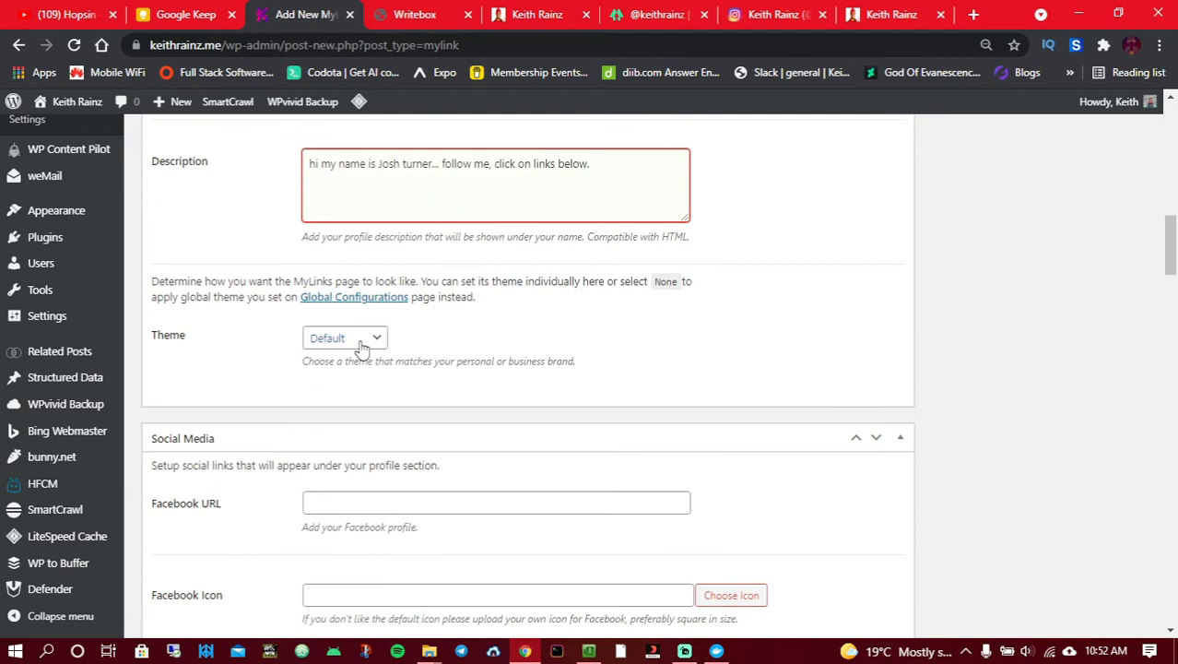
click(344, 337)
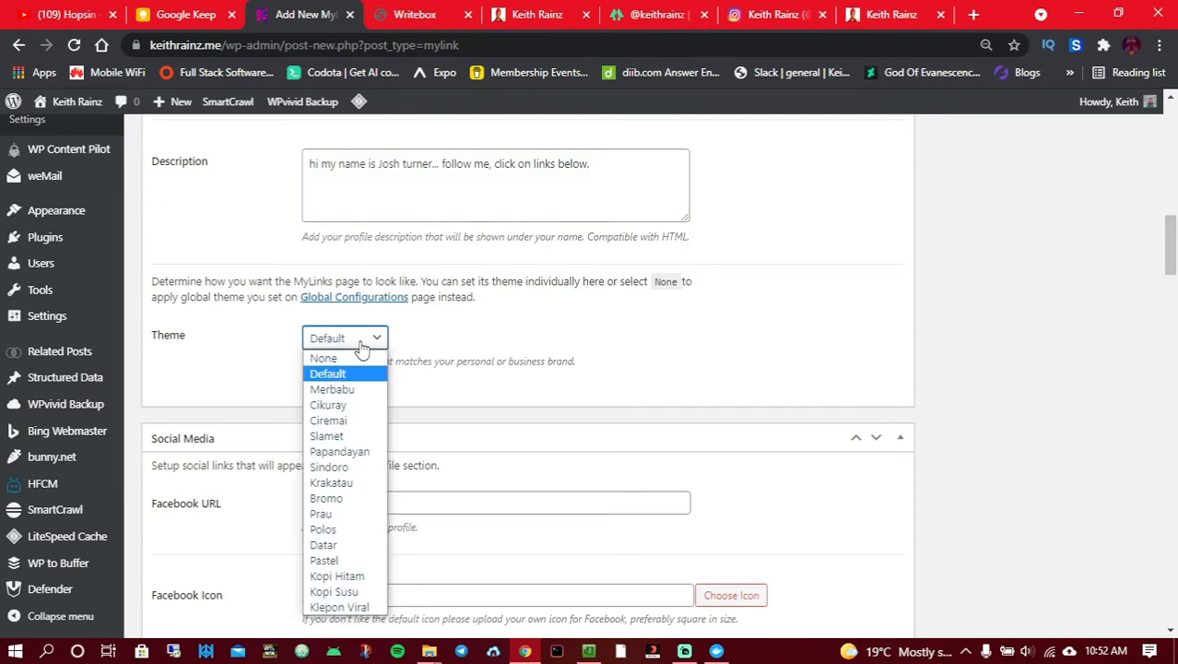
mouse_move(331, 482)
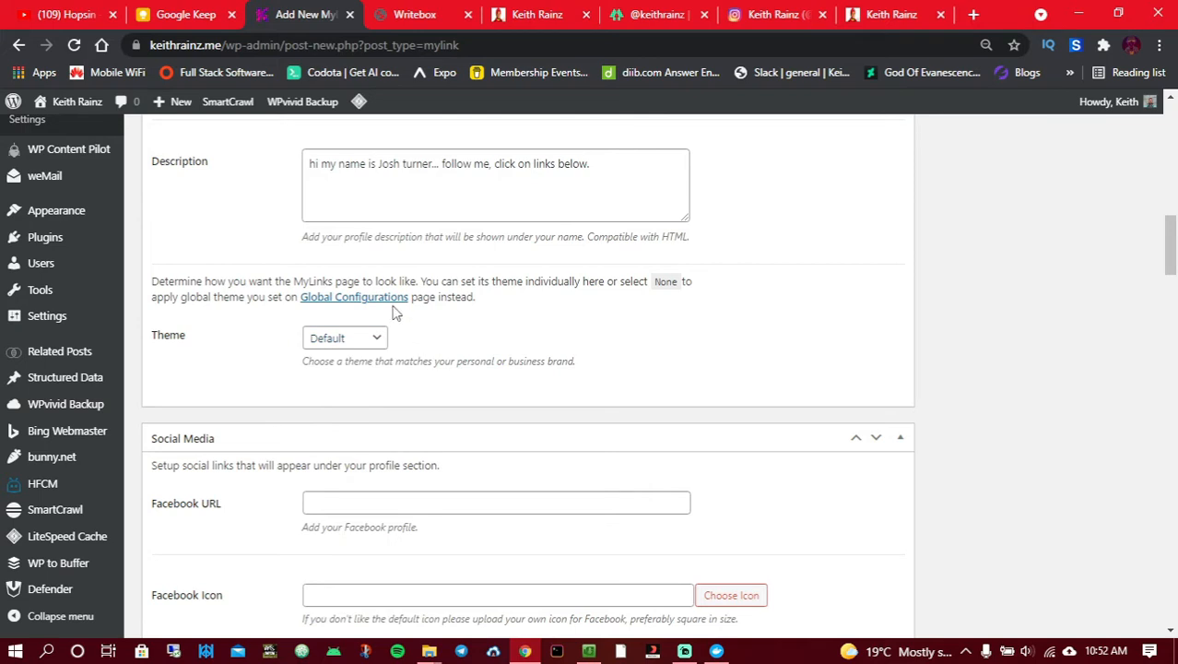
click(344, 336)
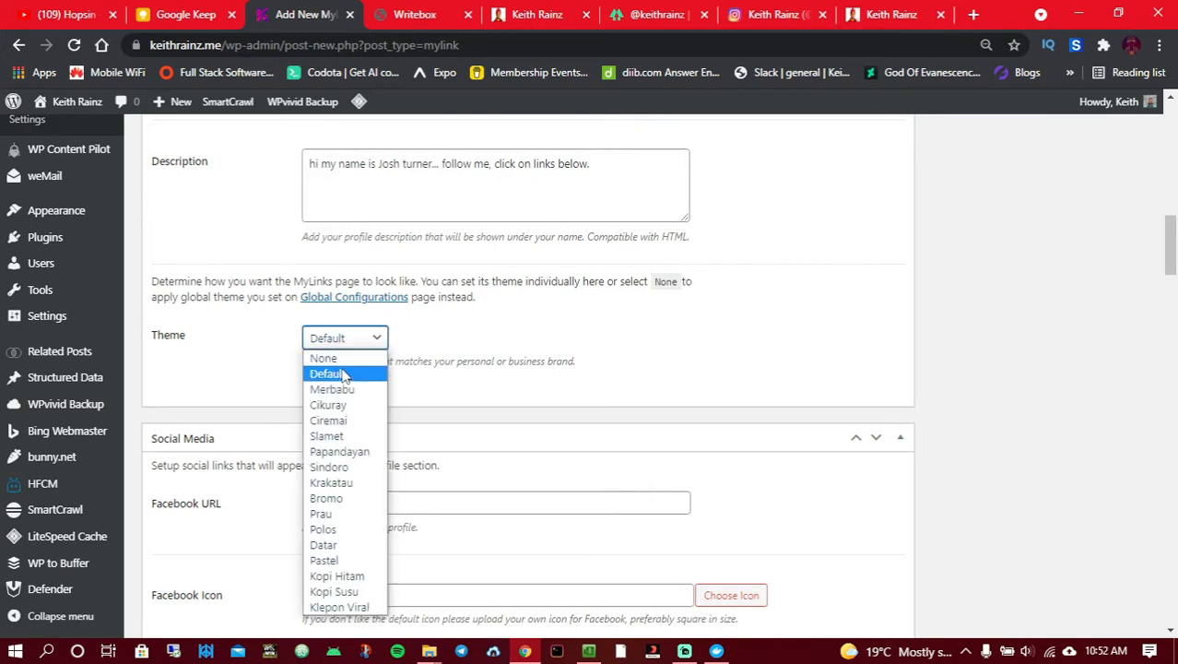
mouse_move(326, 498)
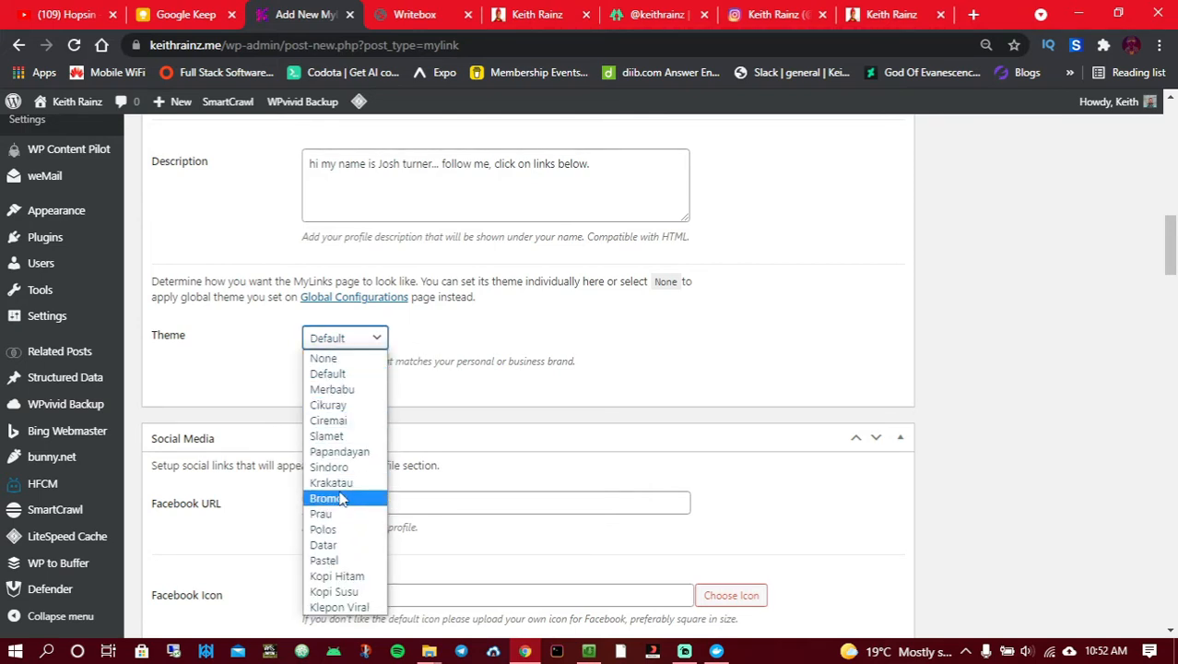
click(331, 482)
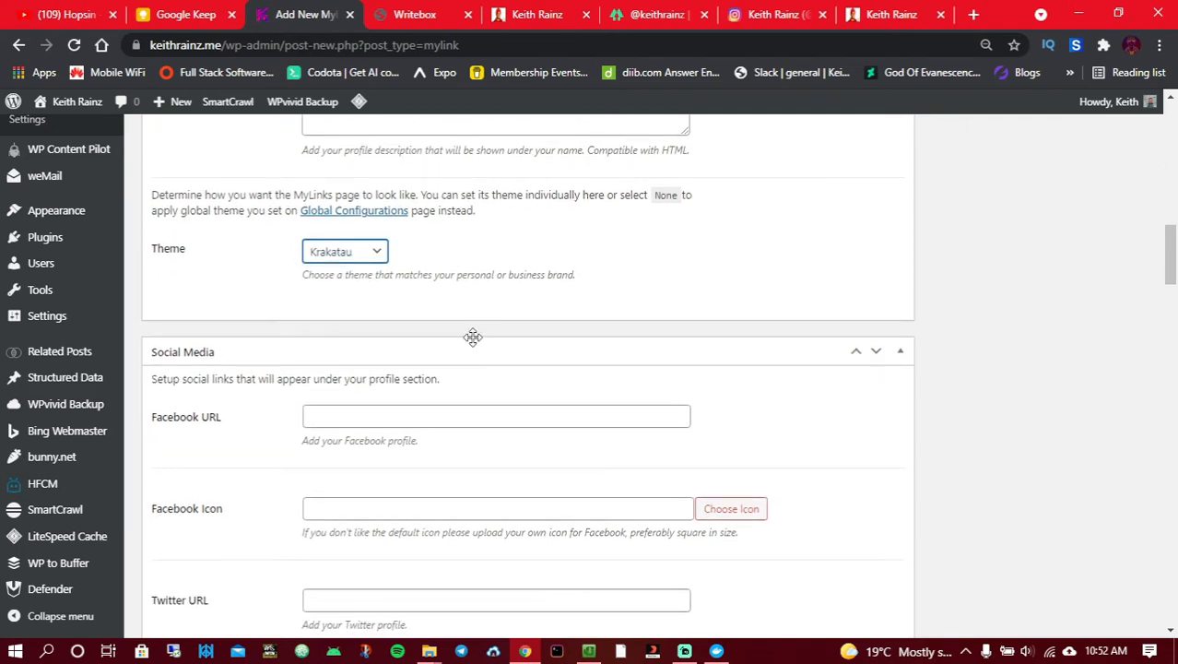
click(496, 330)
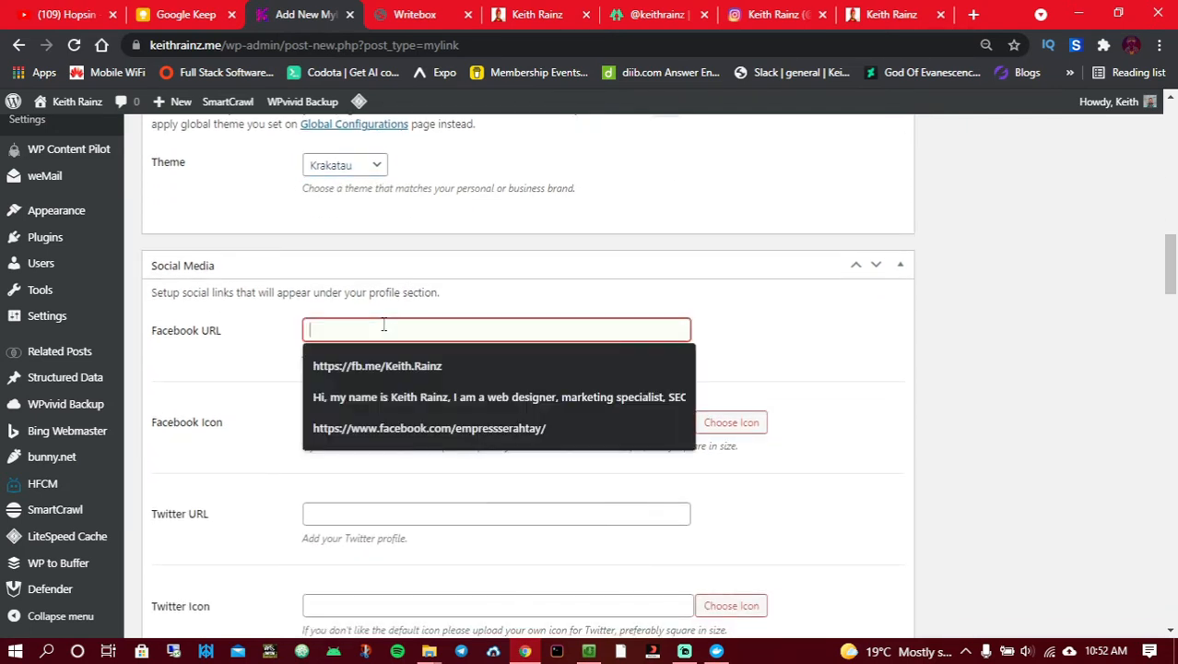
click(377, 365)
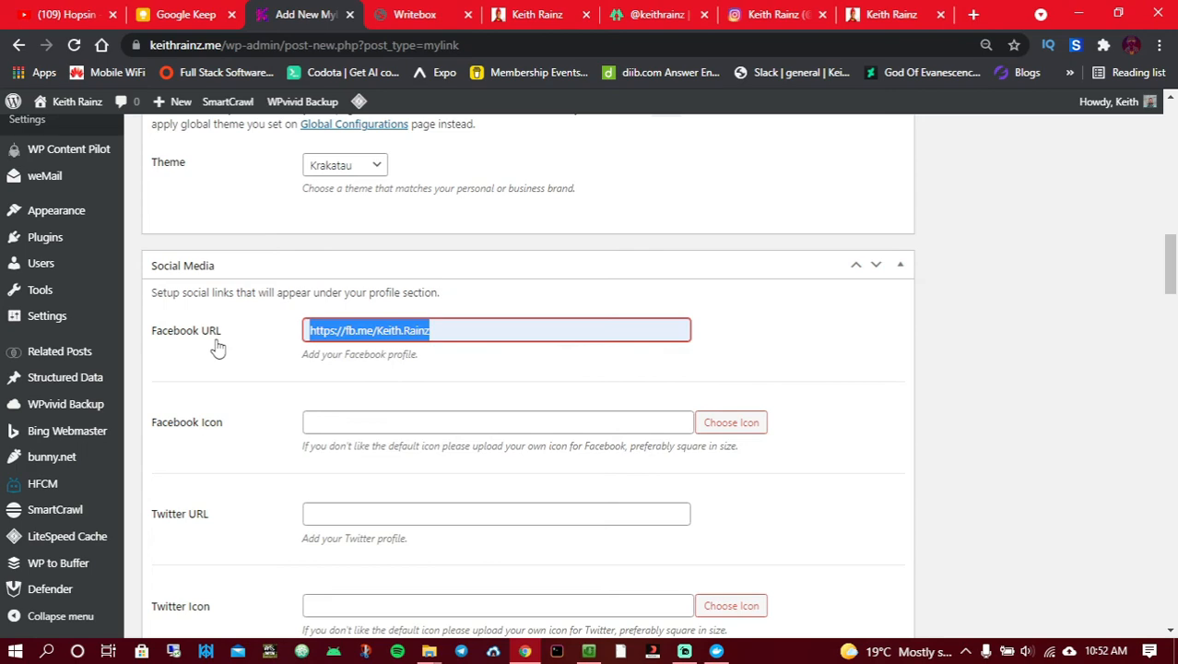
text(https://fb.me/Keith.Rainz)
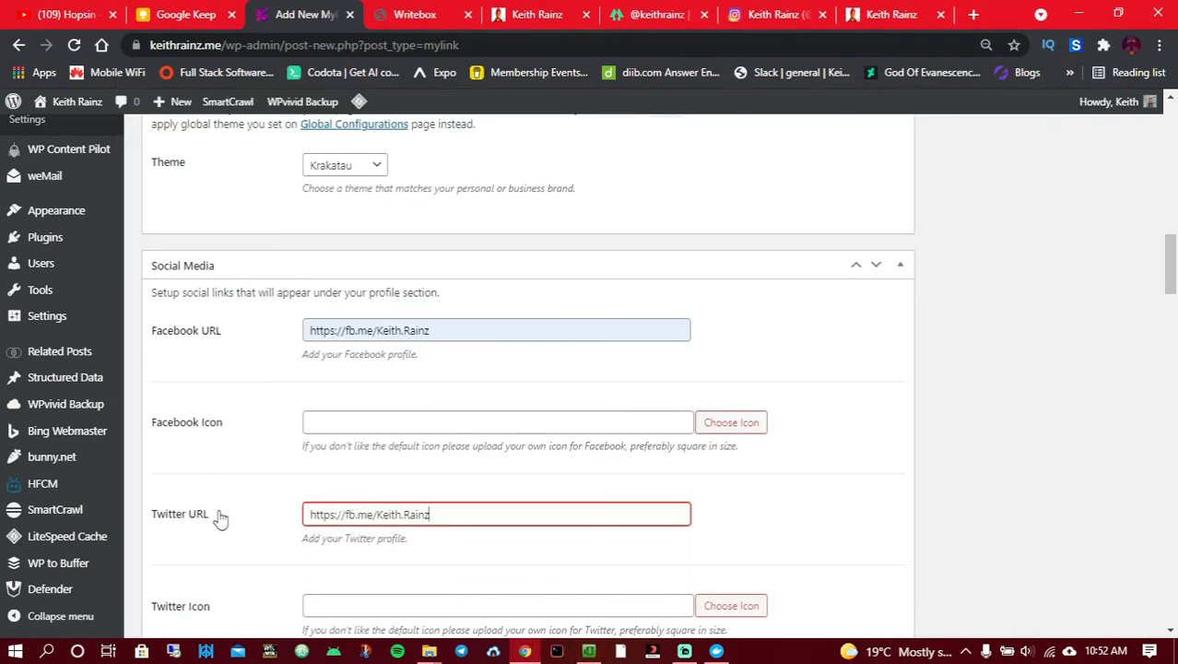
scroll(down, 3)
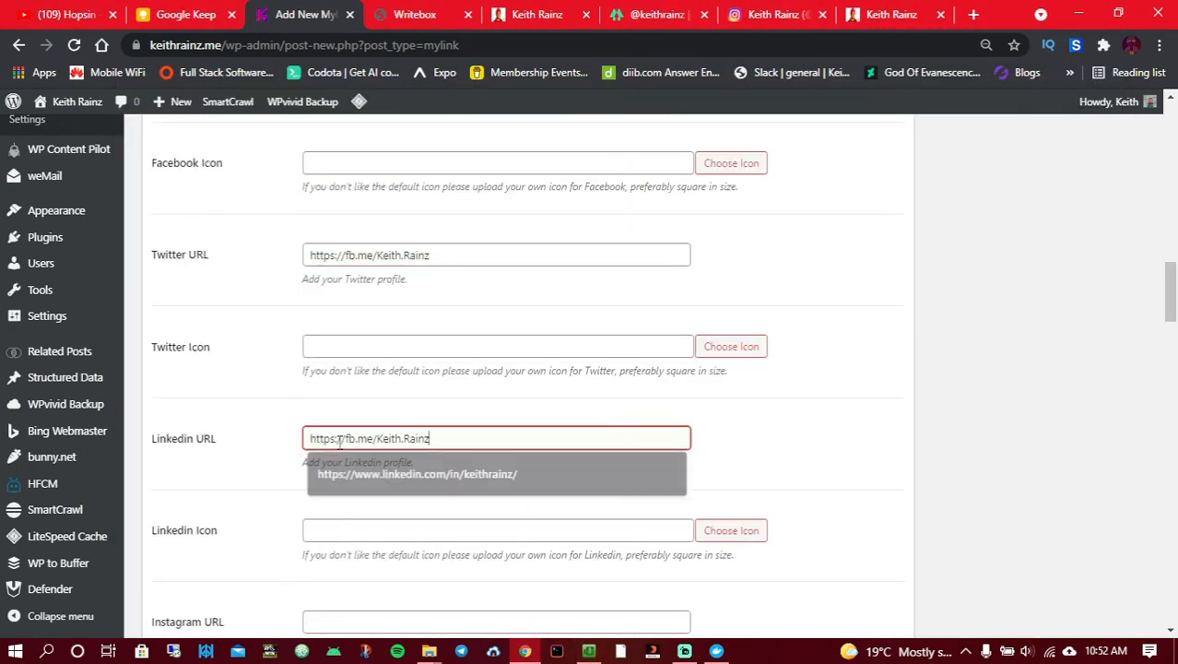
scroll(down, 3)
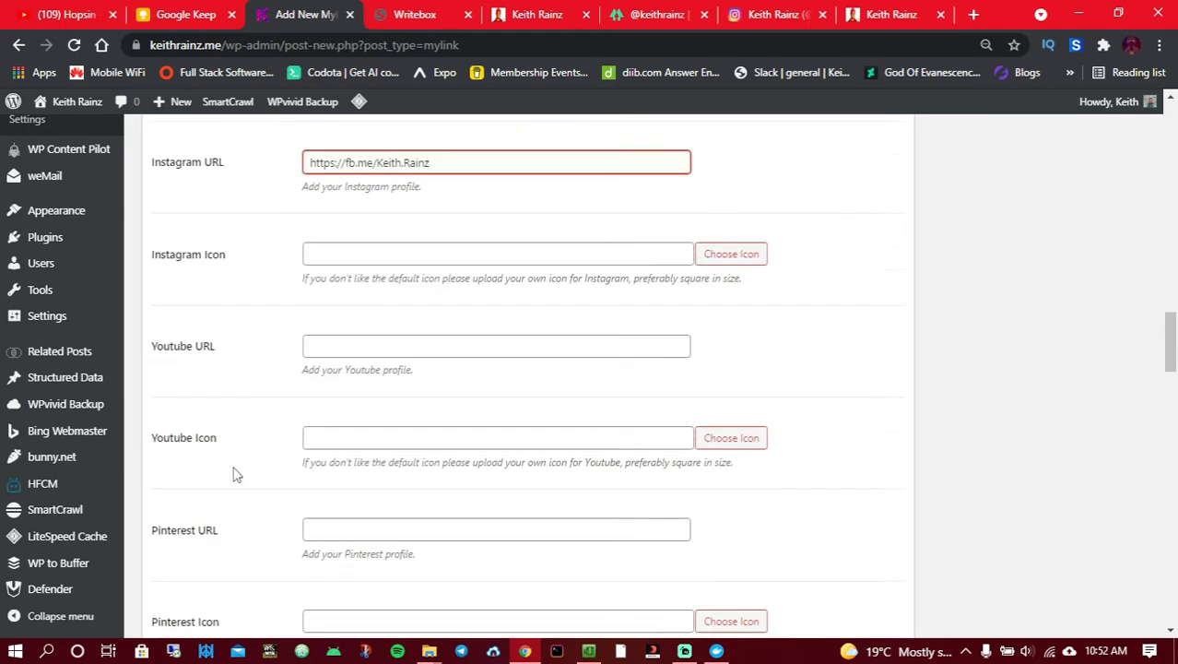
click(496, 346)
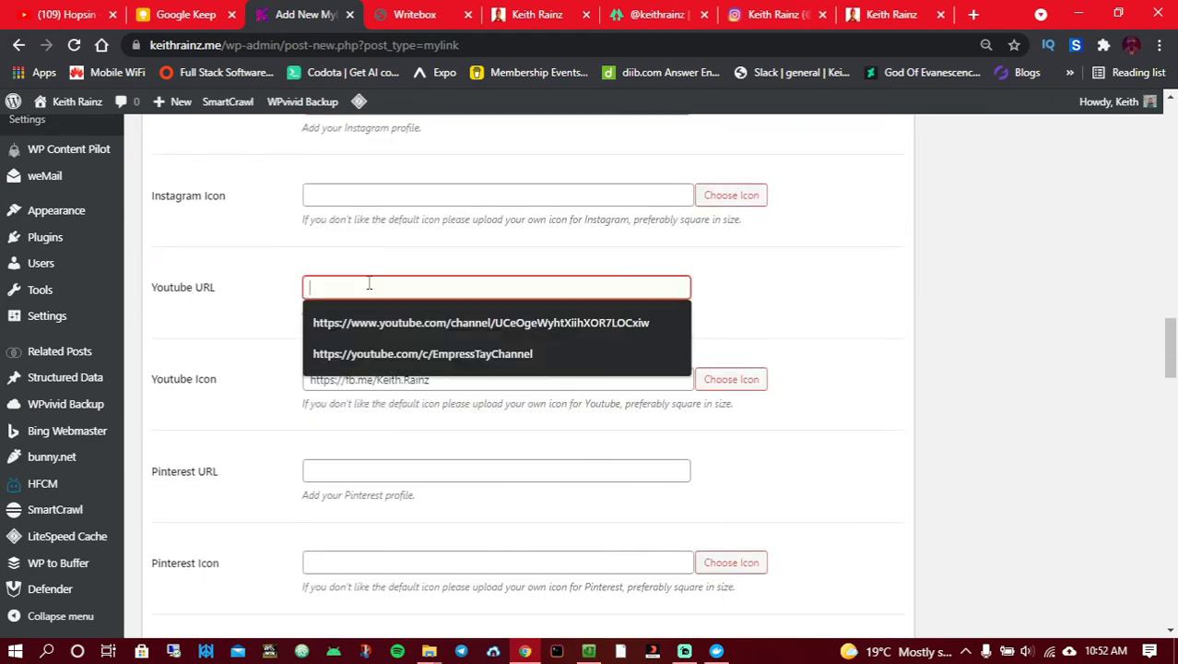
text(https://fb.me/Keith.Rainz)
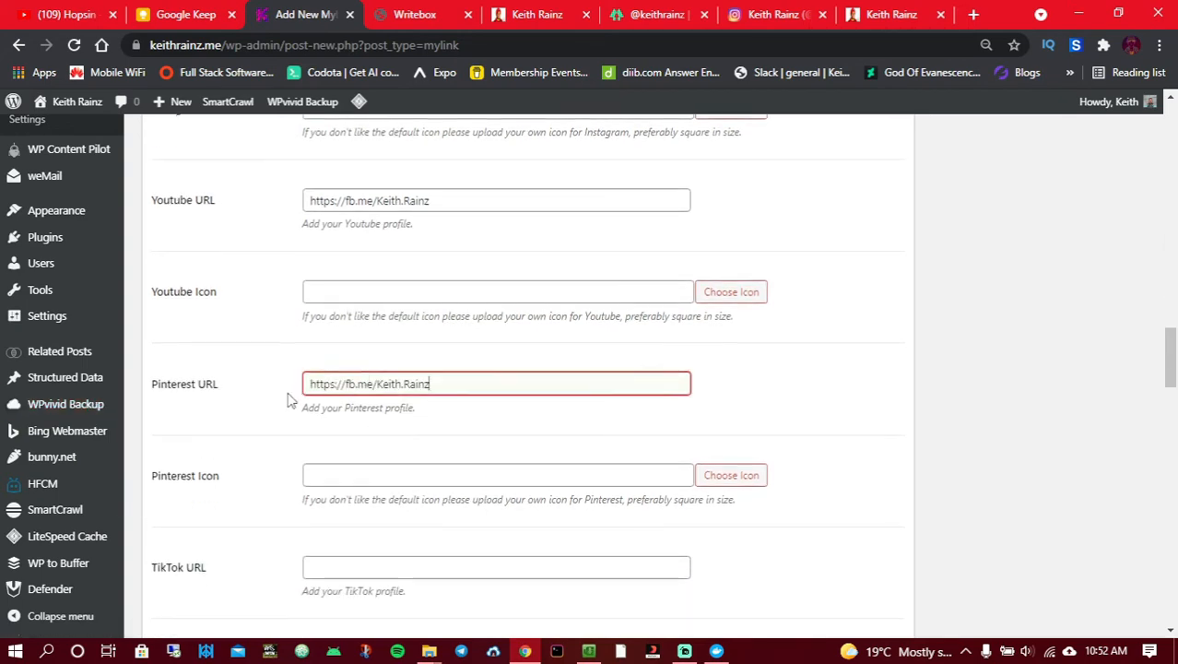
scroll(down, 3)
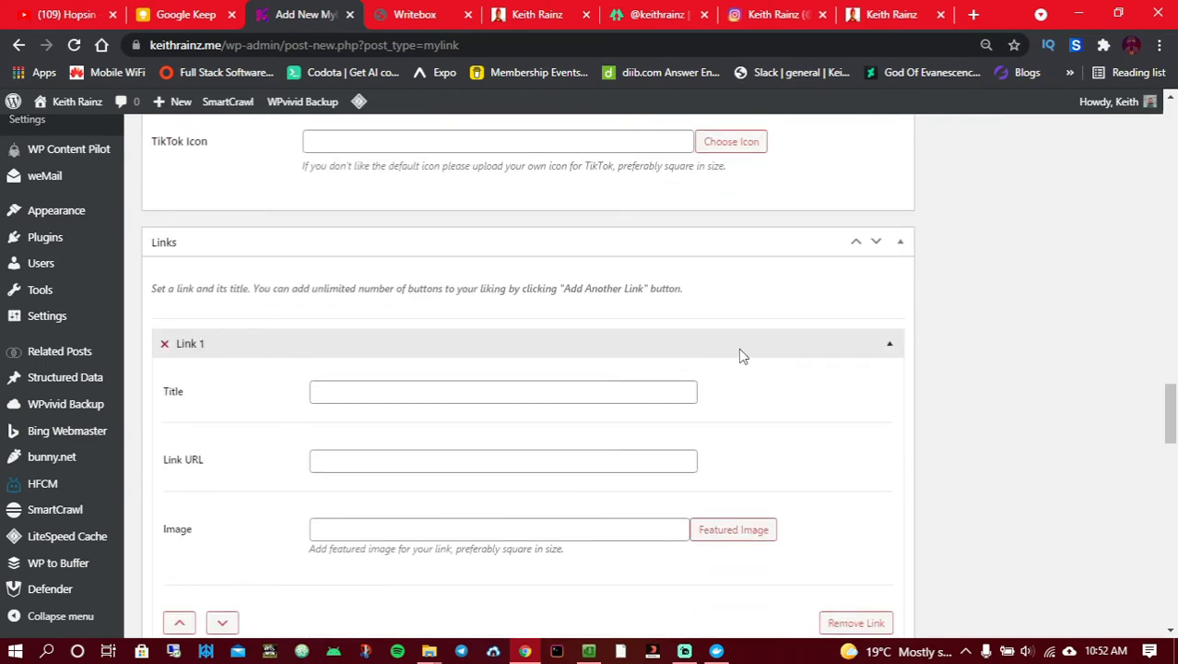
Step: Pick an avatar image under MyLinks Profile and publish Josh Turner's page
scroll(up, 3)
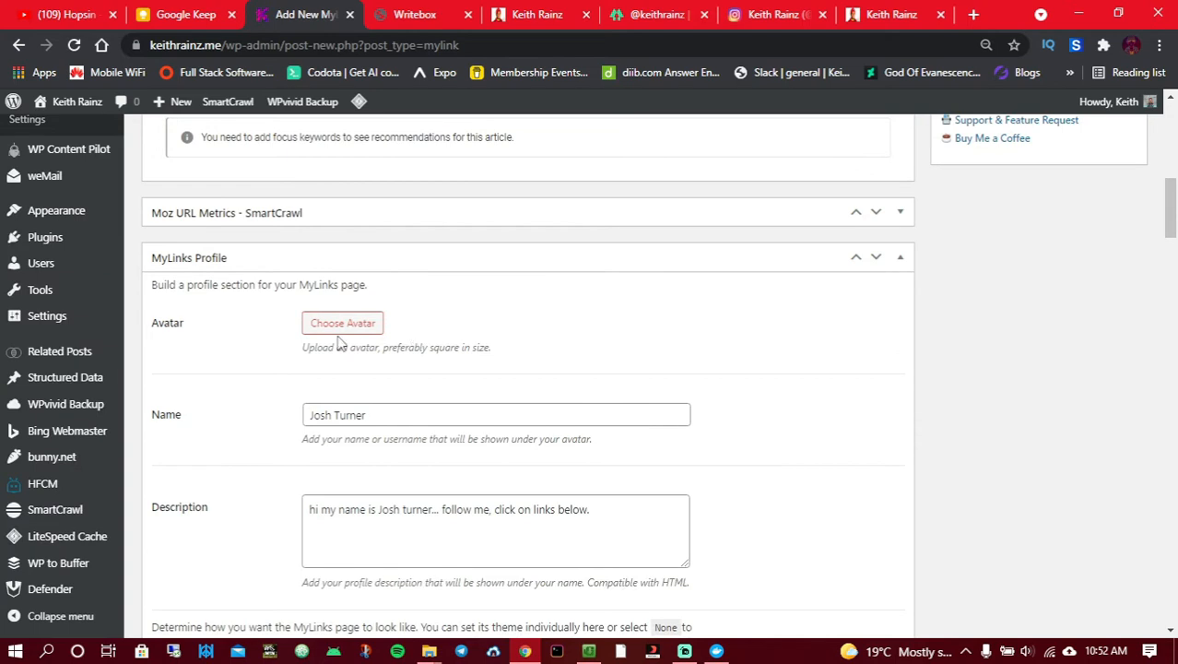
mouse_move(343, 327)
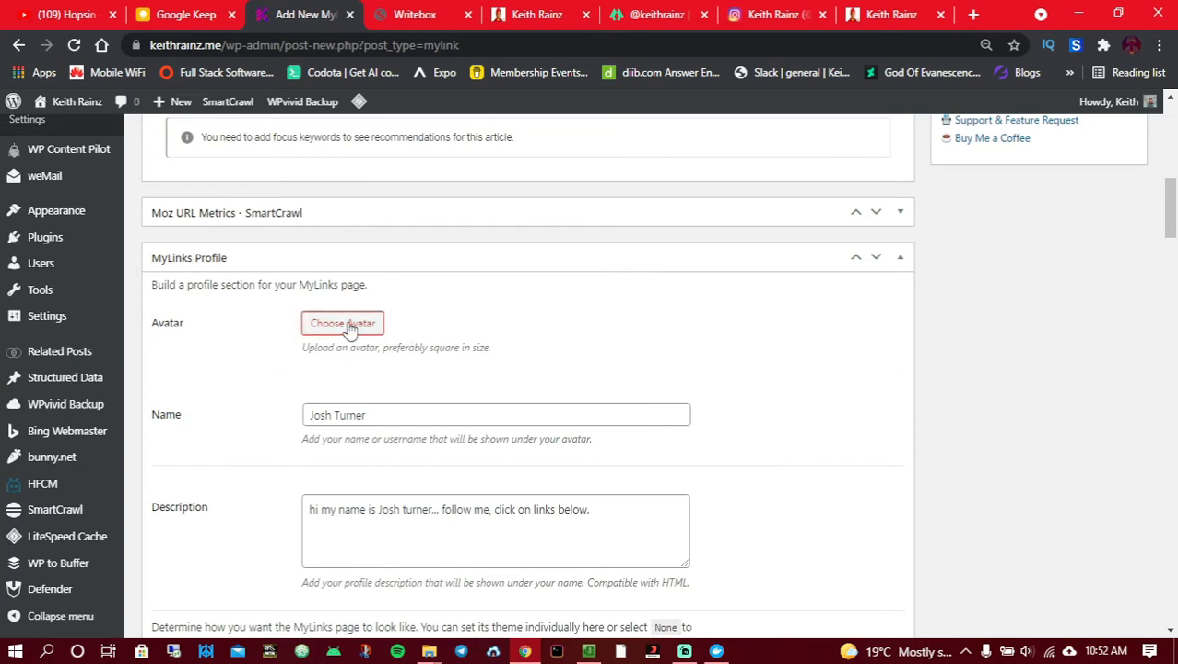
click(342, 323)
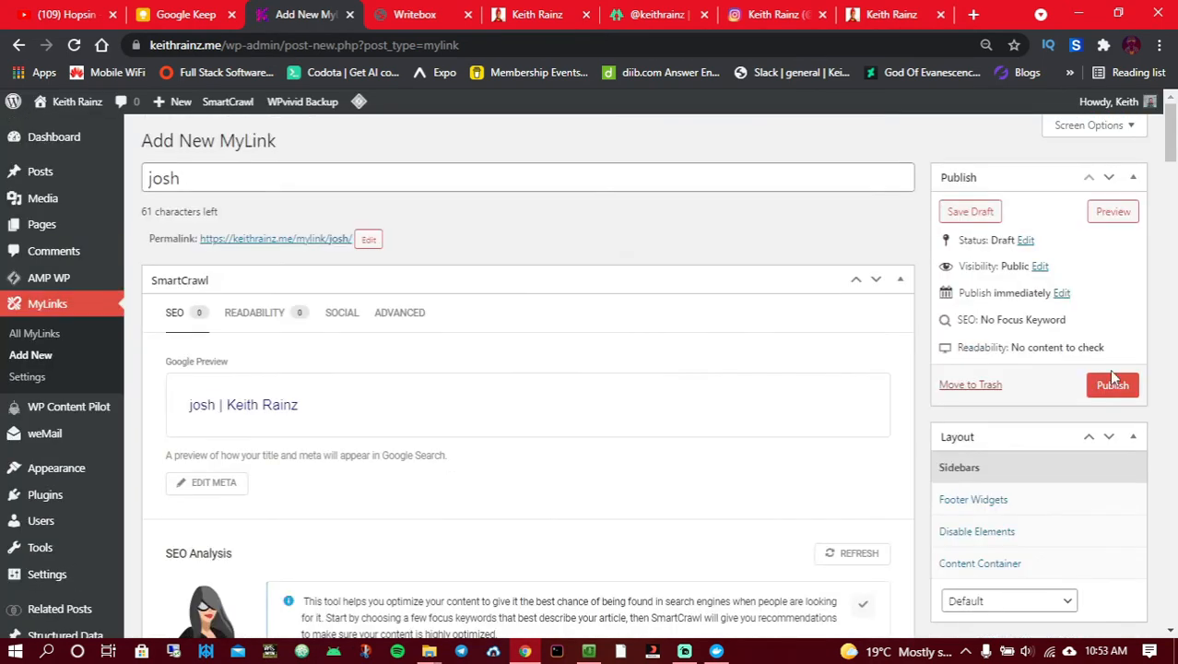
click(1112, 385)
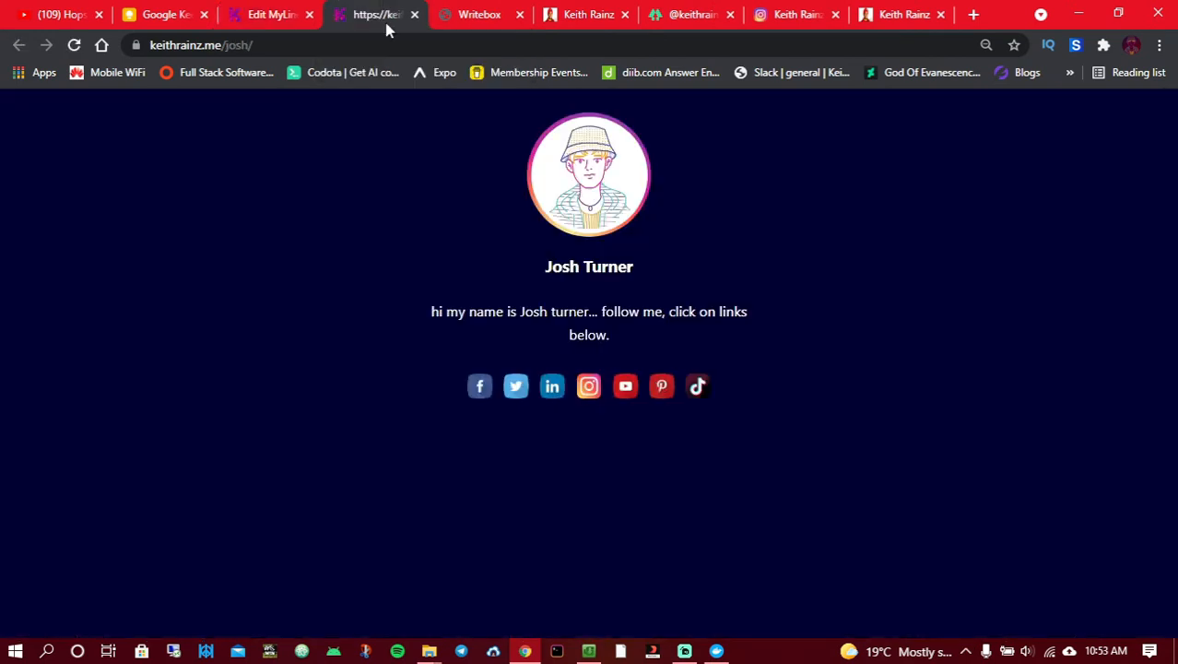
mouse_move(424, 257)
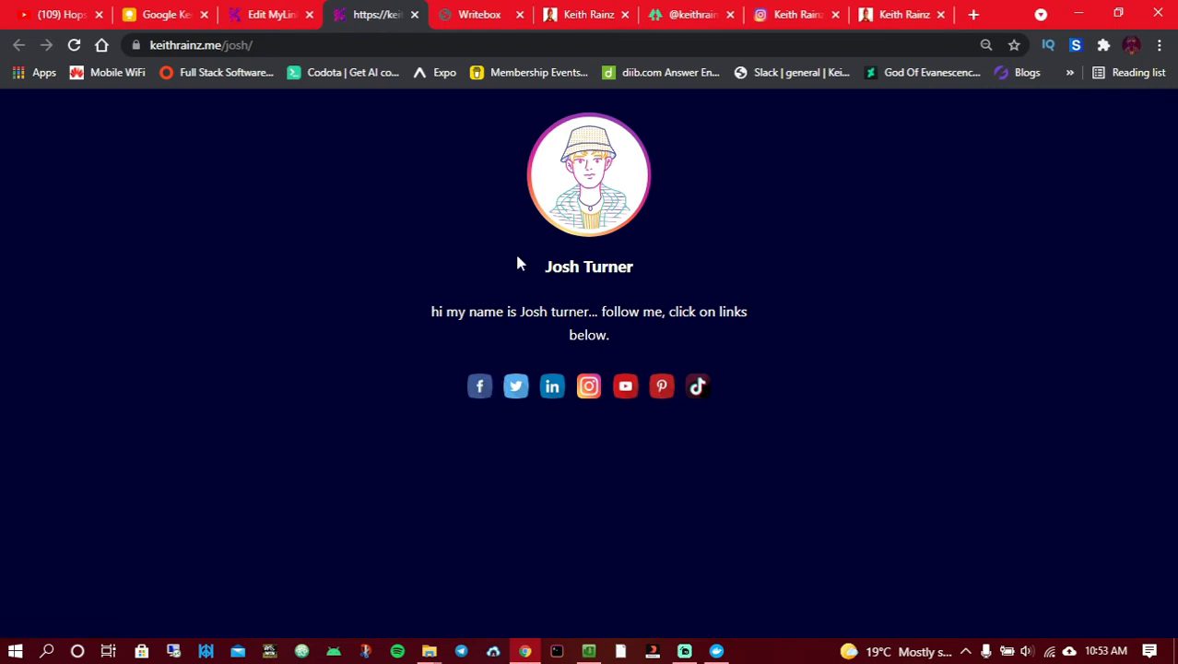
mouse_move(590, 385)
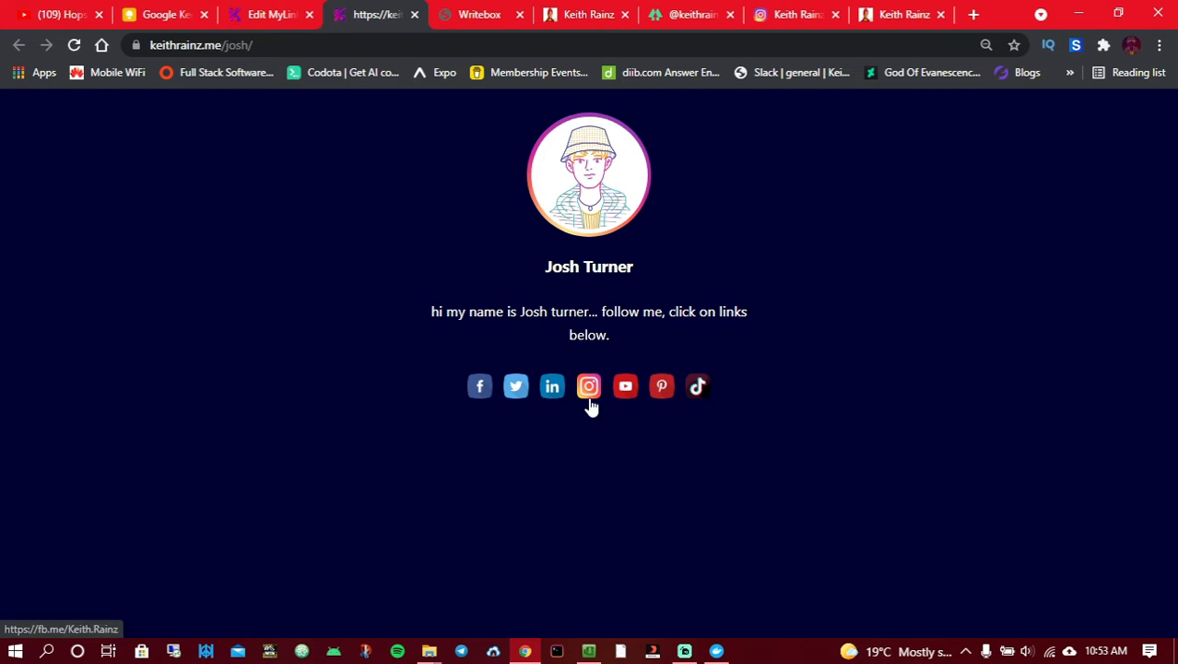
Step: Switch back to the Edit MyLink tab after reviewing the live page
click(268, 14)
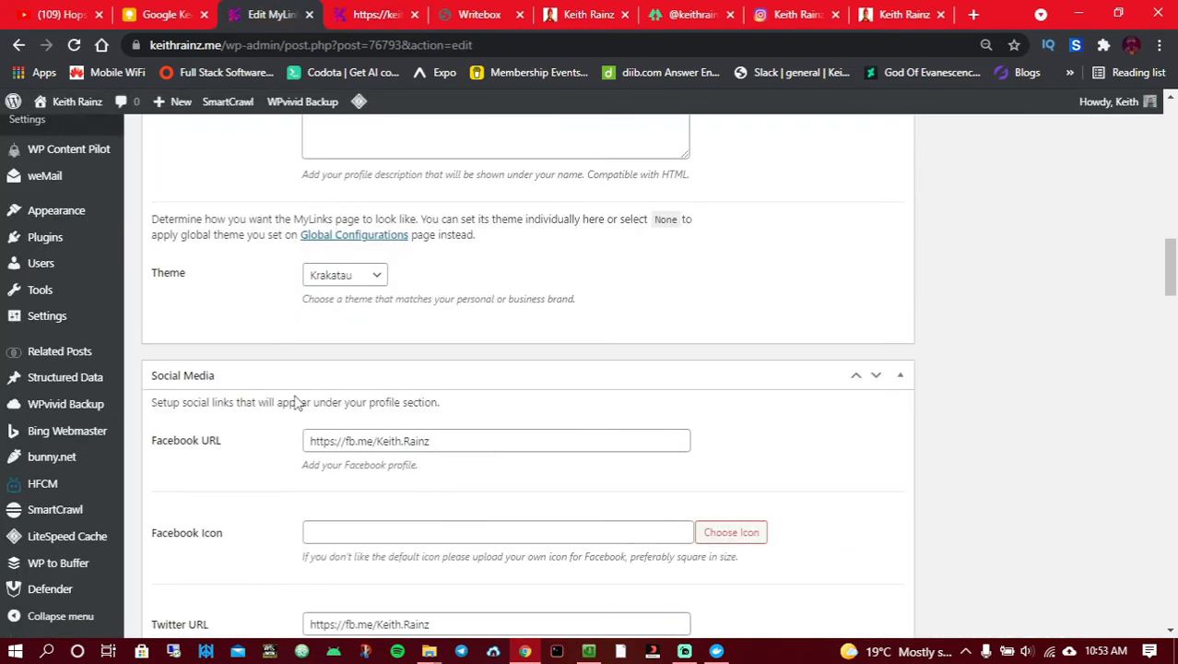
Step: Title Link 1 'new video on youtube'
scroll(down, 3)
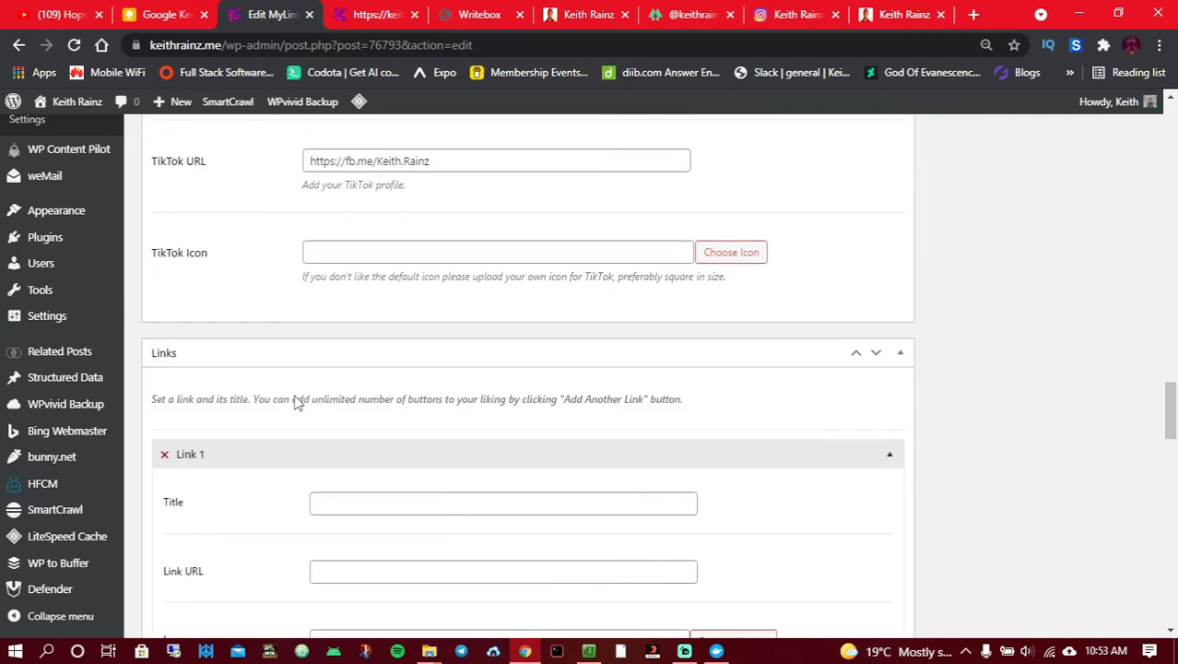
scroll(down, 3)
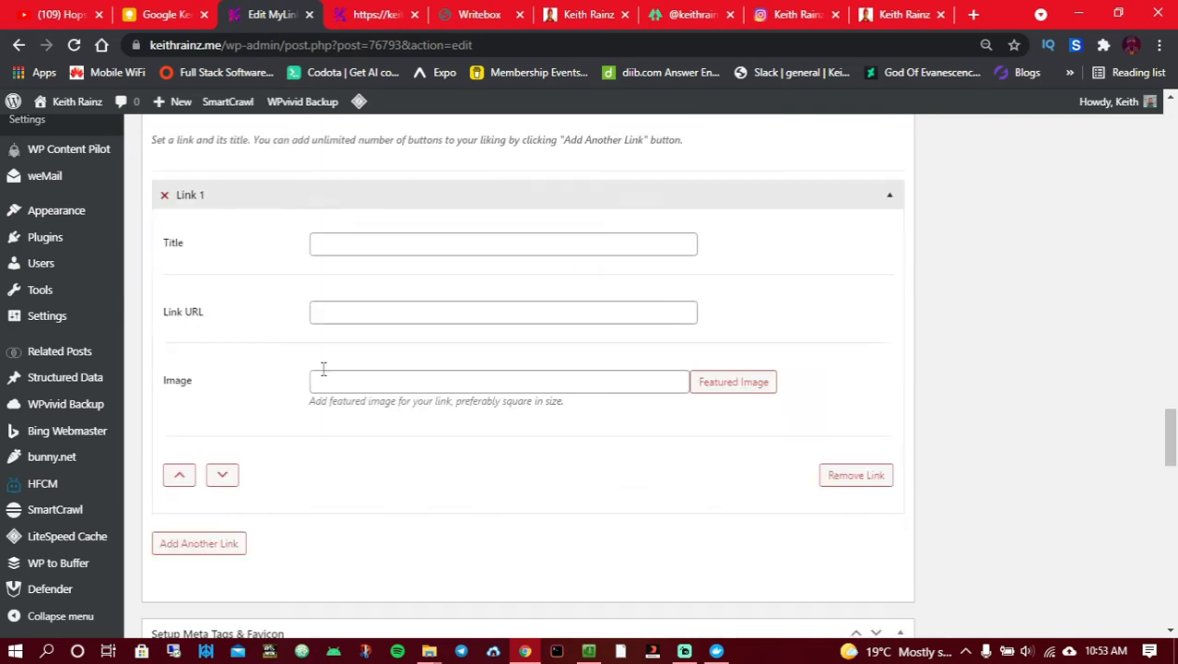
click(504, 242)
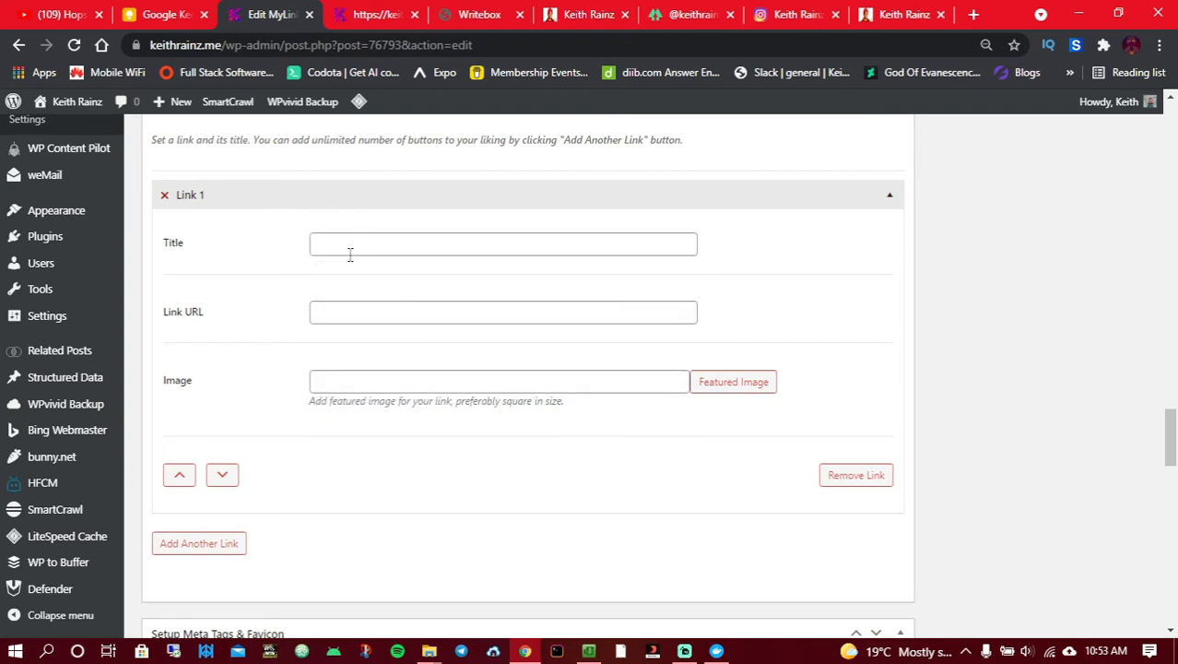
text(new)
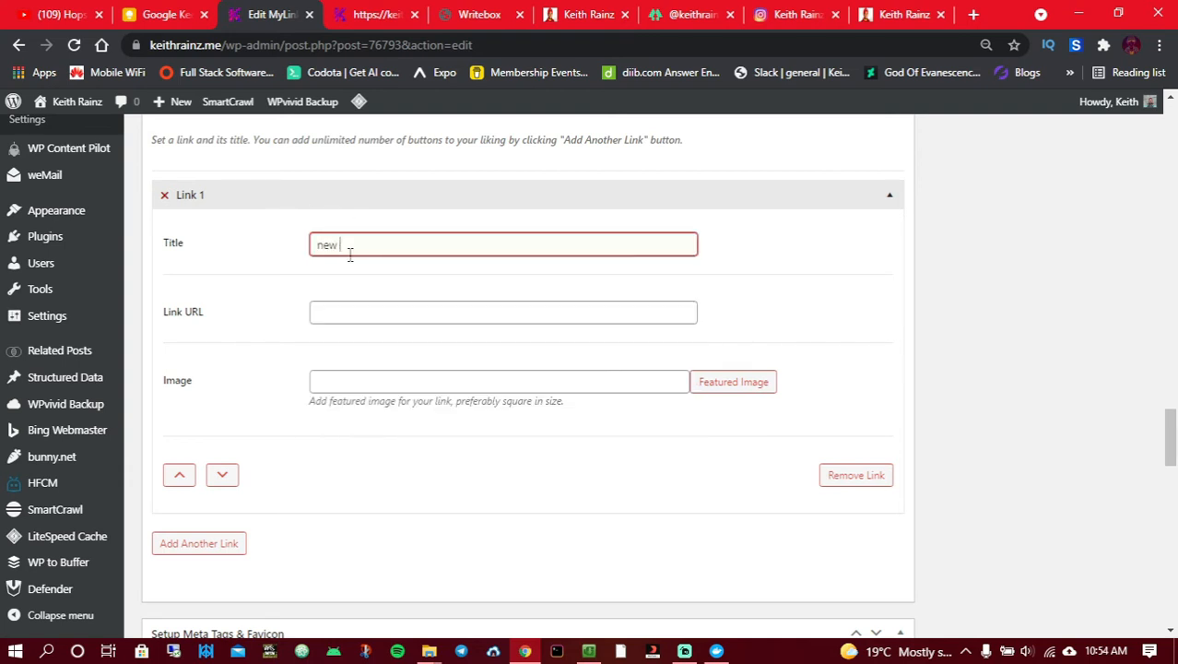
text(video)
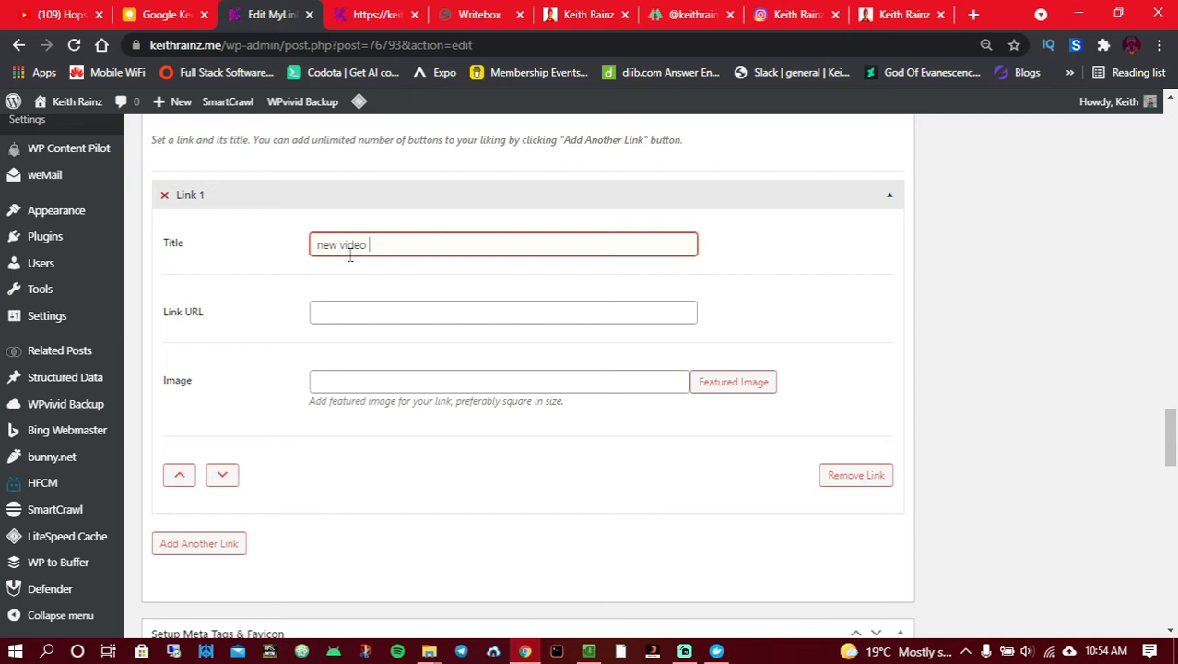
text(on youtub)
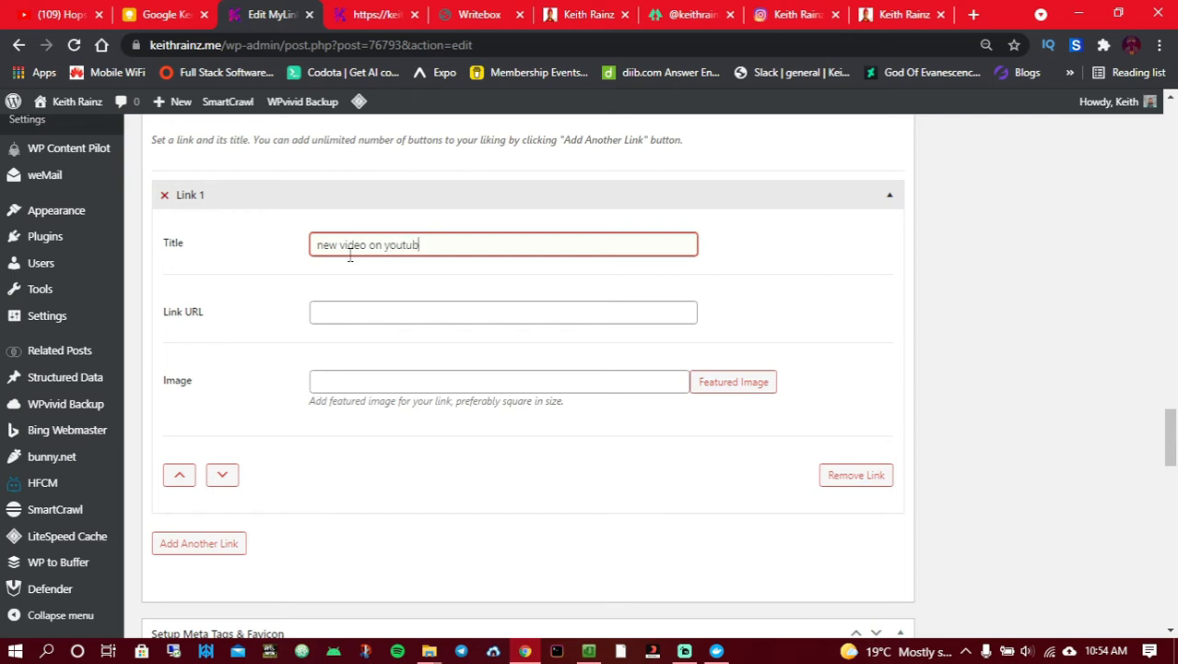
click(503, 312)
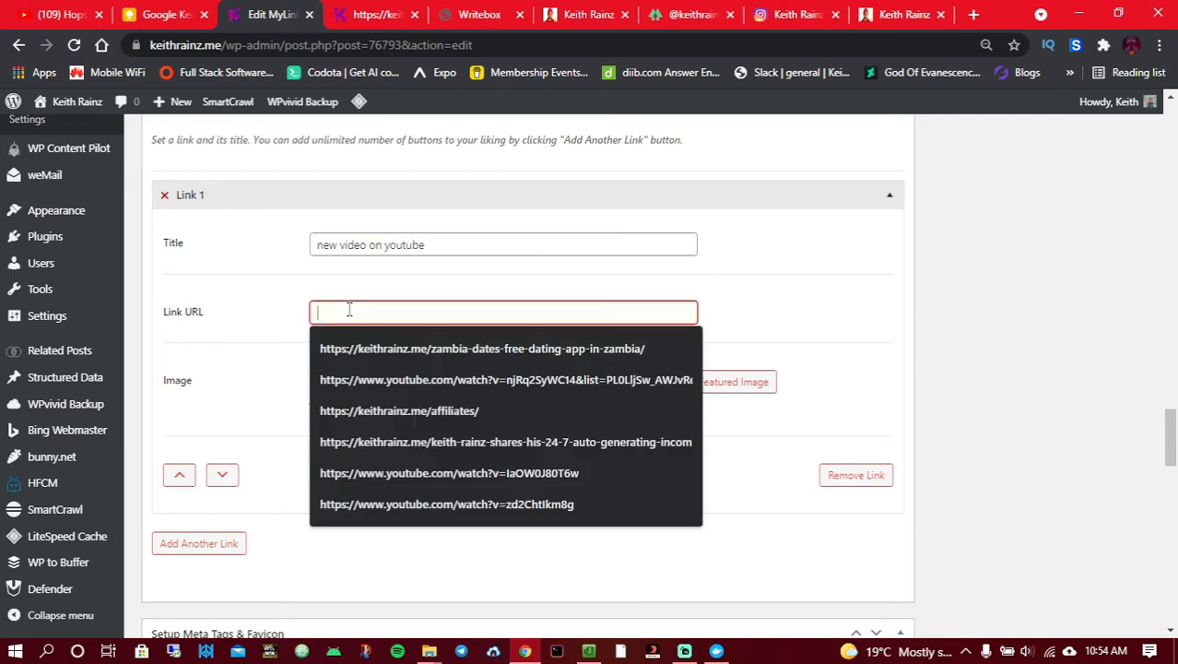
text(https://fb.me/Keith.Rainz)
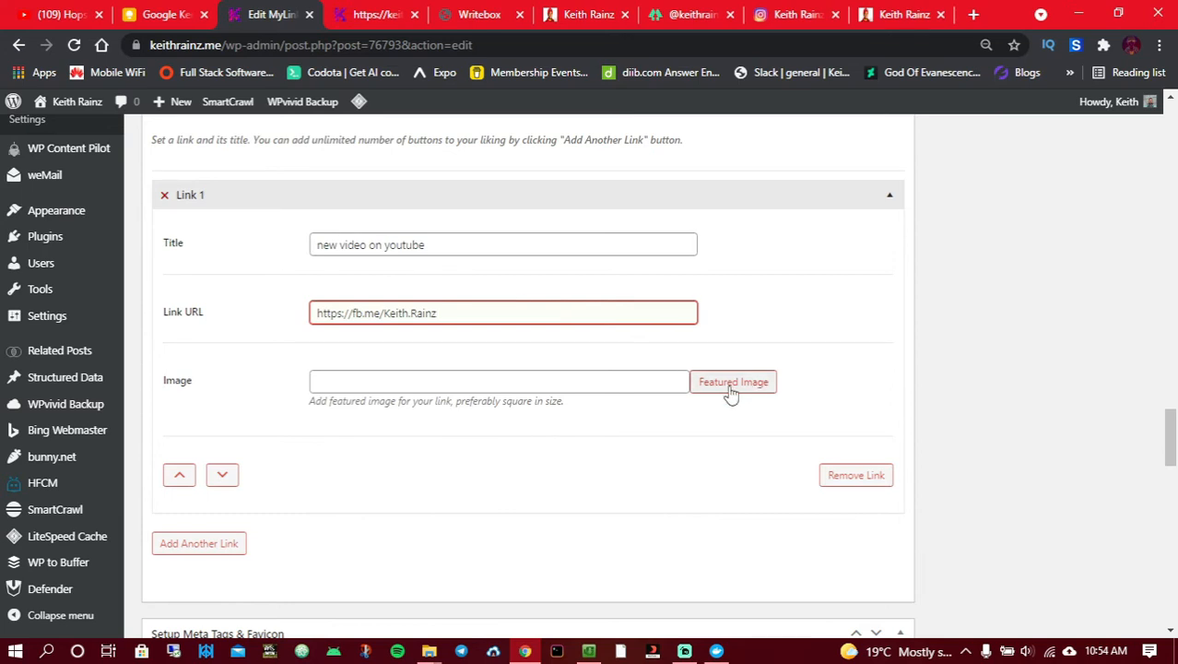
click(733, 382)
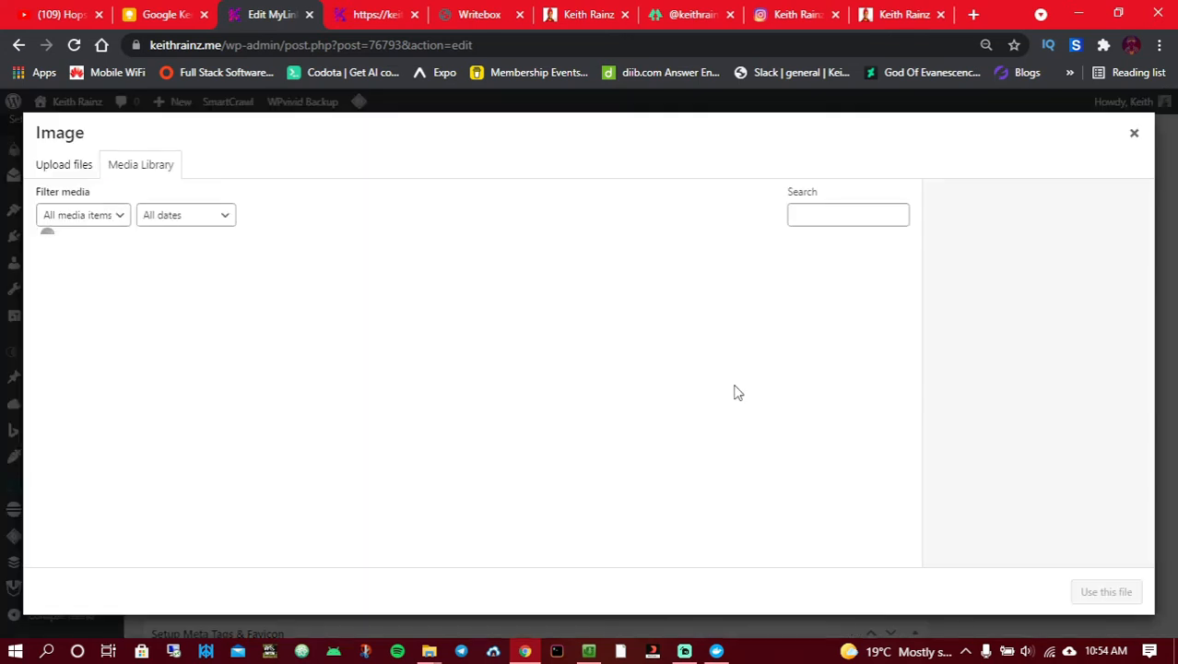
text(√)
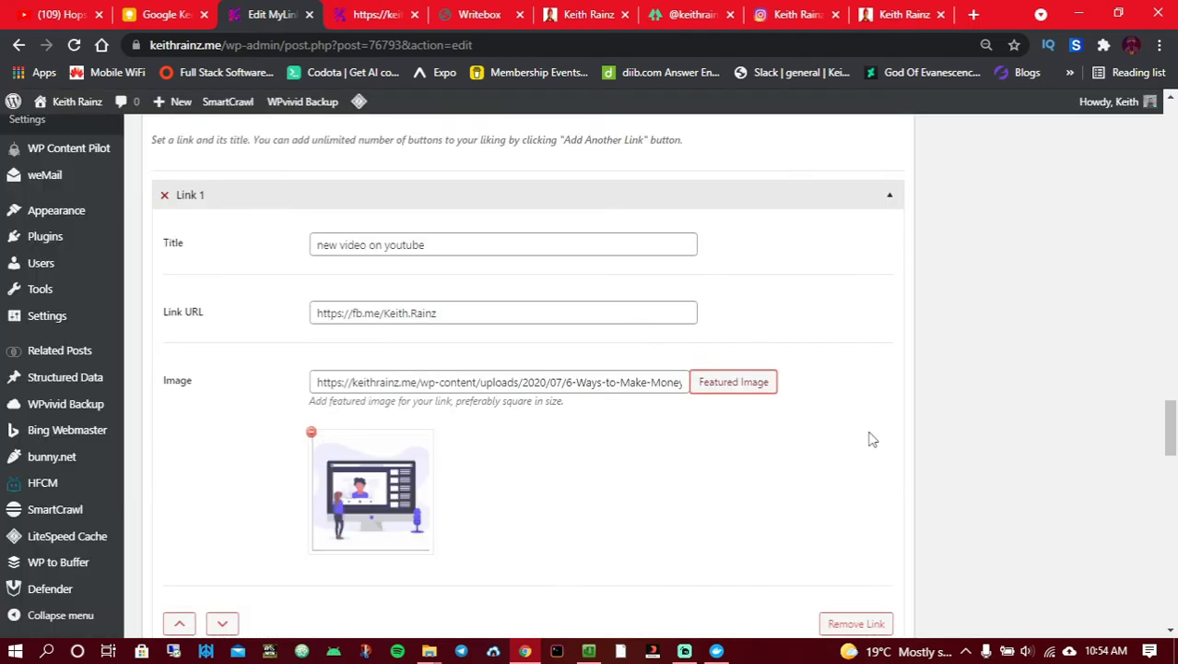
scroll(down, 3)
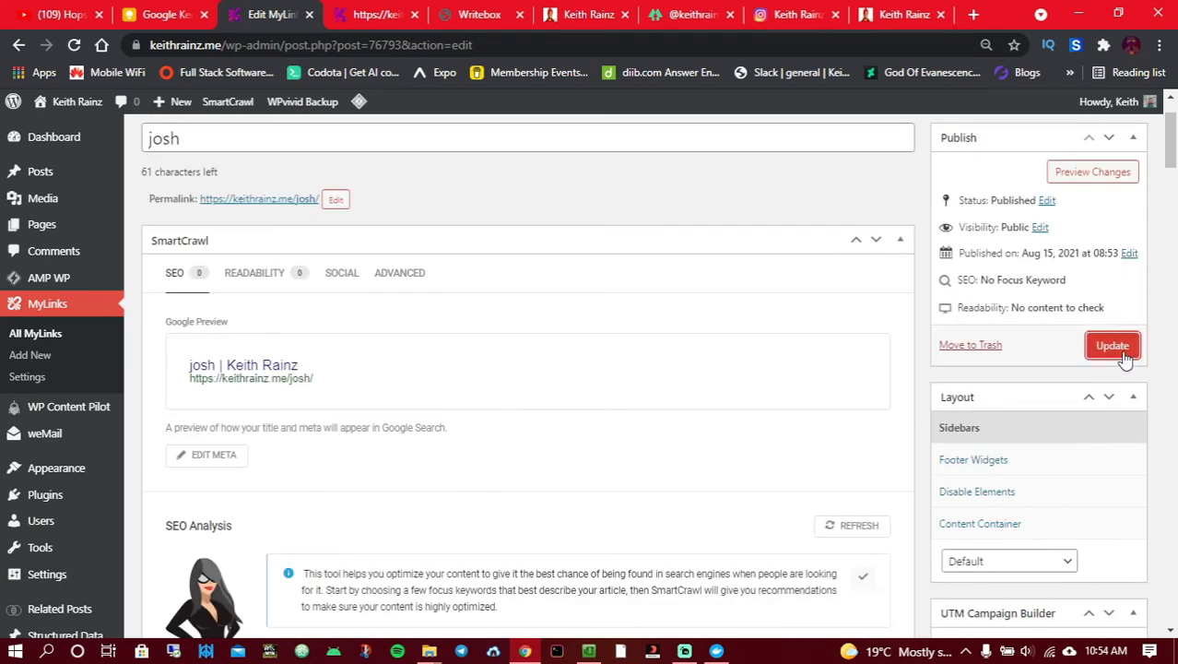
Step: Save the MyLink, reload keithrainz.me/josh/ to see the 'new video on youtube' button, then return to the editor
click(1113, 345)
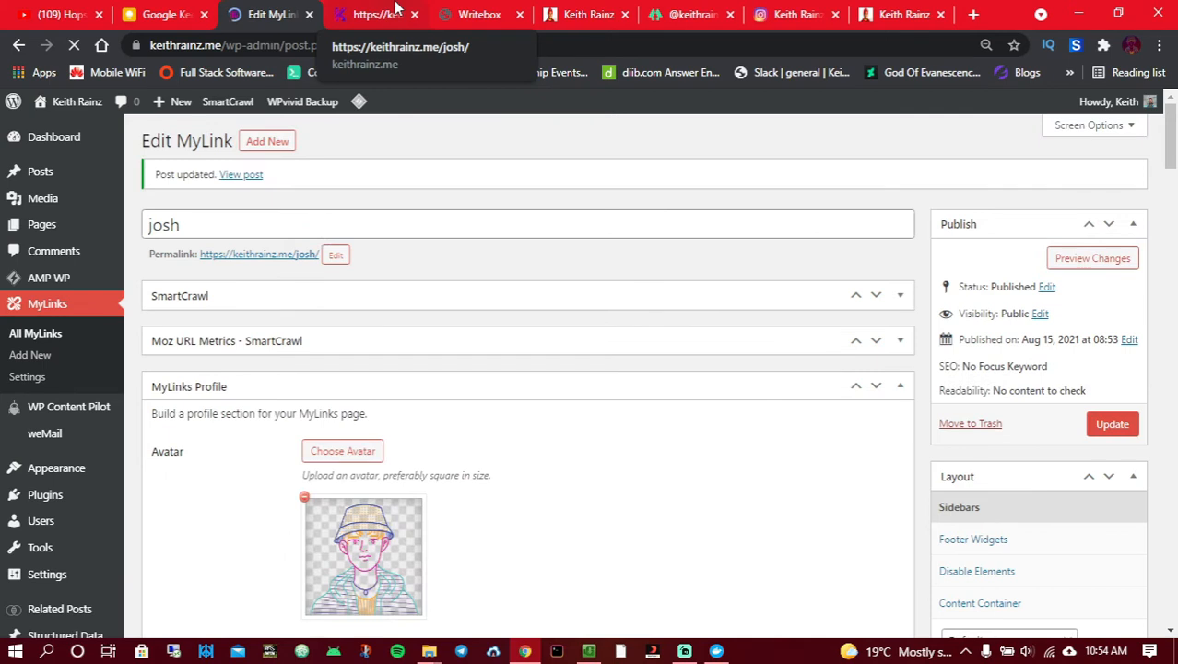
click(375, 14)
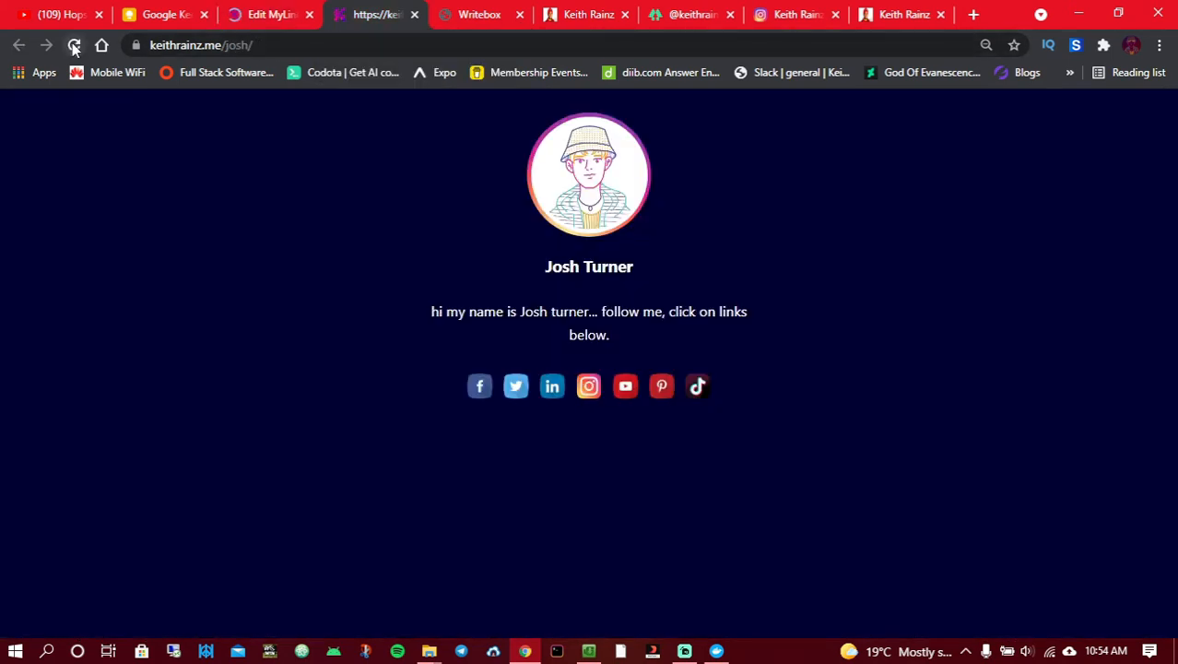
click(73, 44)
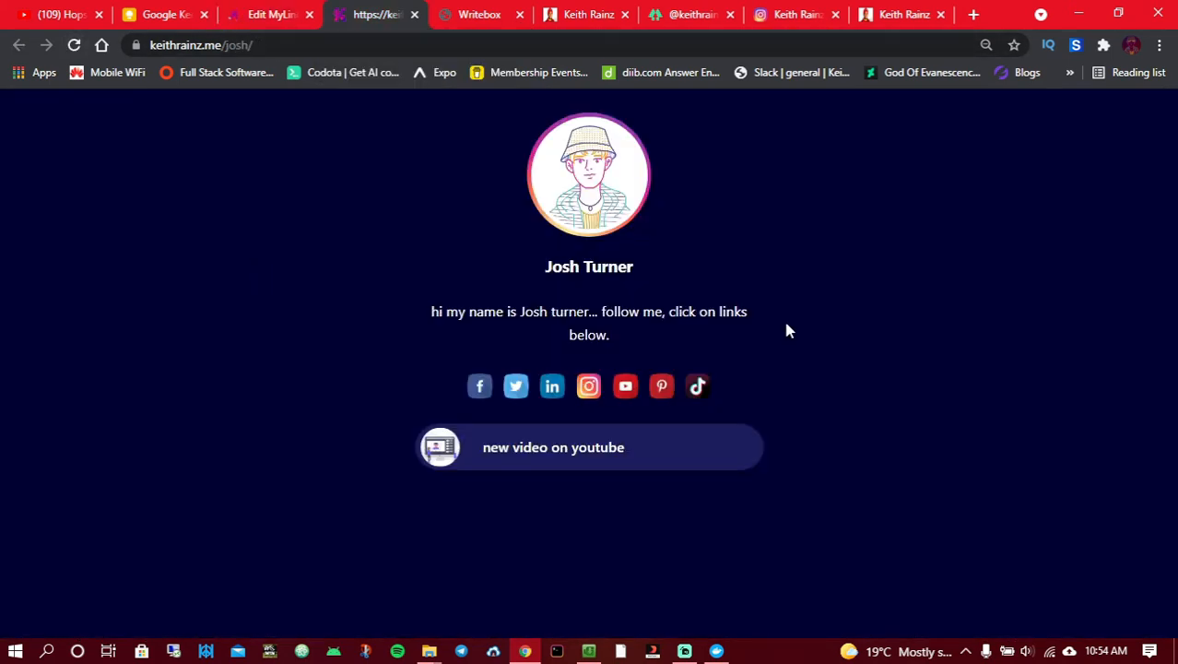
mouse_move(531, 452)
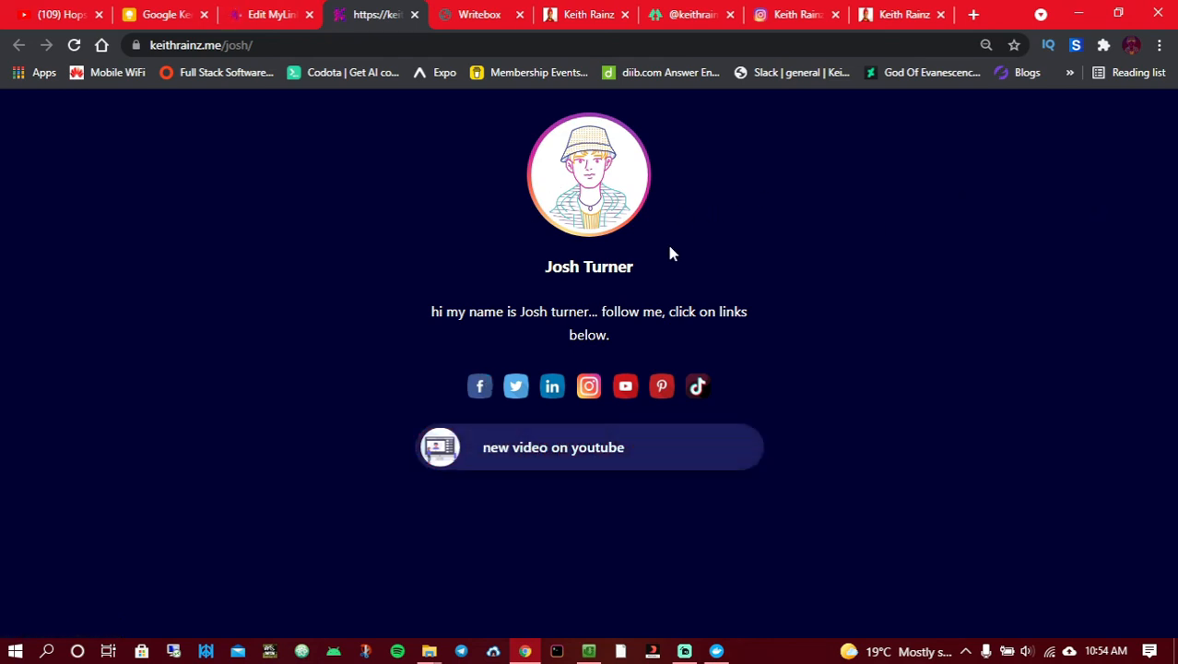
click(268, 14)
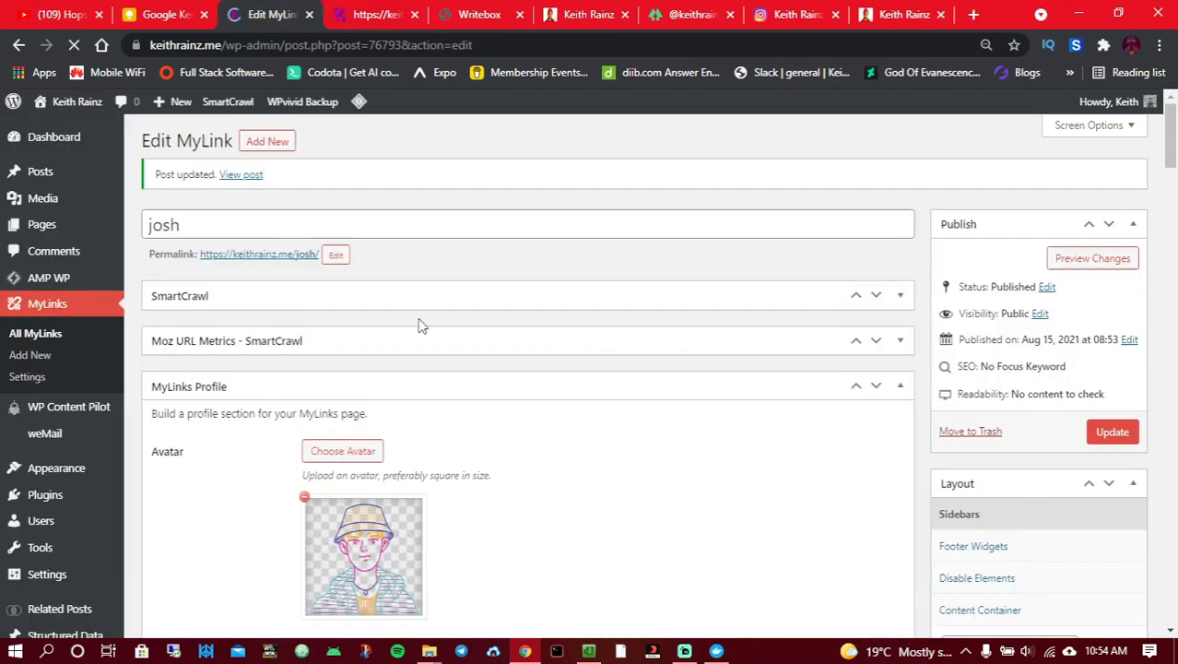
Step: Enter meta title 'Josh turner' and placeholder meta description 'dsdsdsd'
scroll(down, 3)
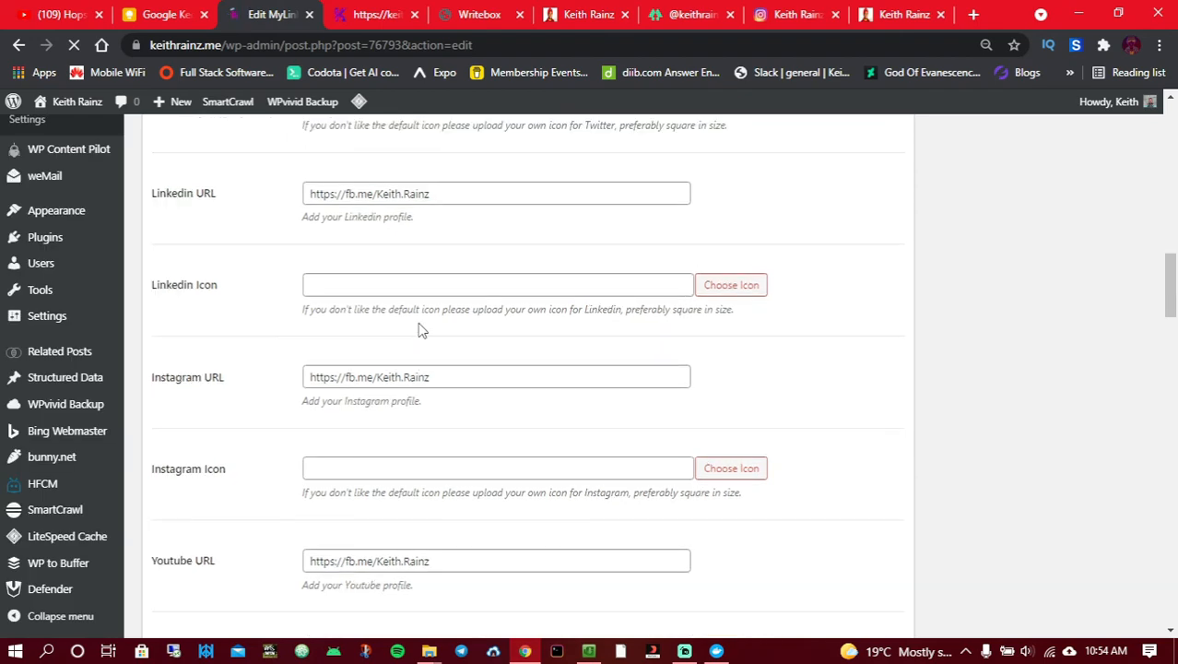
scroll(down, 3)
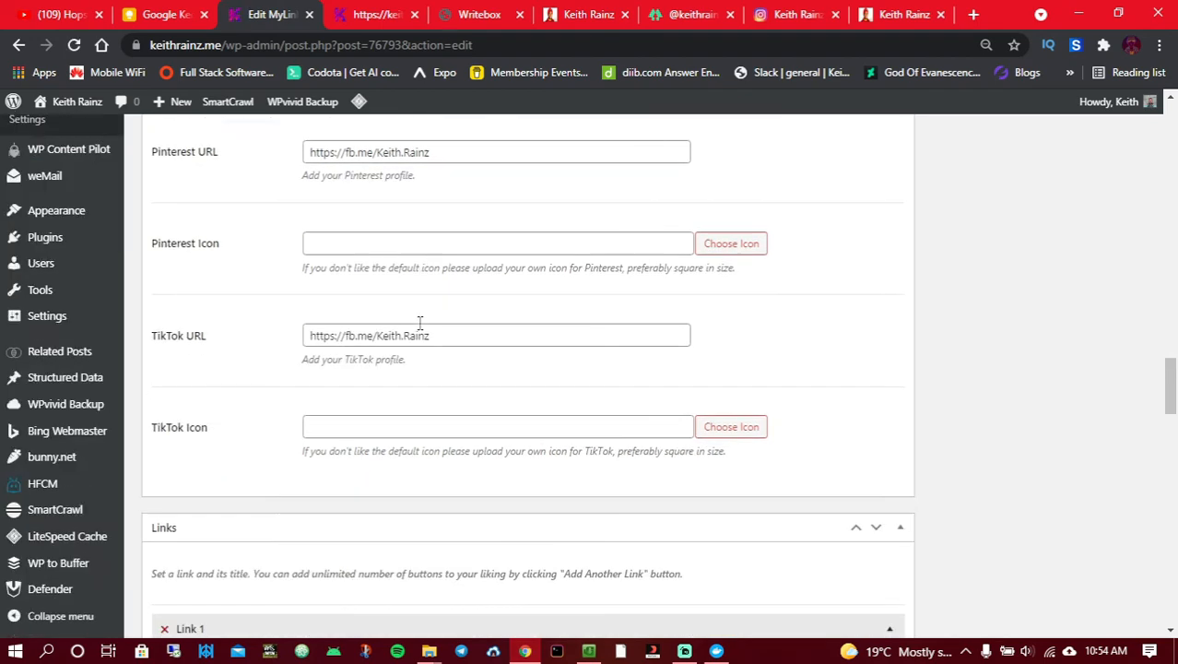
scroll(down, 3)
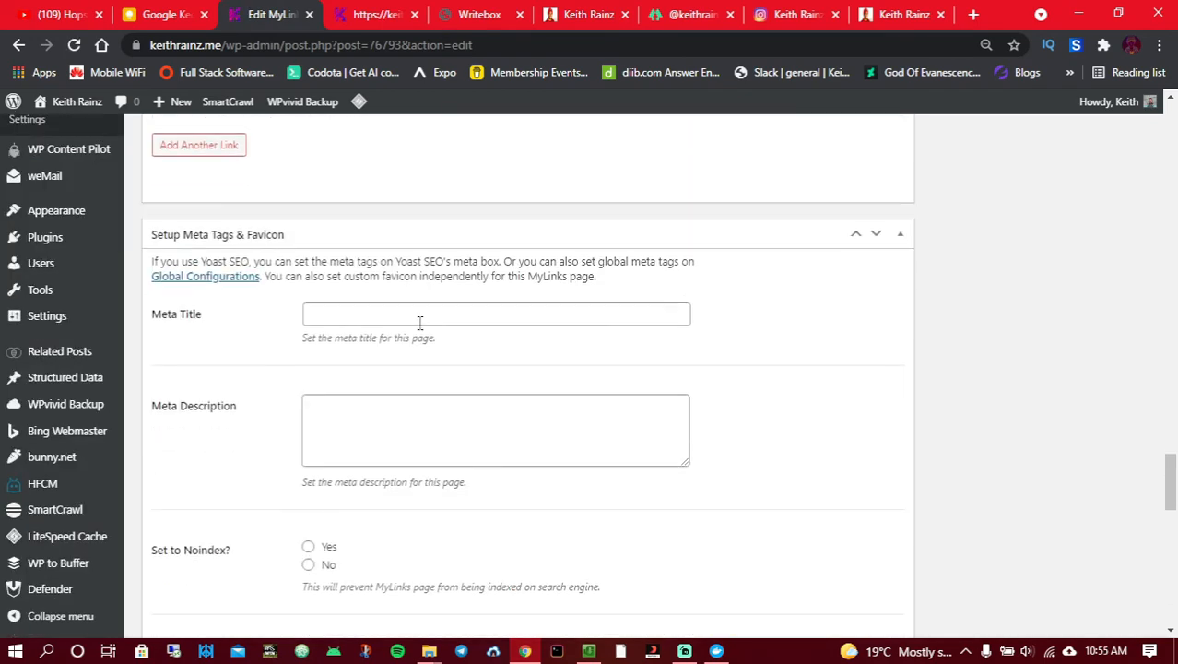
scroll(down, 3)
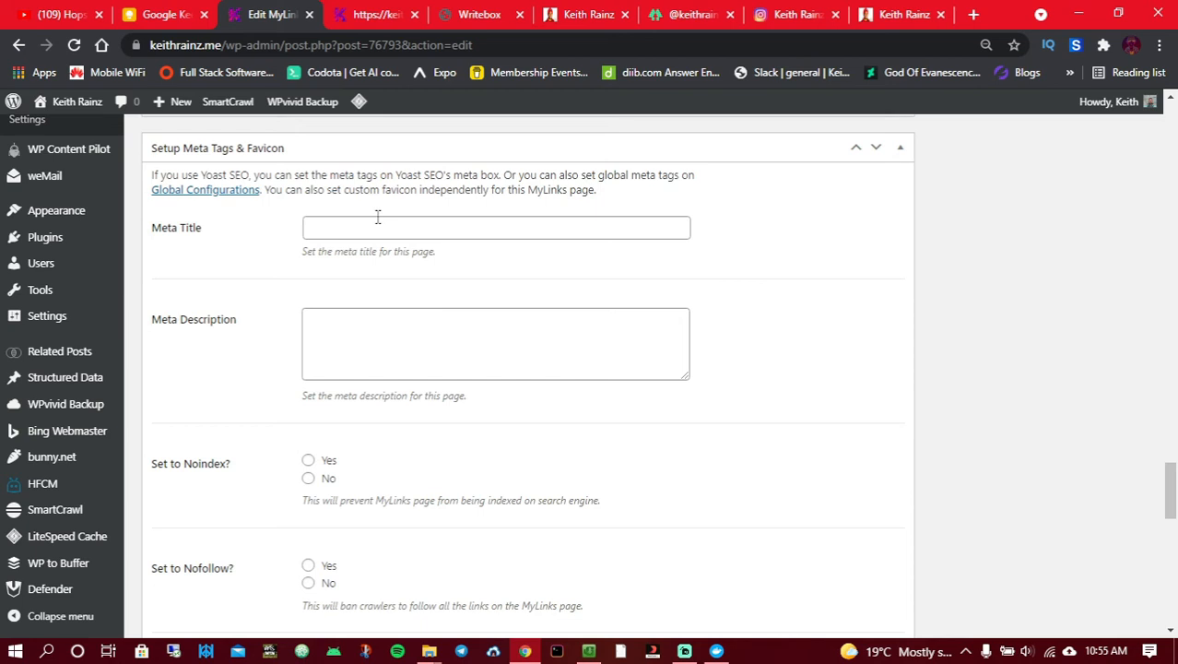
click(496, 228)
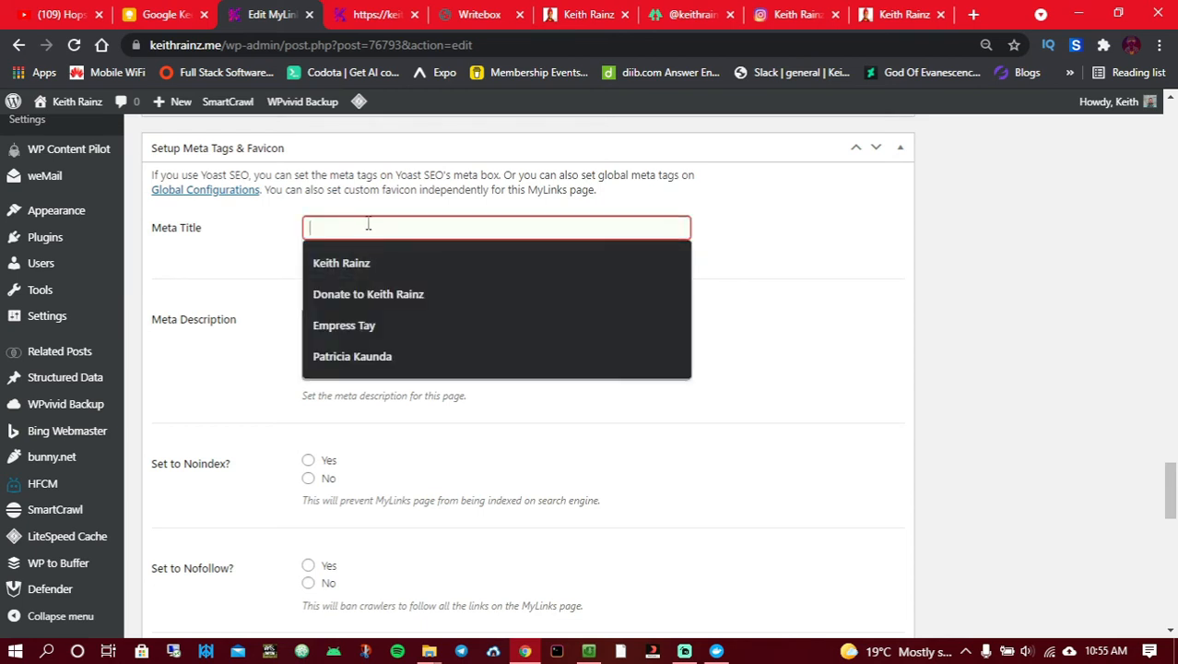
text(Josh tur)
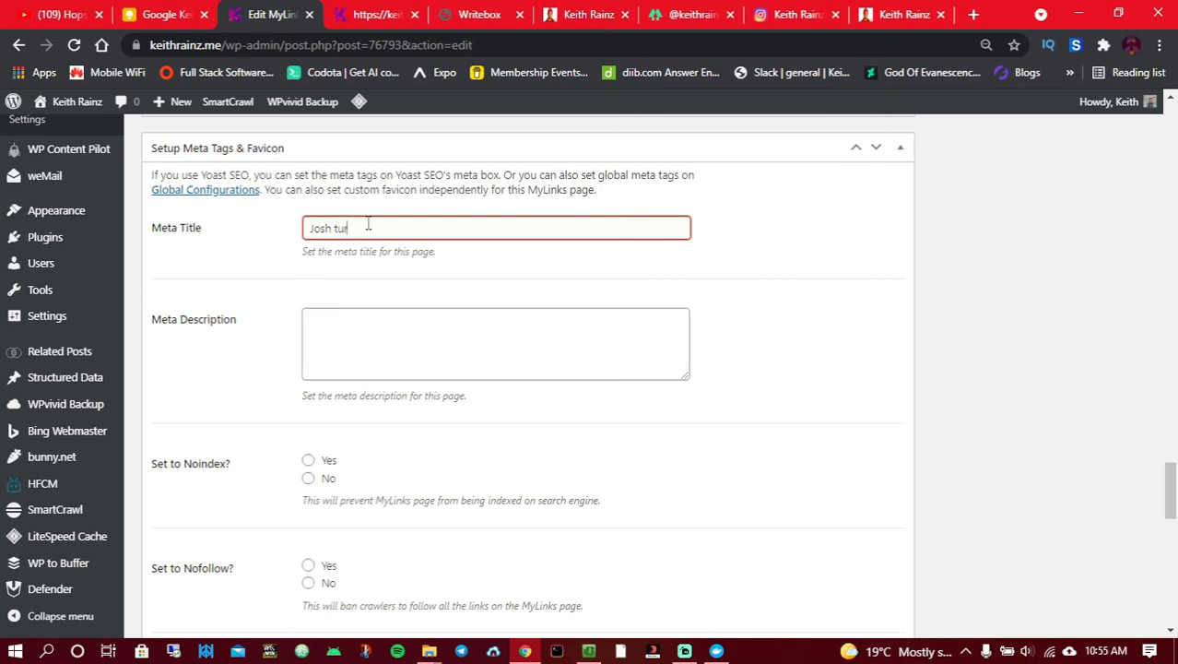
text(ner)
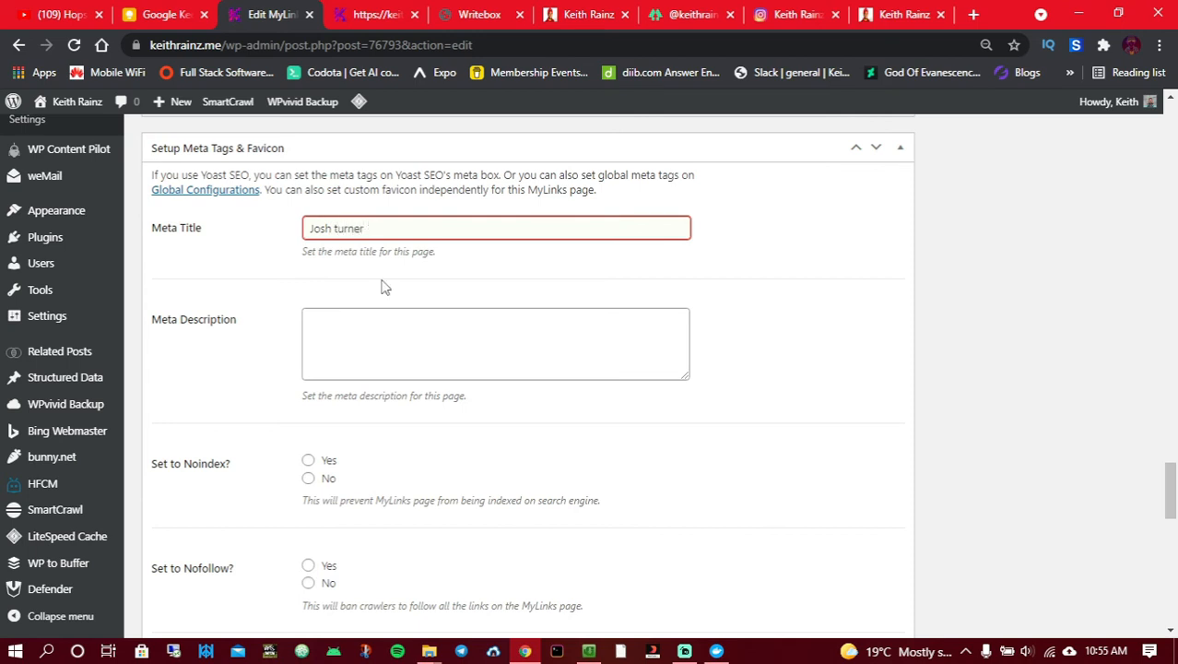
text(dsdsdsdsd)
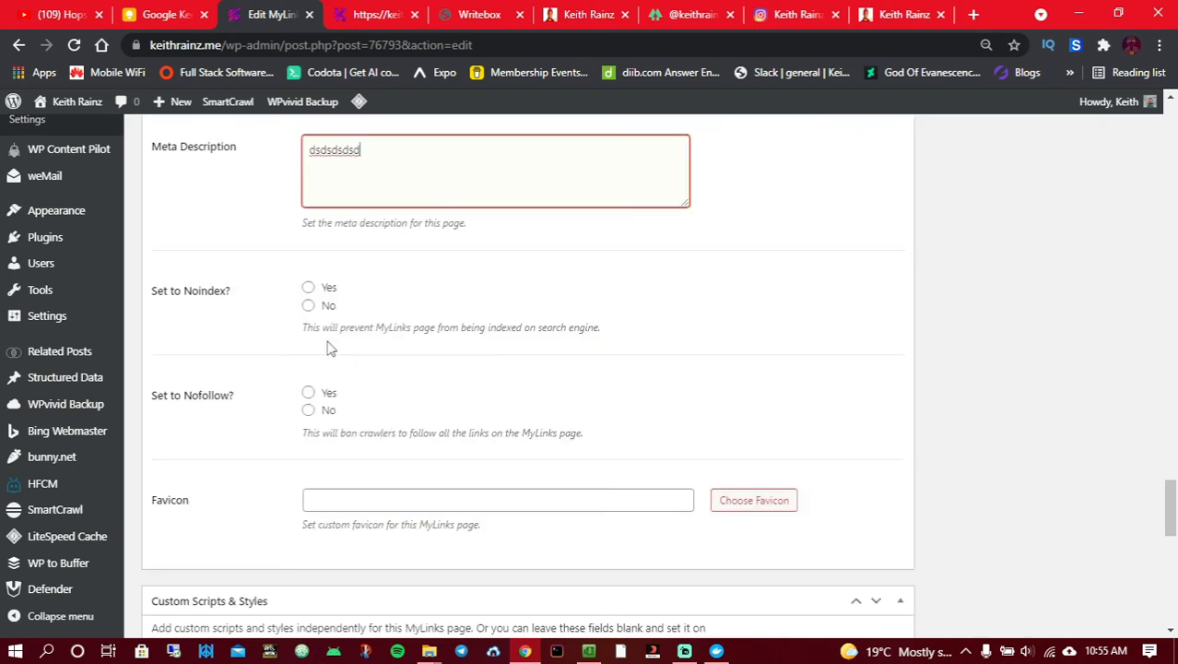
Step: Set both Noindex and Nofollow to No
click(308, 305)
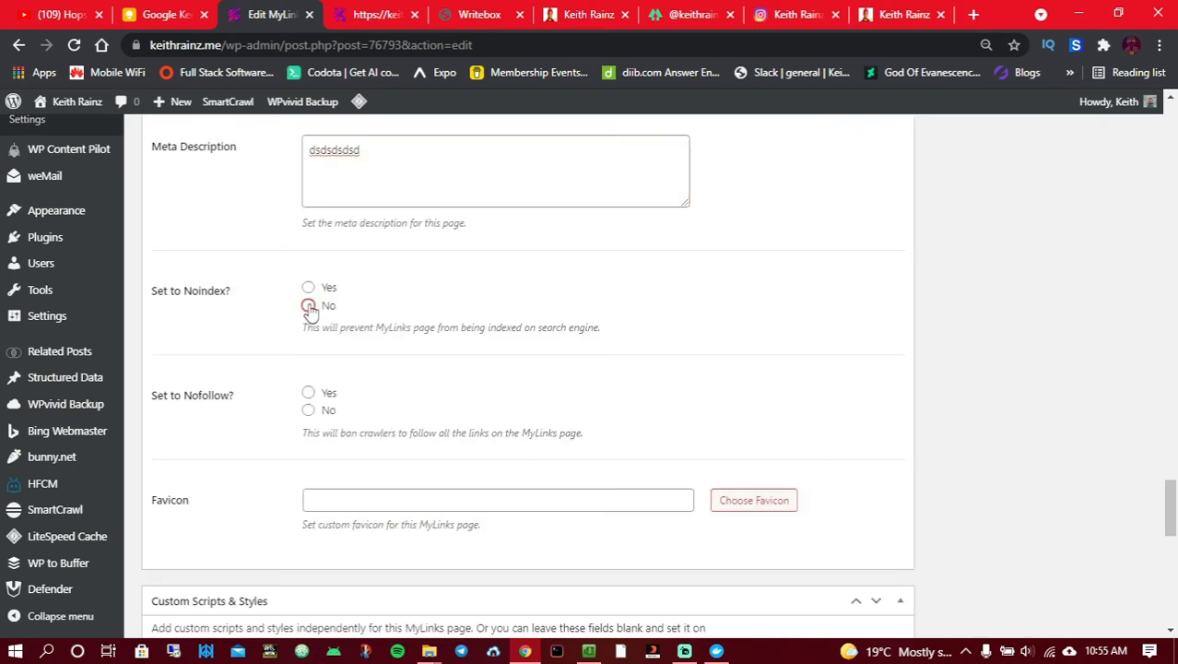
click(308, 305)
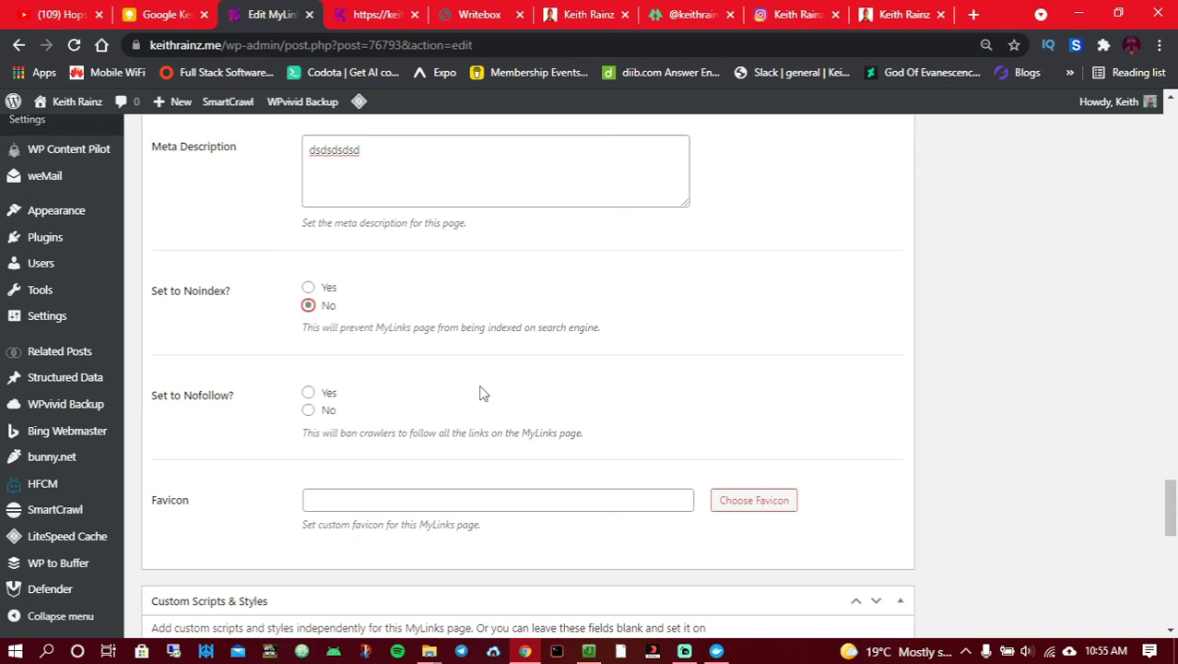
scroll(down, 3)
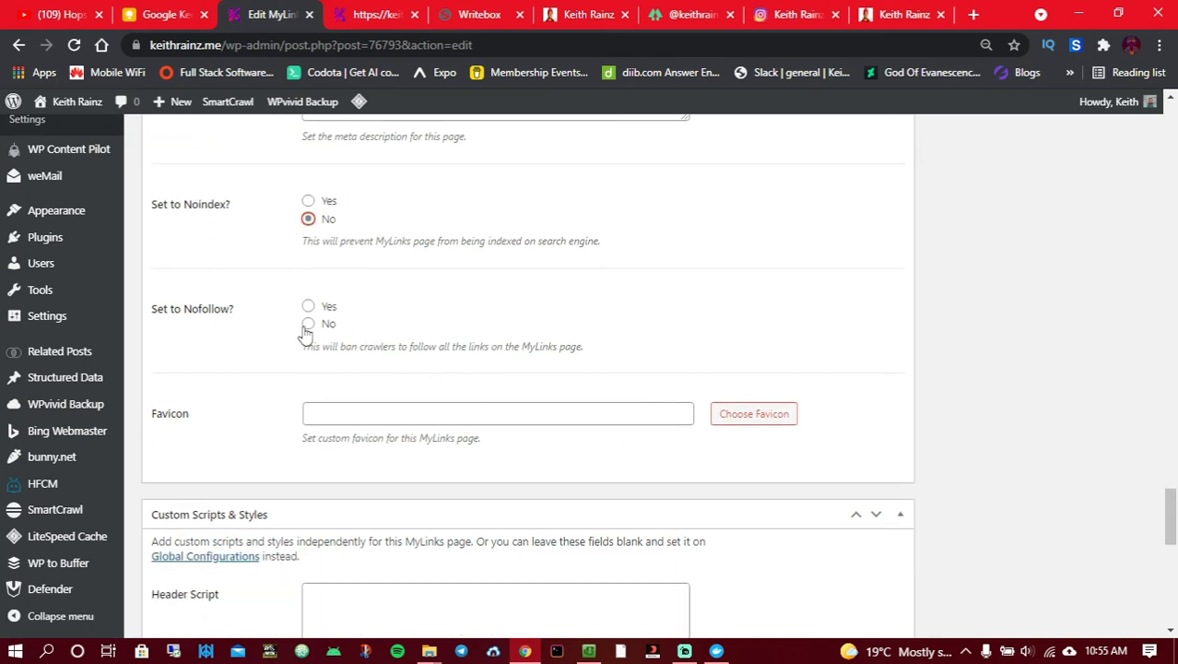
click(308, 322)
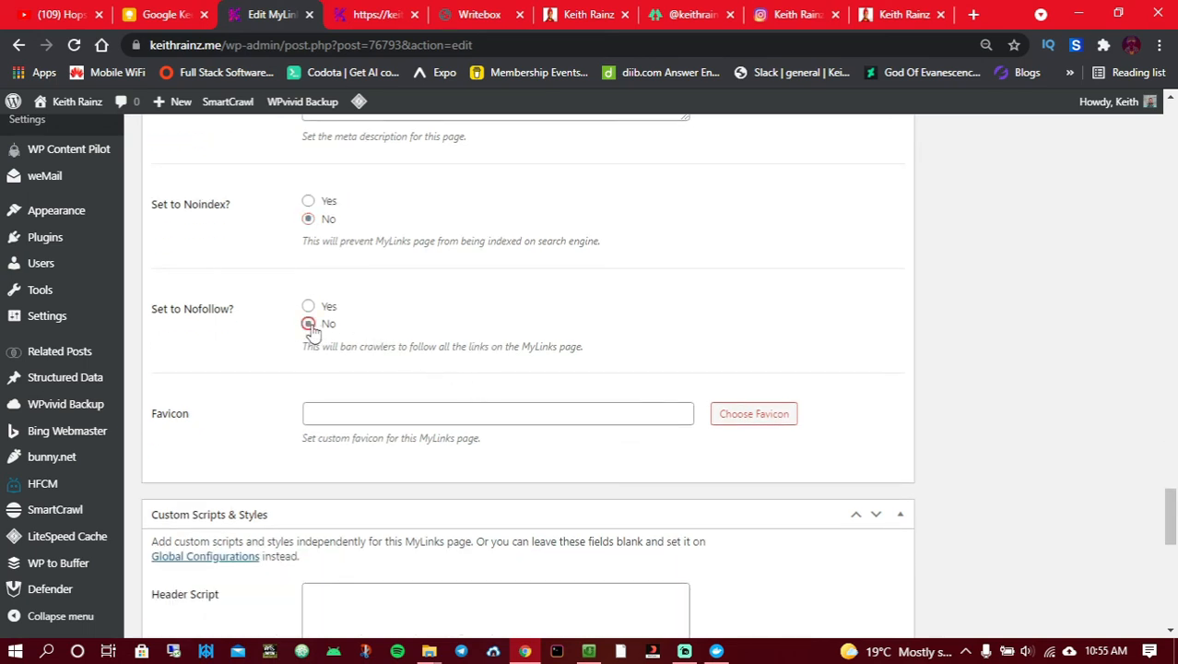
scroll(down, 3)
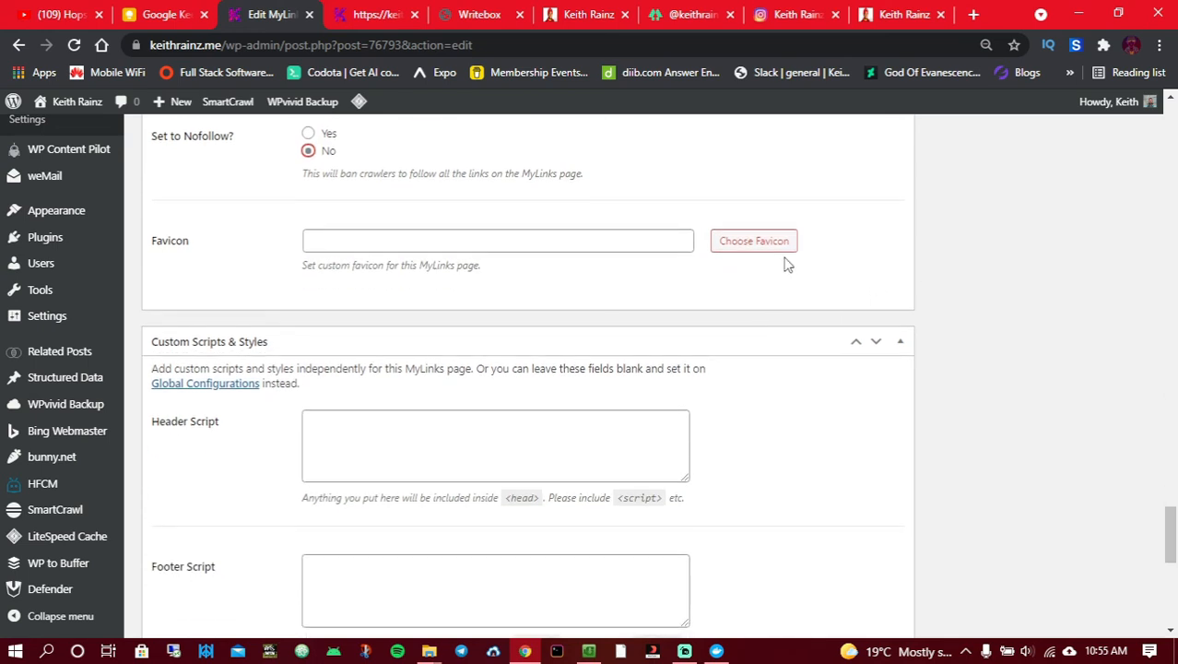
mouse_move(686, 307)
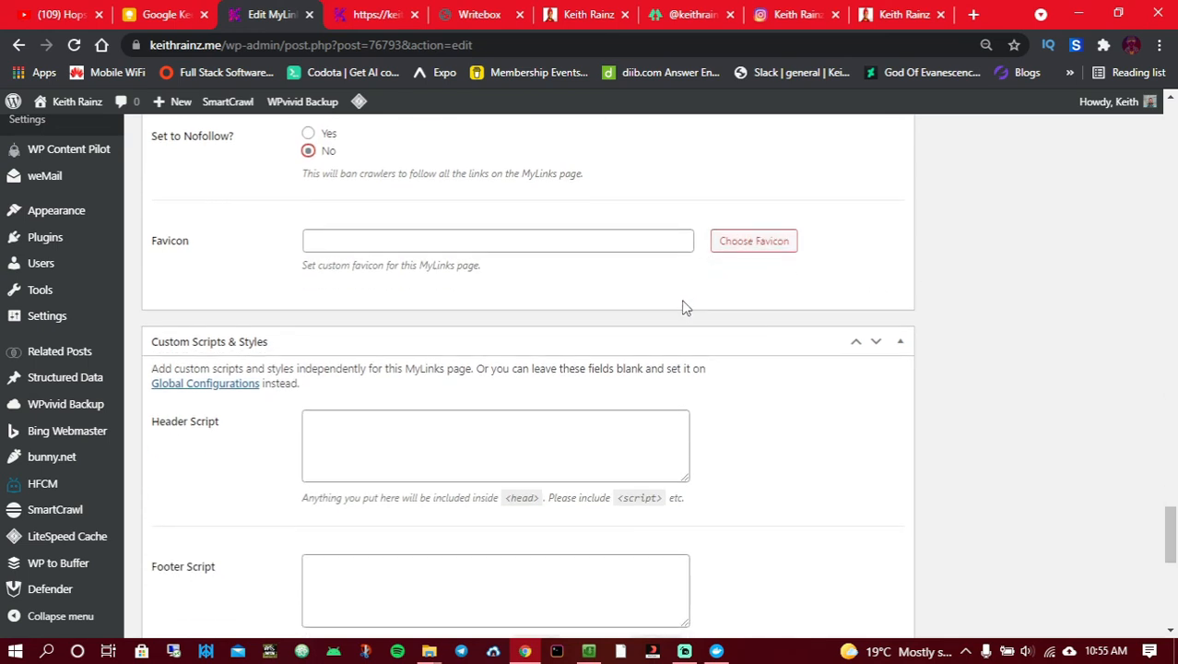
scroll(down, 3)
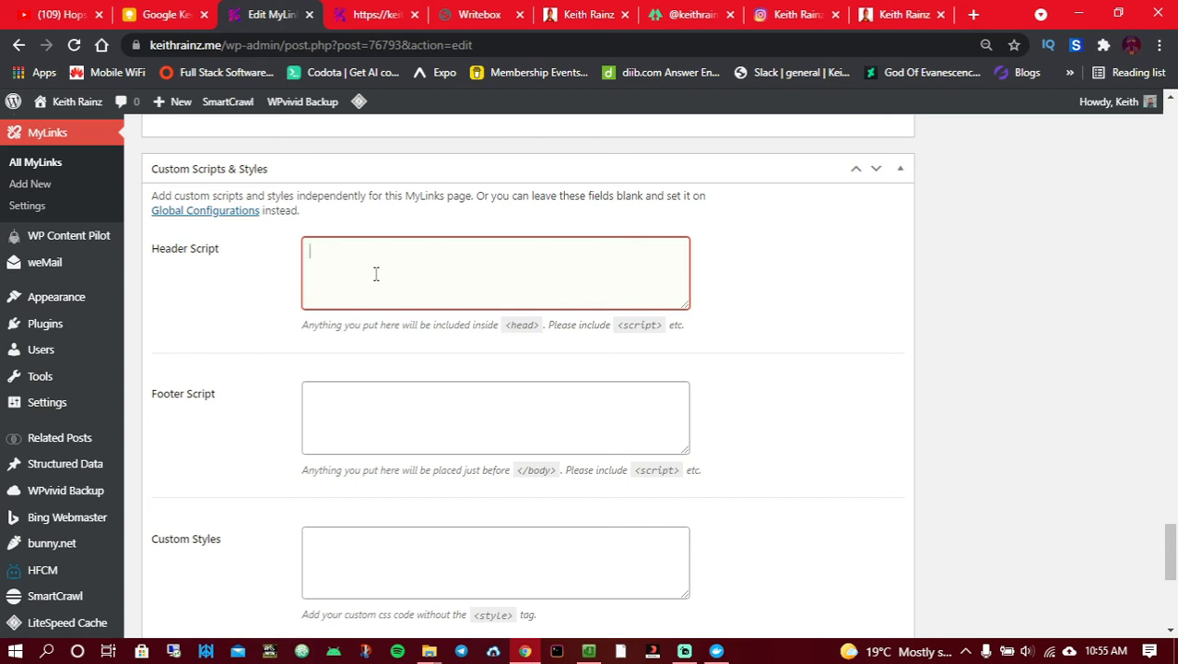
mouse_move(321, 432)
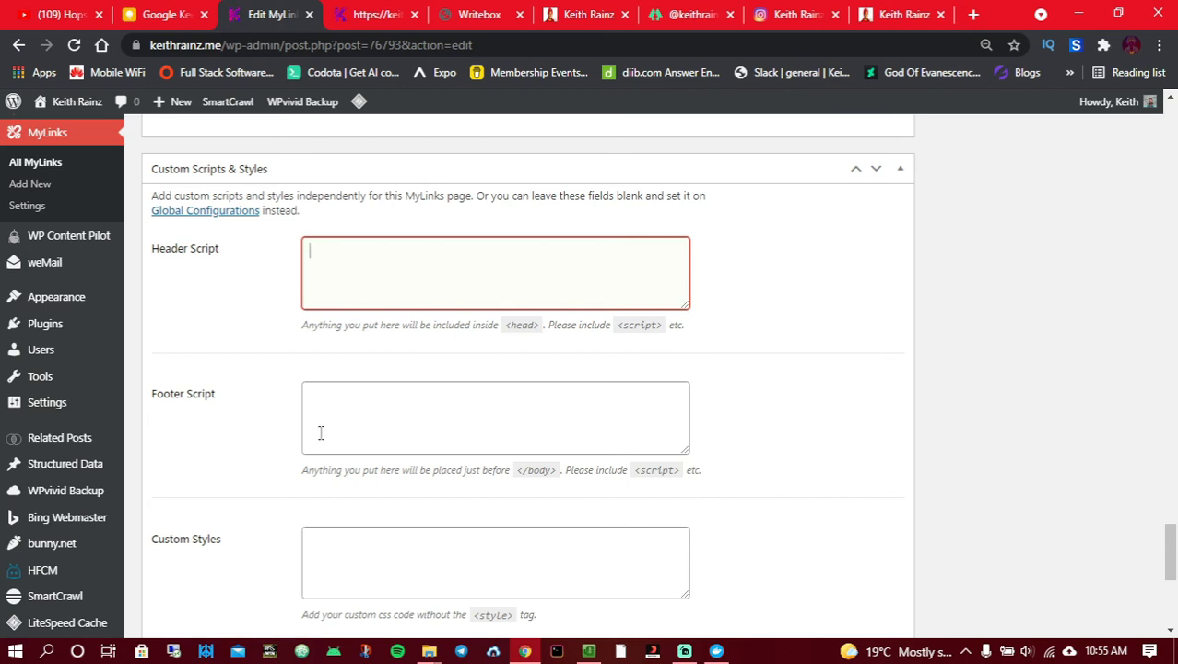
scroll(down, 3)
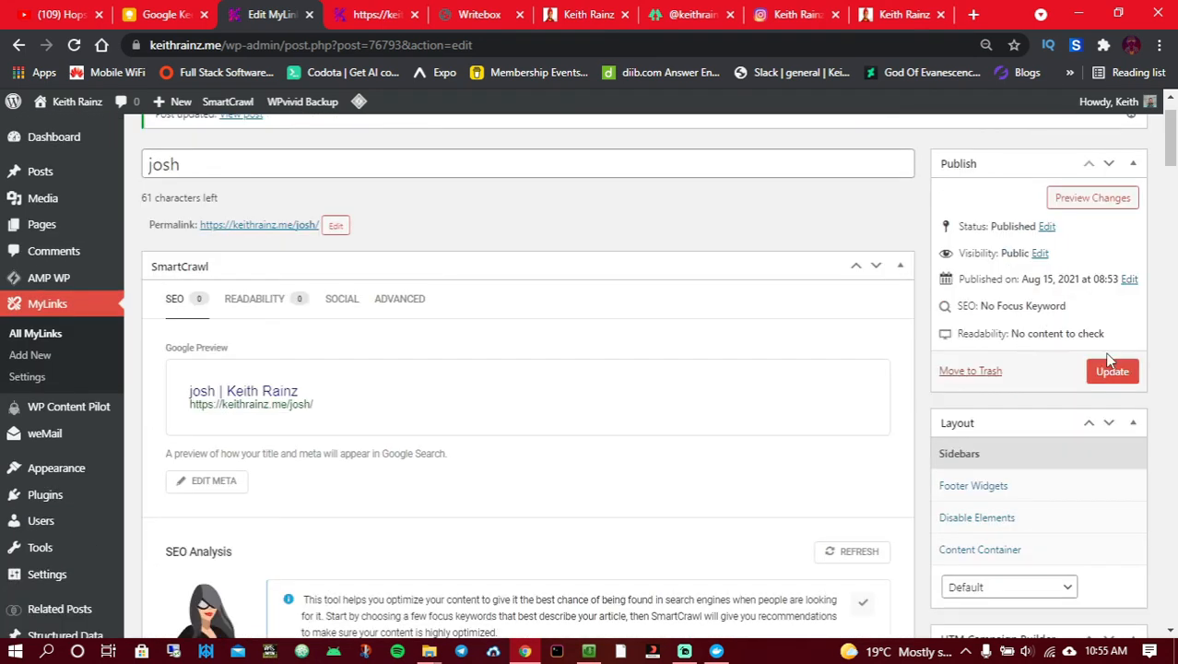
Step: Update the josh MyLink, then view the Instagram profile and the Writebox notes
click(1113, 371)
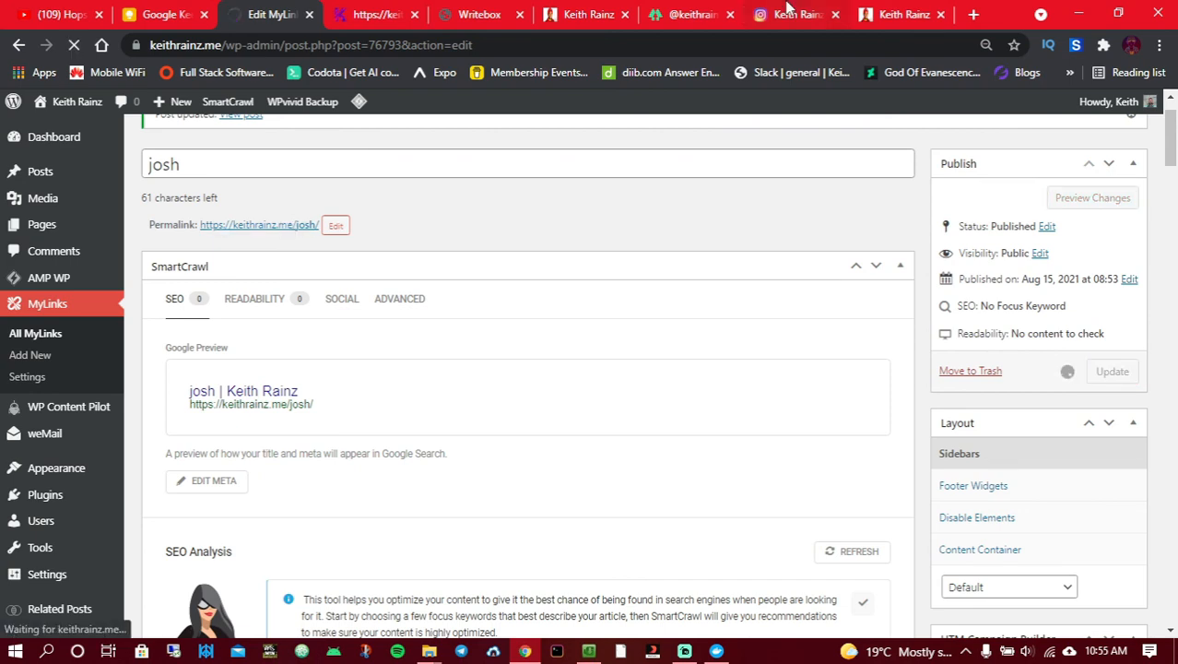
click(795, 14)
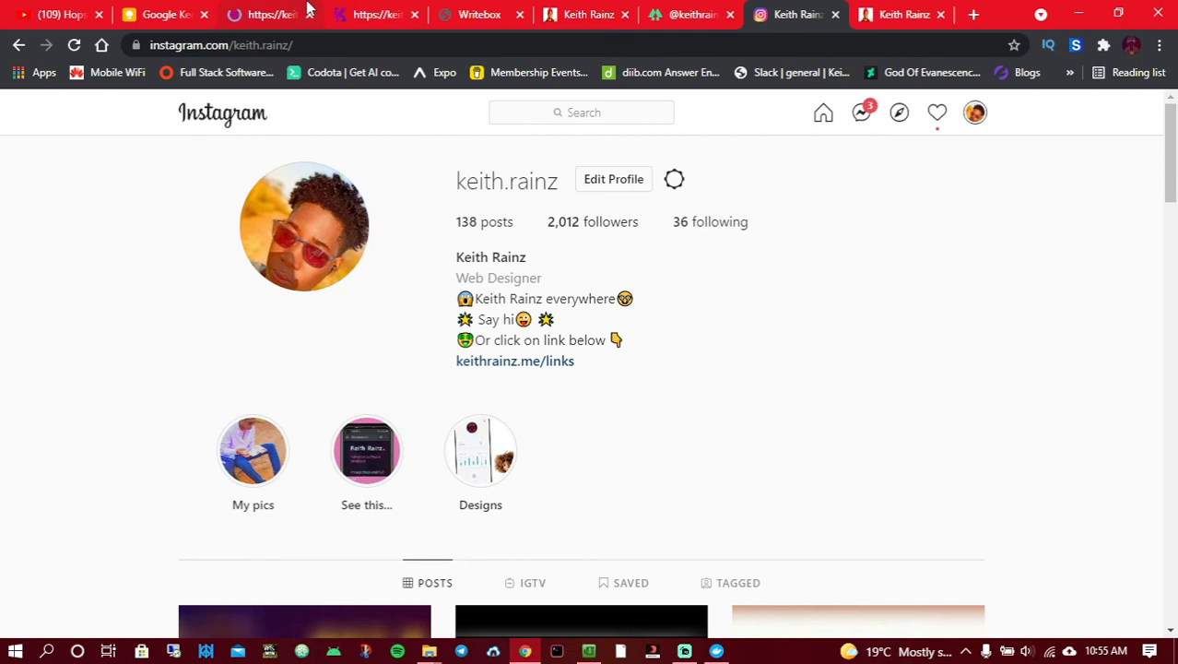
click(479, 14)
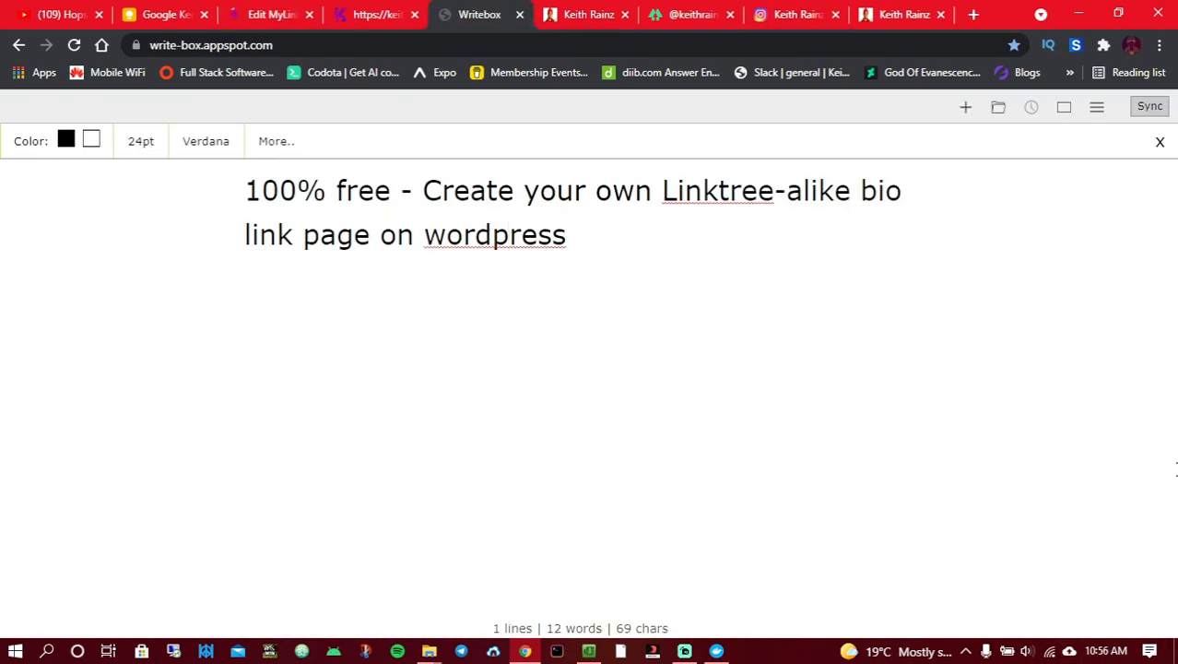